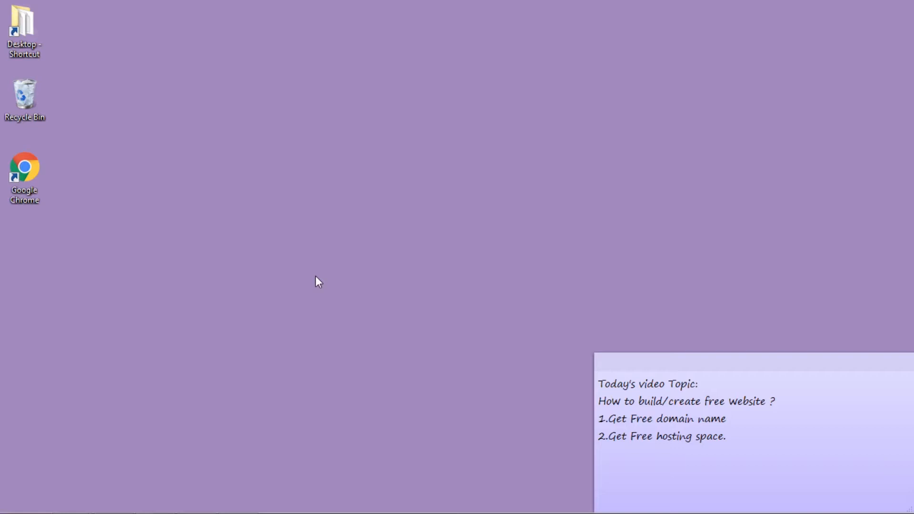
{"action": "mouse_move", "coordinate": [140, 206]}
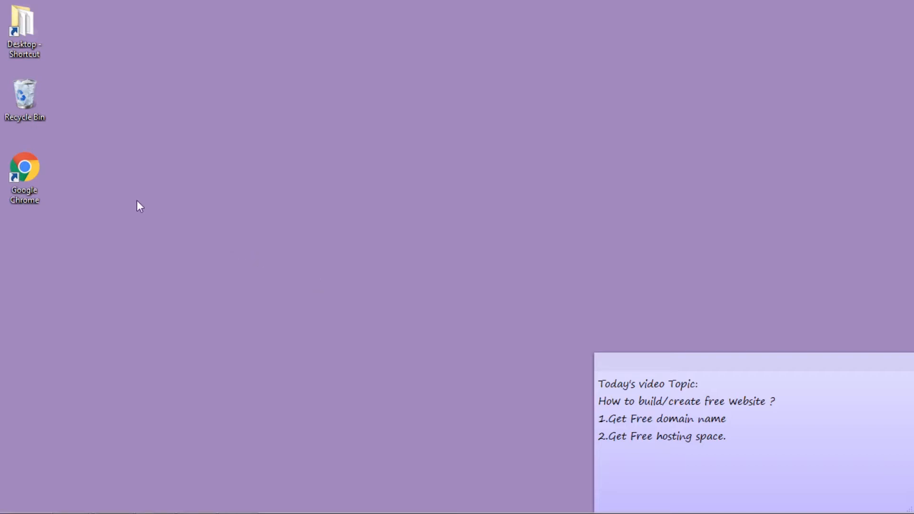
Launch Chrome and log in to my.freenom.com with the saved e-mail and password
{"action": "left_click", "coordinate": [25, 169]}
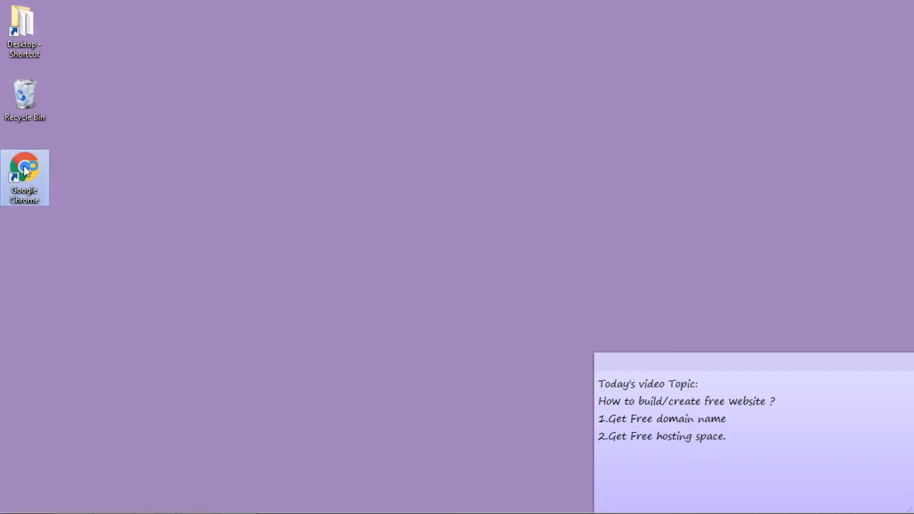
{"action": "double_click", "coordinate": [24, 169]}
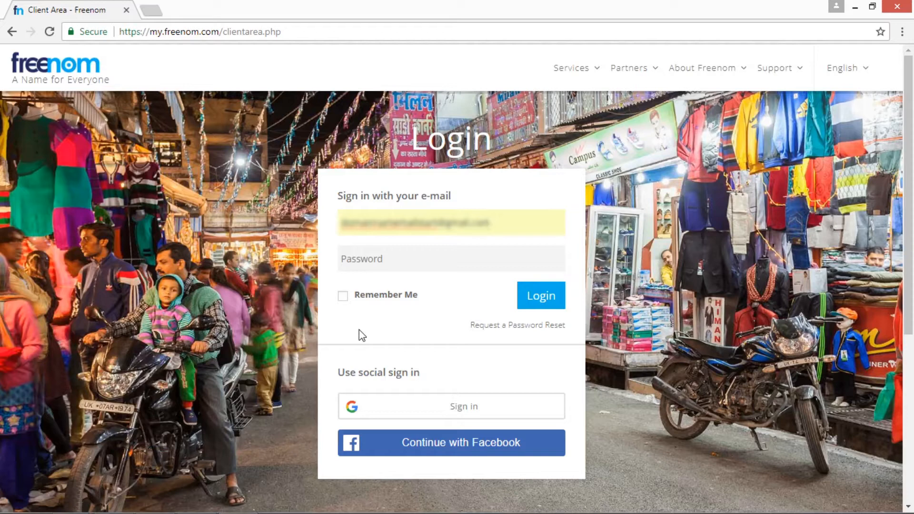
{"action": "left_click", "coordinate": [449, 222]}
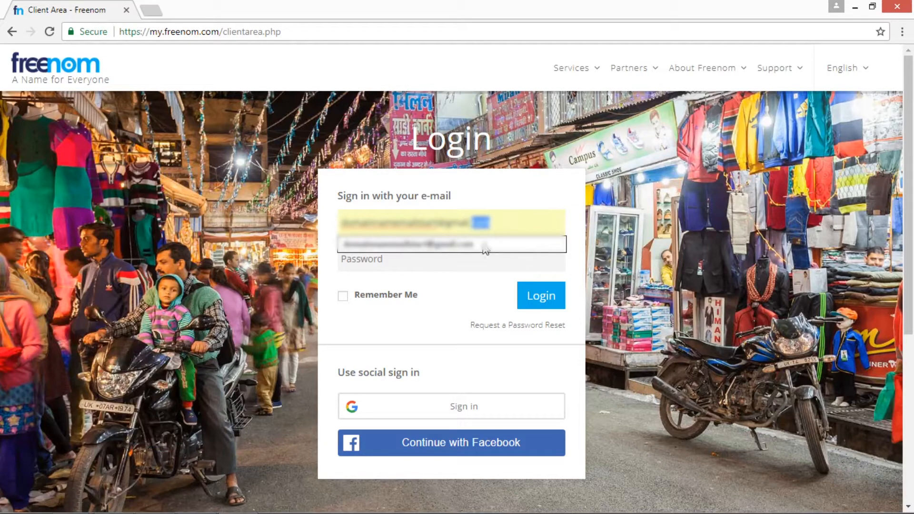
{"action": "left_click", "coordinate": [442, 259]}
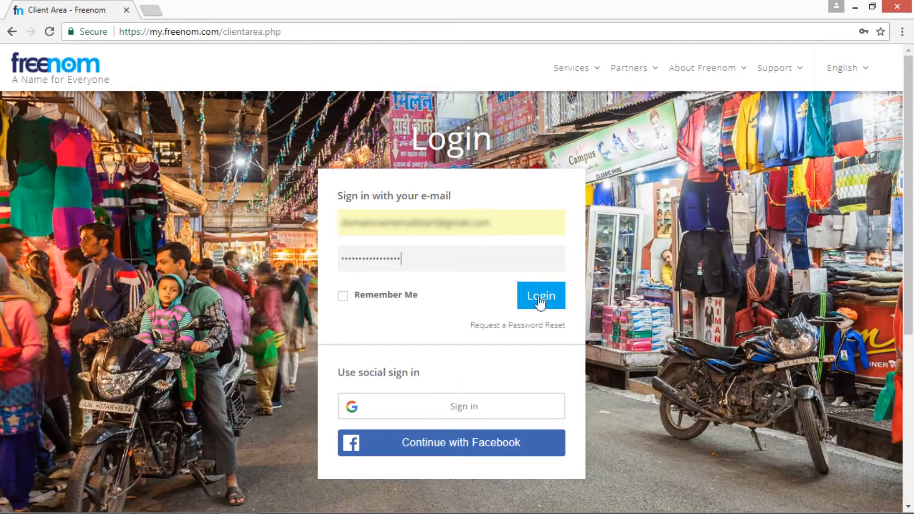
{"action": "left_click", "coordinate": [540, 295]}
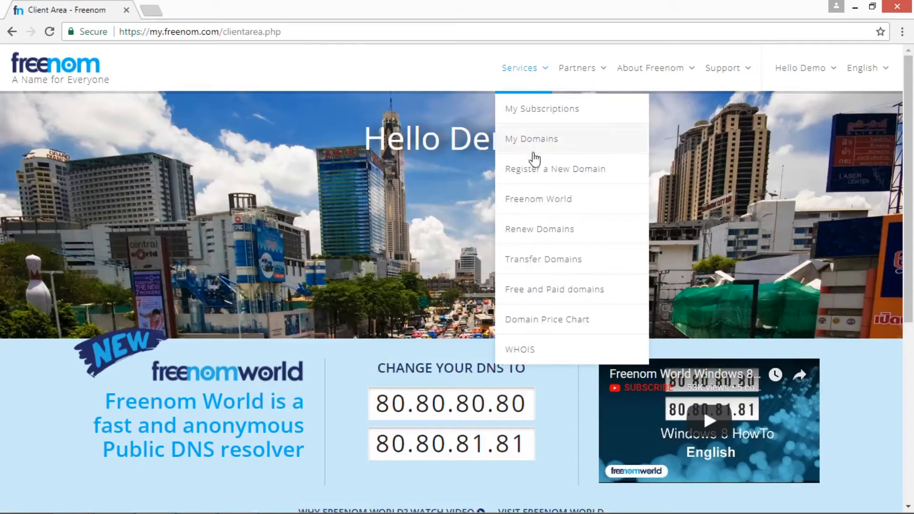
{"action": "mouse_move", "coordinate": [532, 172]}
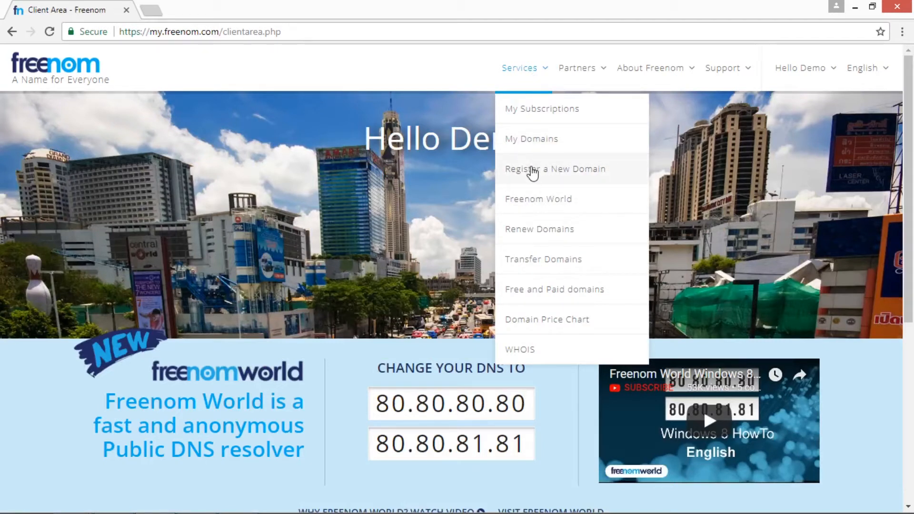
From Register a New Domain, check availability of 'bestcarsite' across free extensions
{"action": "left_click", "coordinate": [554, 168]}
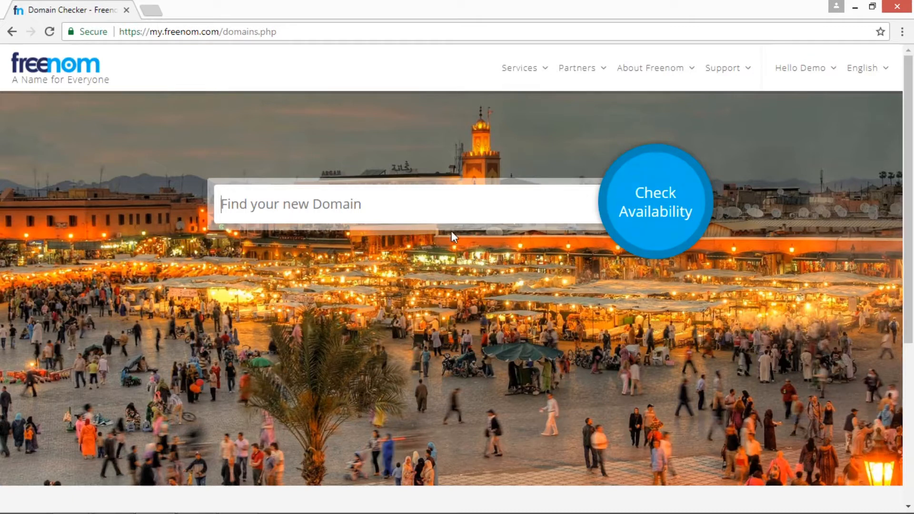
{"action": "type", "text": "be"}
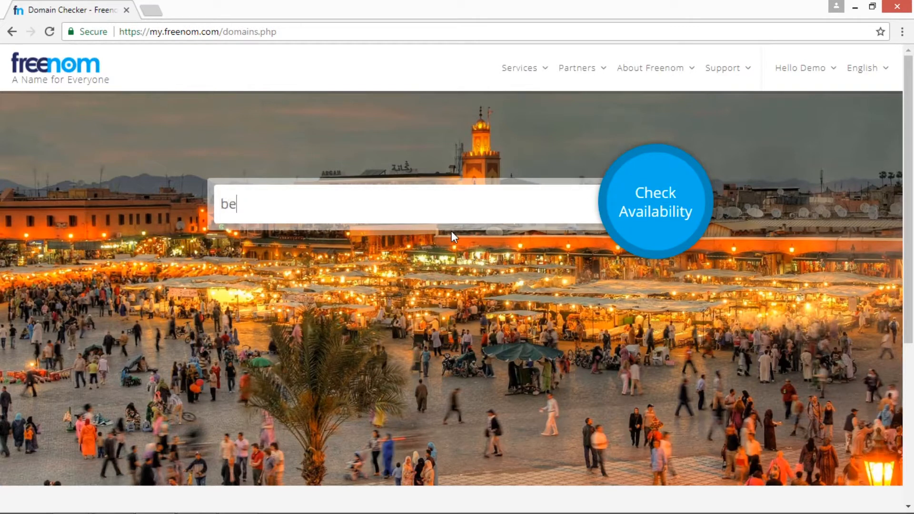
{"action": "type", "text": "stcar"}
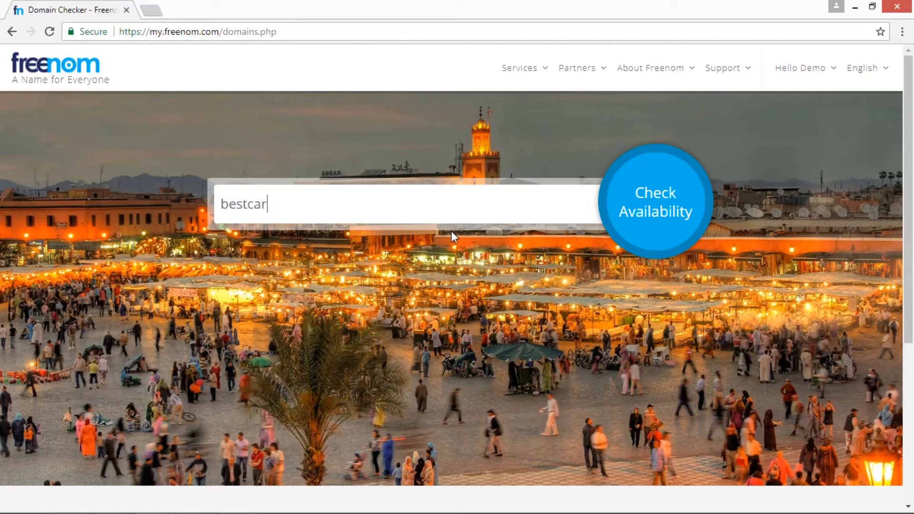
{"action": "type", "text": "site"}
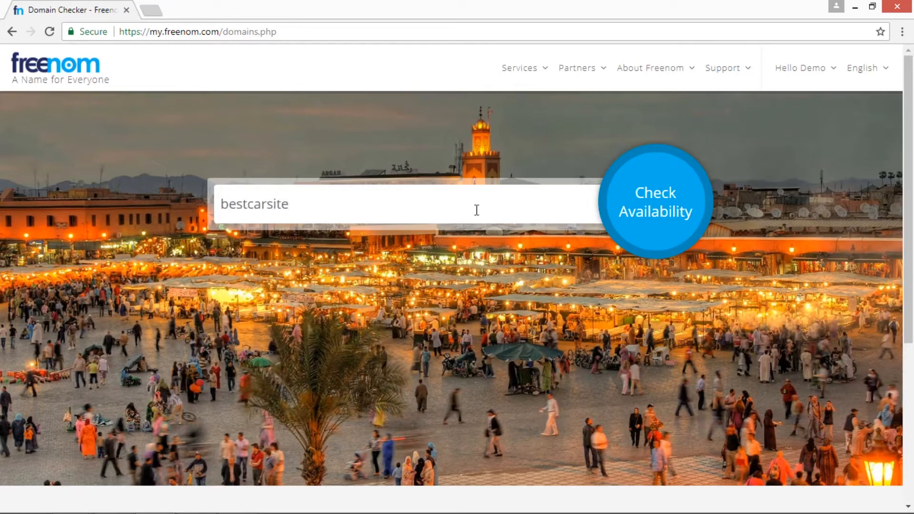
{"action": "left_click", "coordinate": [655, 201]}
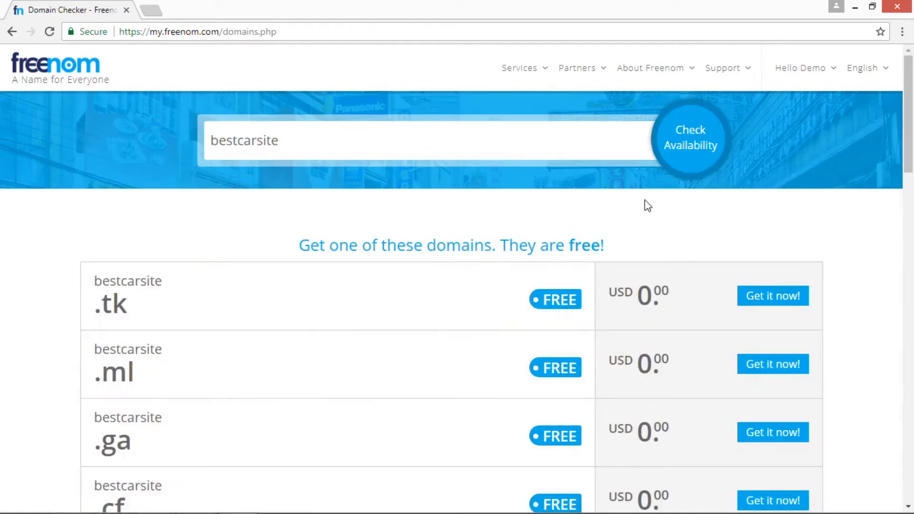
{"action": "mouse_move", "coordinate": [751, 350]}
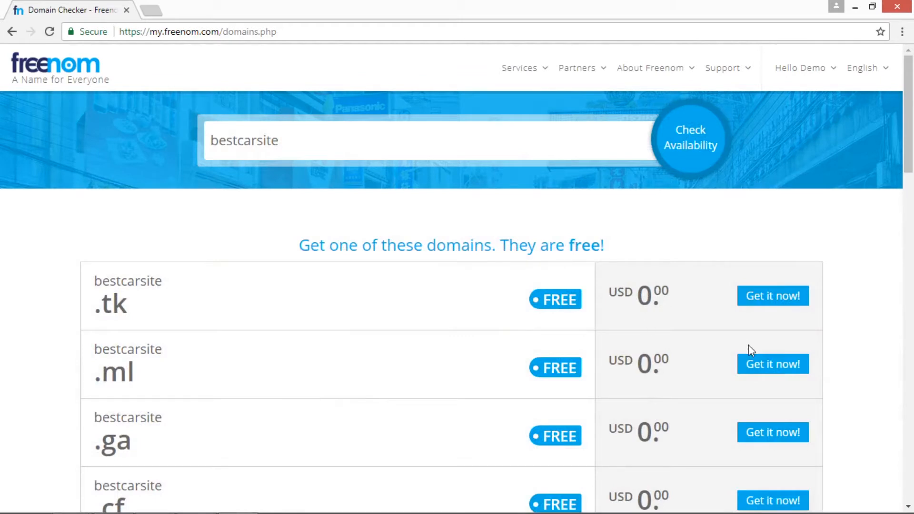
{"action": "mouse_move", "coordinate": [773, 364]}
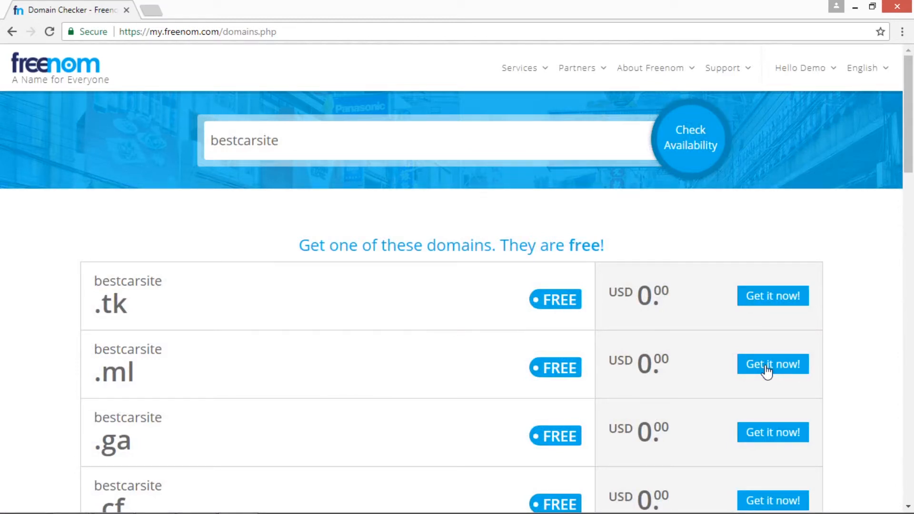
Add bestcarsite.ml to the cart, check out, and choose the 12 Months @ FREE period
{"action": "left_click", "coordinate": [772, 364]}
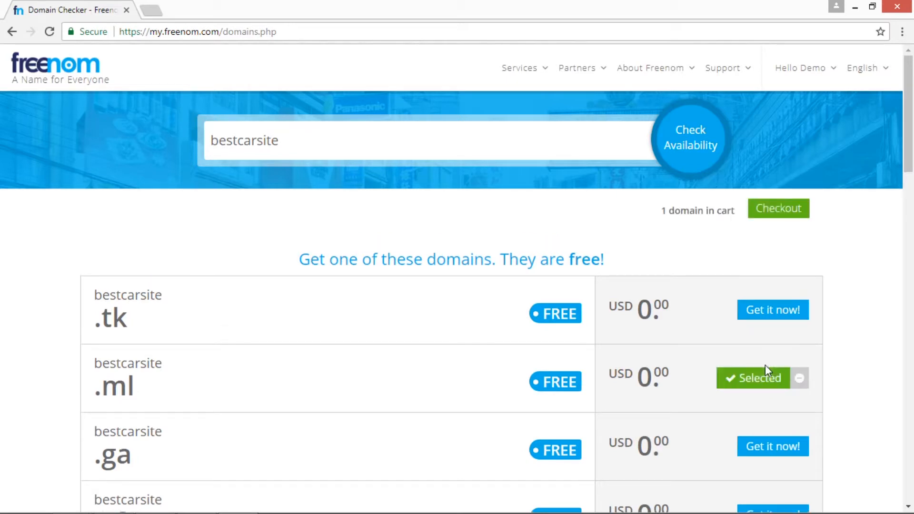
{"action": "mouse_move", "coordinate": [779, 228]}
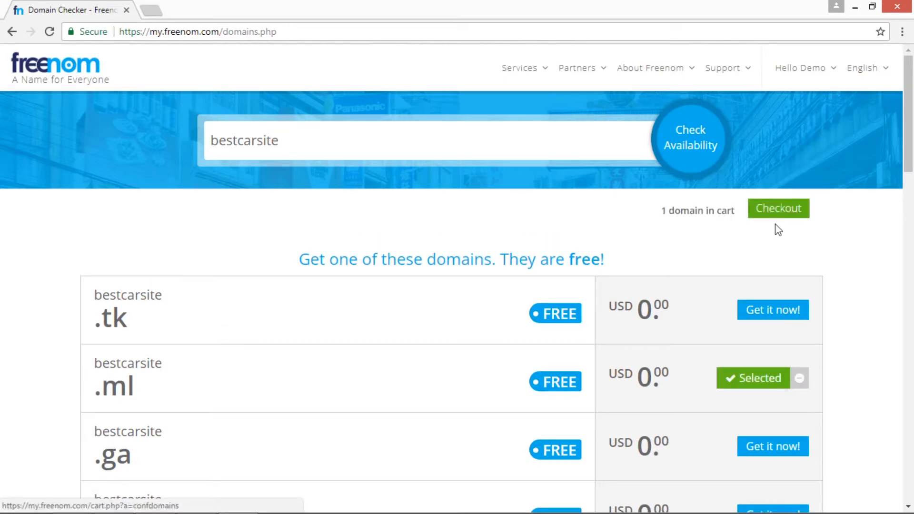
{"action": "mouse_move", "coordinate": [779, 210]}
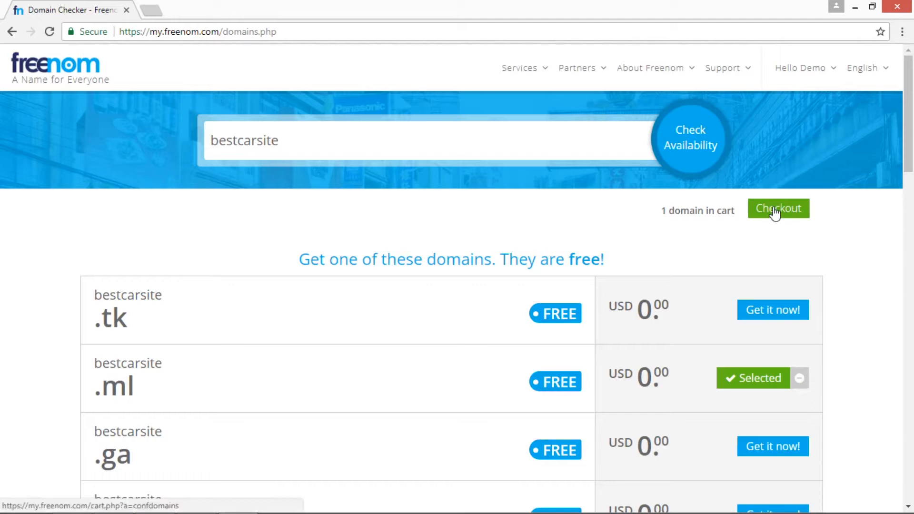
{"action": "left_click", "coordinate": [778, 208]}
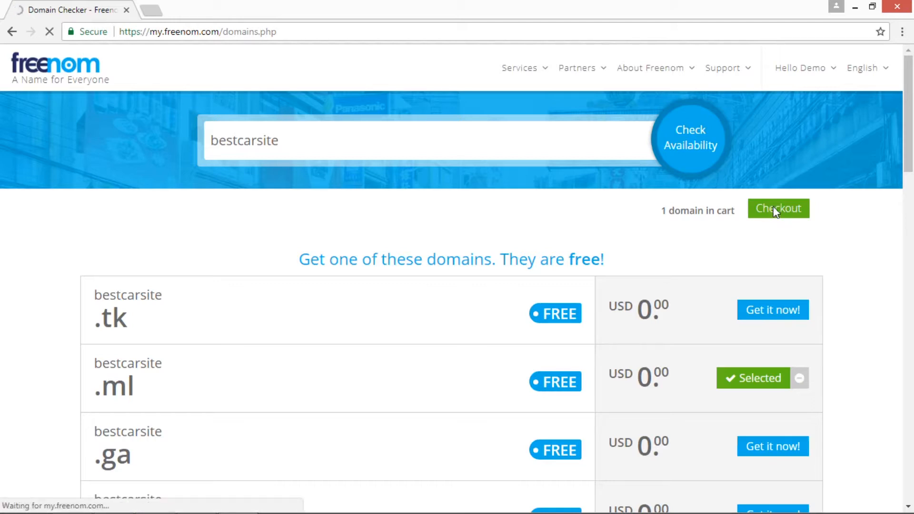
{"action": "left_click", "coordinate": [778, 208]}
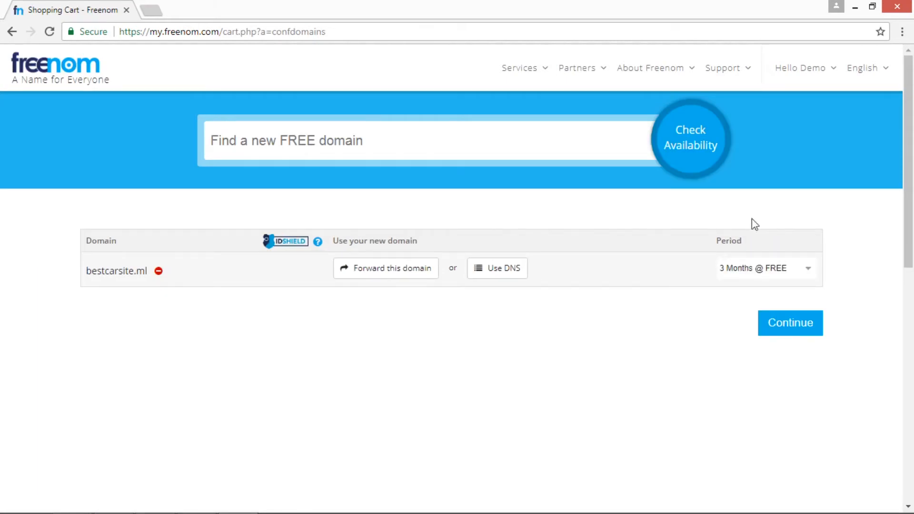
{"action": "mouse_move", "coordinate": [547, 304]}
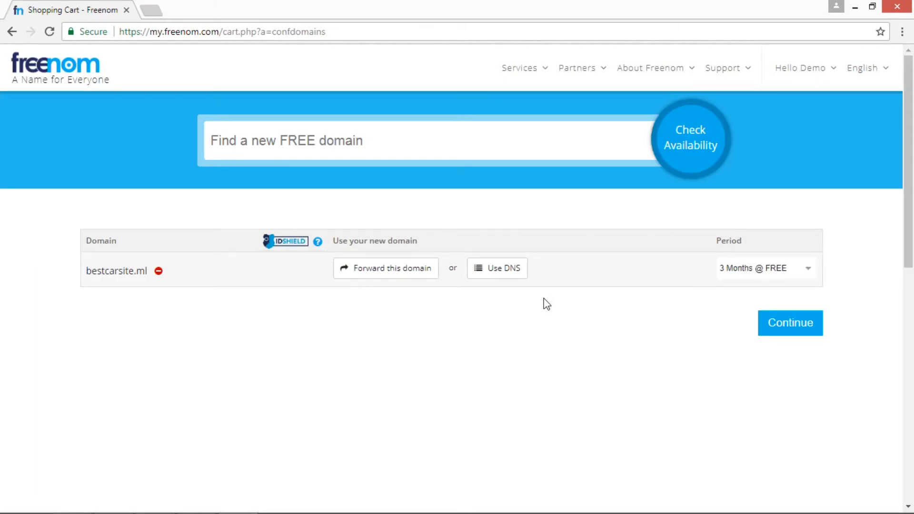
{"action": "left_click", "coordinate": [765, 268]}
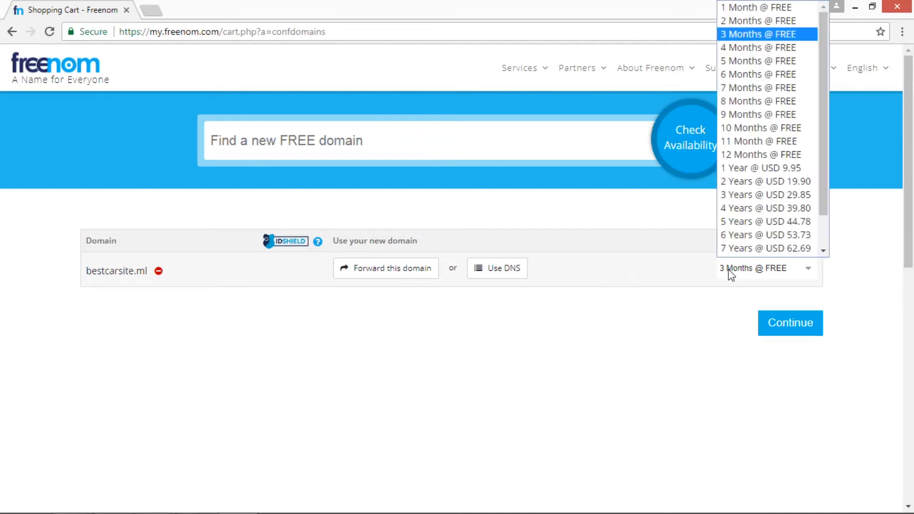
{"action": "mouse_move", "coordinate": [755, 154]}
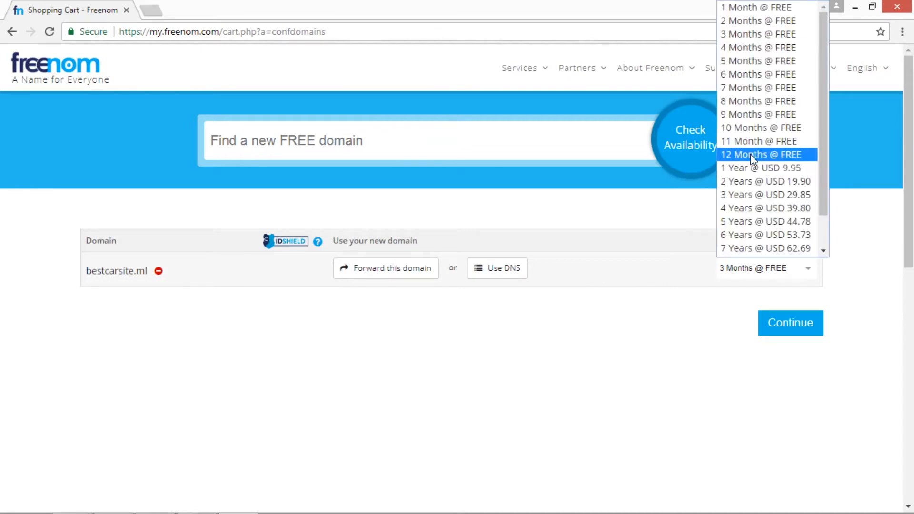
{"action": "left_click", "coordinate": [761, 154]}
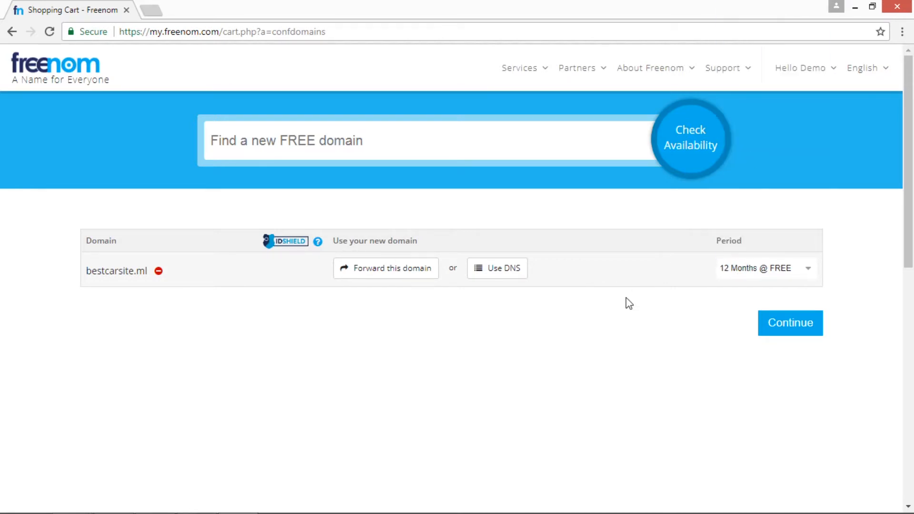
{"action": "mouse_move", "coordinate": [536, 312]}
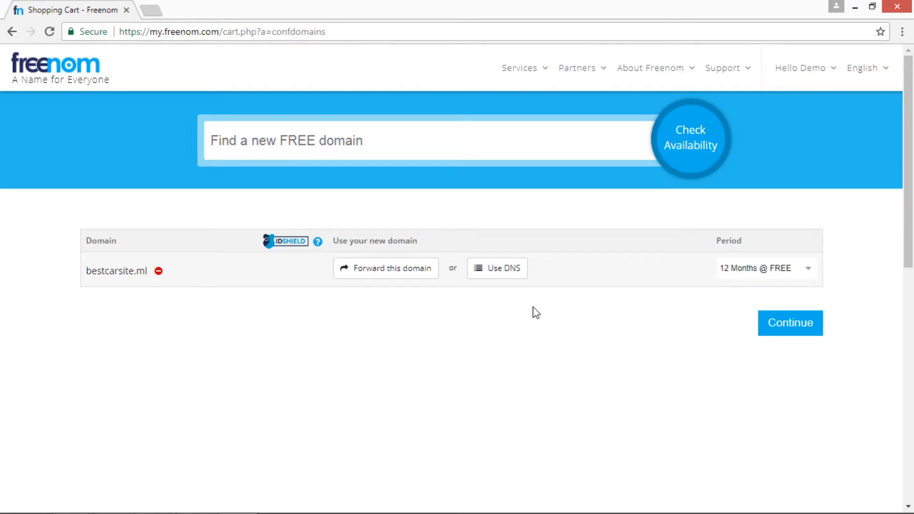
Accept the Terms & Conditions, place the free bestcarsite.ml order, and open the Client Area
{"action": "left_click", "coordinate": [791, 323]}
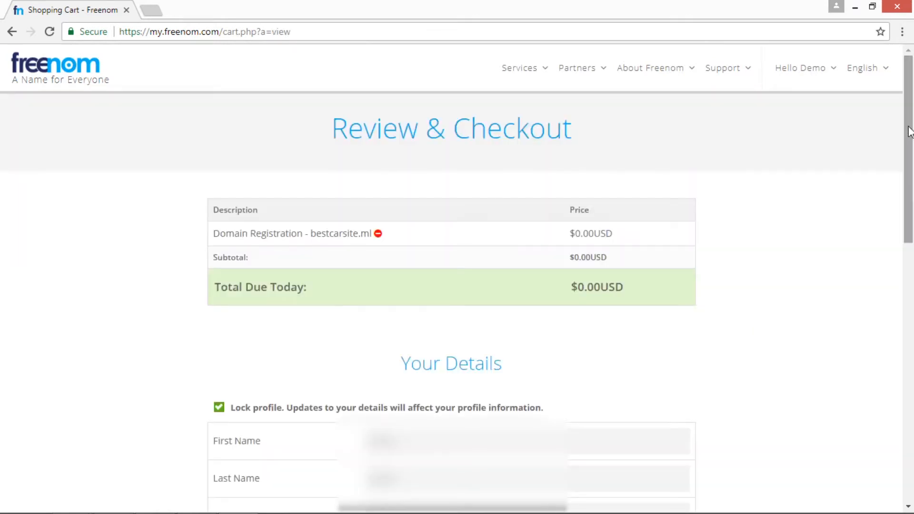
{"action": "scroll", "scroll_direction": "down", "scroll_amount": 3}
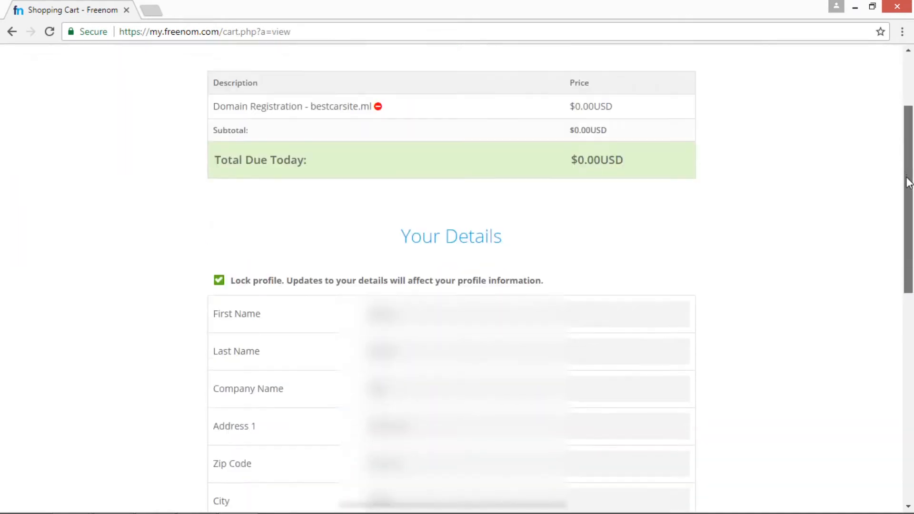
{"action": "scroll", "scroll_direction": "down", "scroll_amount": 3}
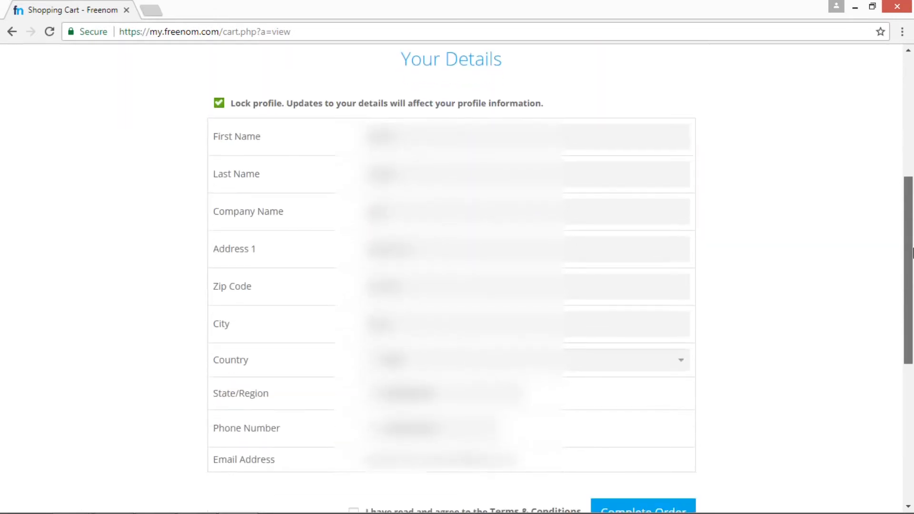
{"action": "scroll", "scroll_direction": "down", "scroll_amount": 3}
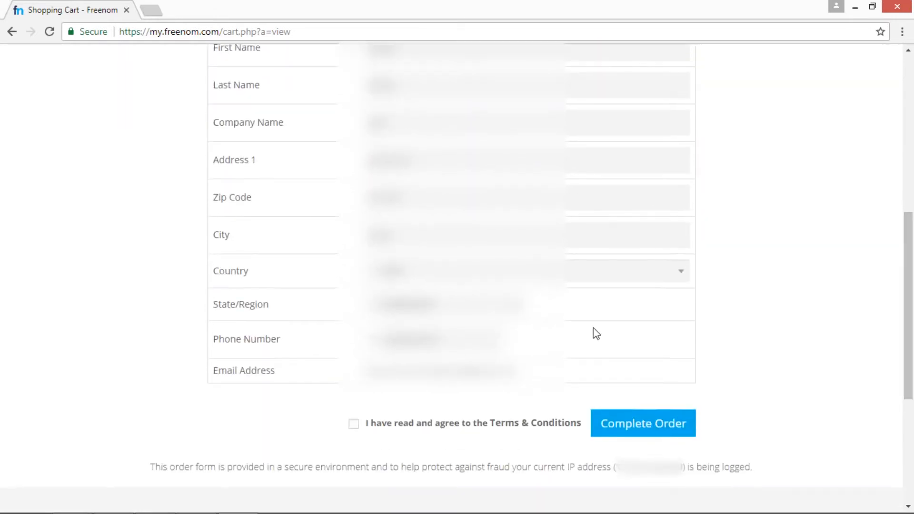
{"action": "left_click", "coordinate": [354, 423]}
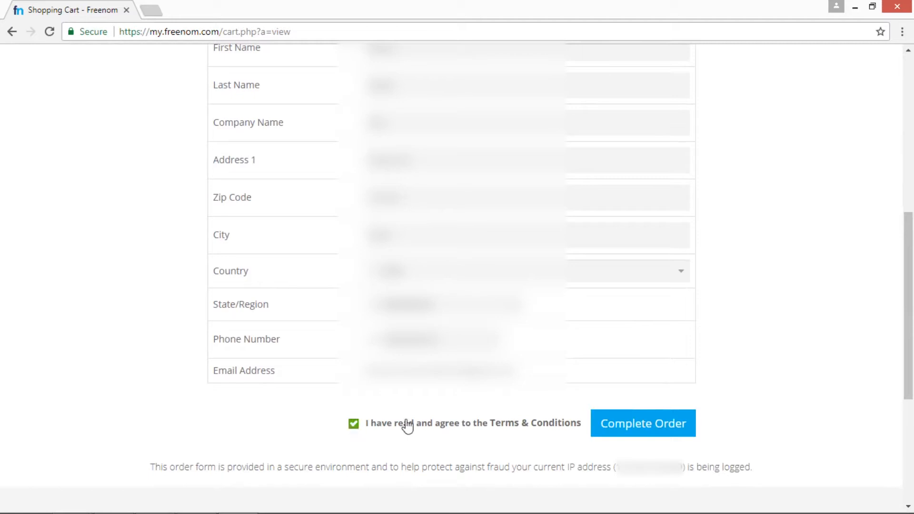
{"action": "left_click", "coordinate": [643, 424]}
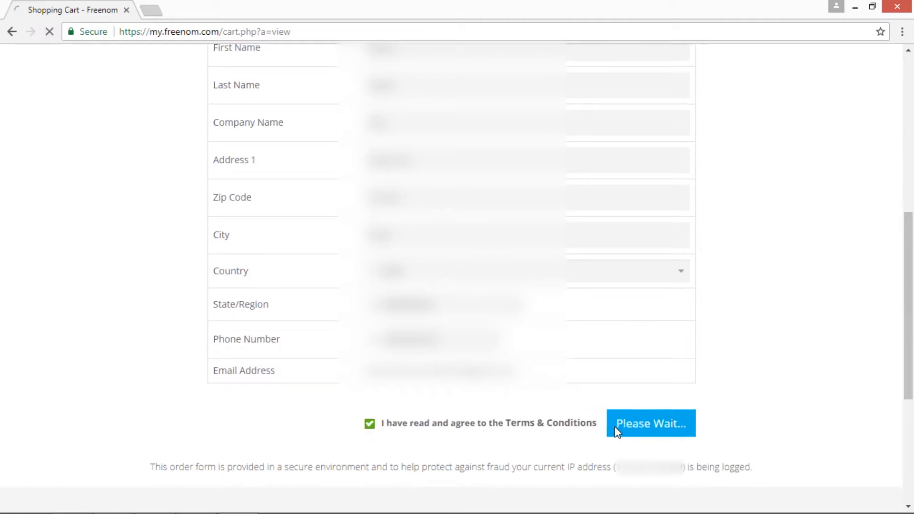
{"action": "left_click", "coordinate": [650, 424]}
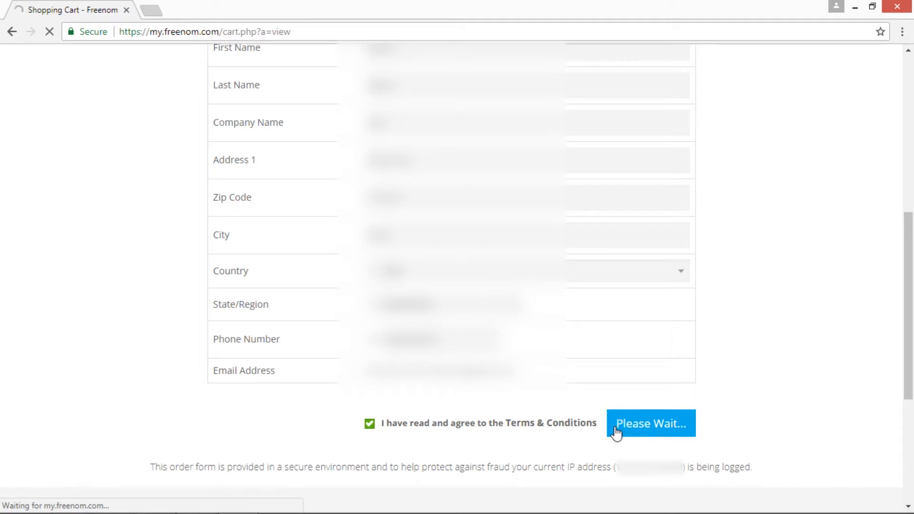
{"action": "left_click", "coordinate": [650, 423]}
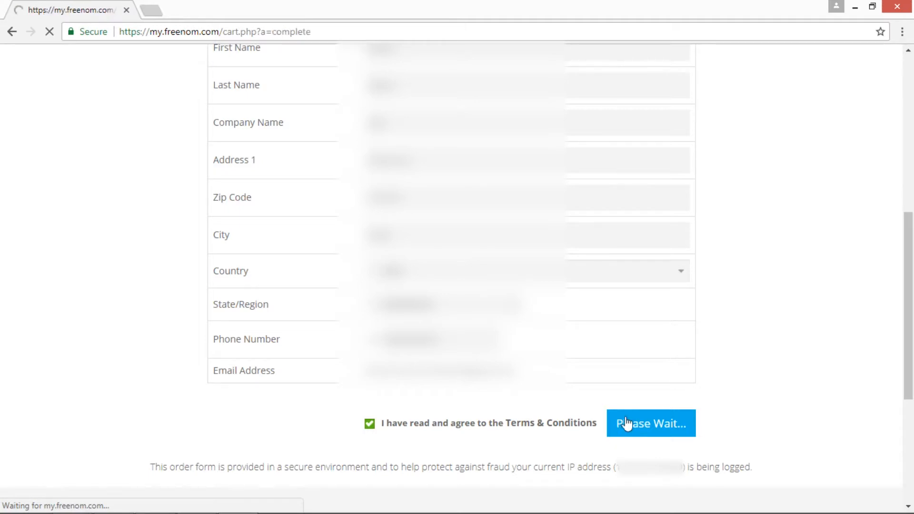
{"action": "left_click", "coordinate": [651, 423]}
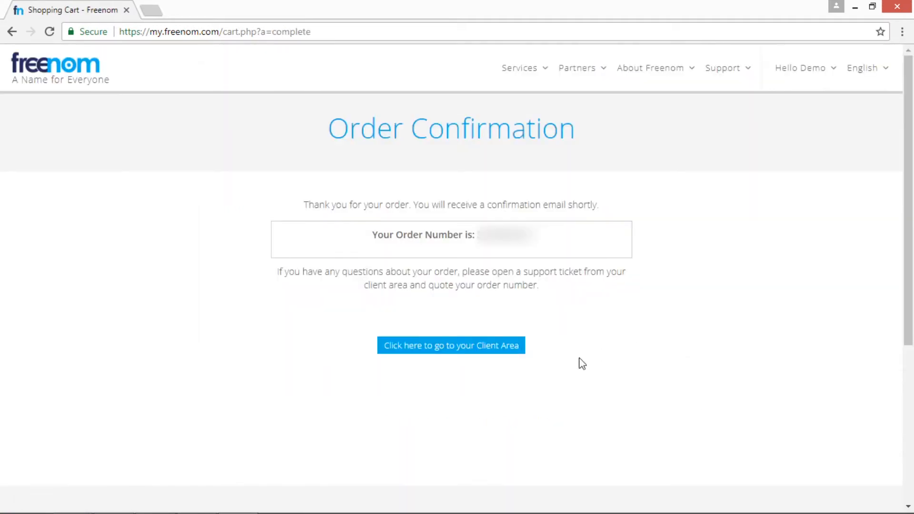
{"action": "mouse_move", "coordinate": [465, 350]}
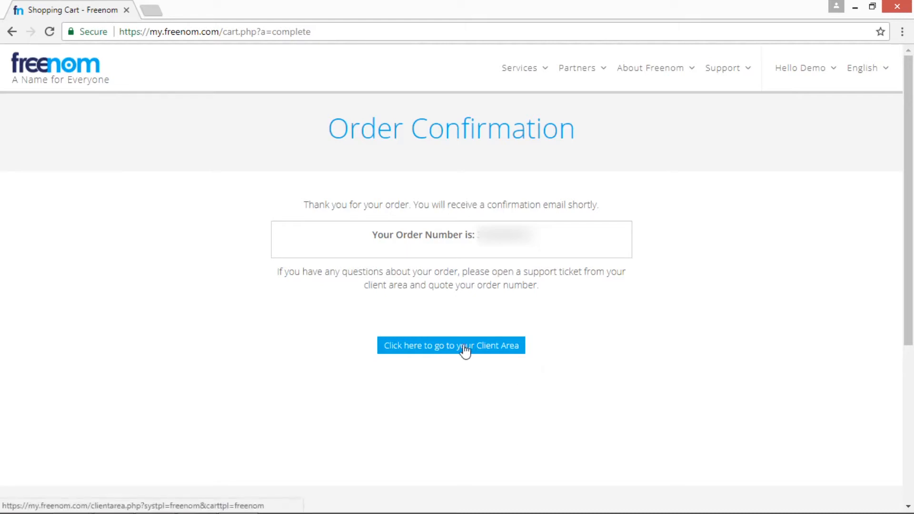
{"action": "left_click", "coordinate": [451, 345]}
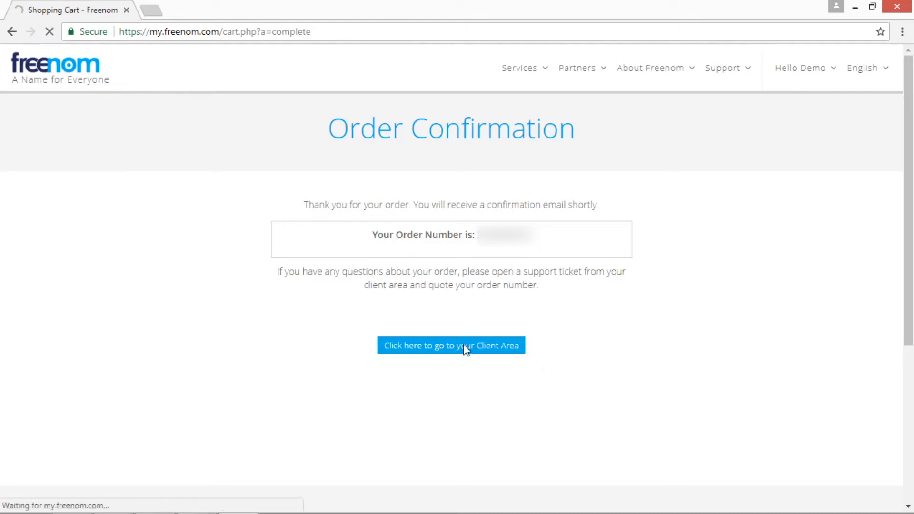
{"action": "left_click", "coordinate": [451, 346]}
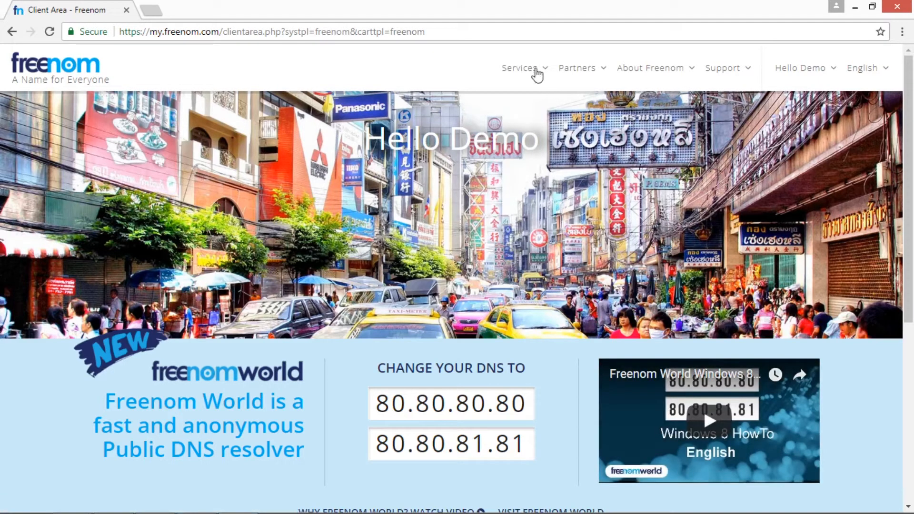
Go to Services > My Domains and open Manage Domain for bestcarsite.ml
{"action": "left_click", "coordinate": [520, 68]}
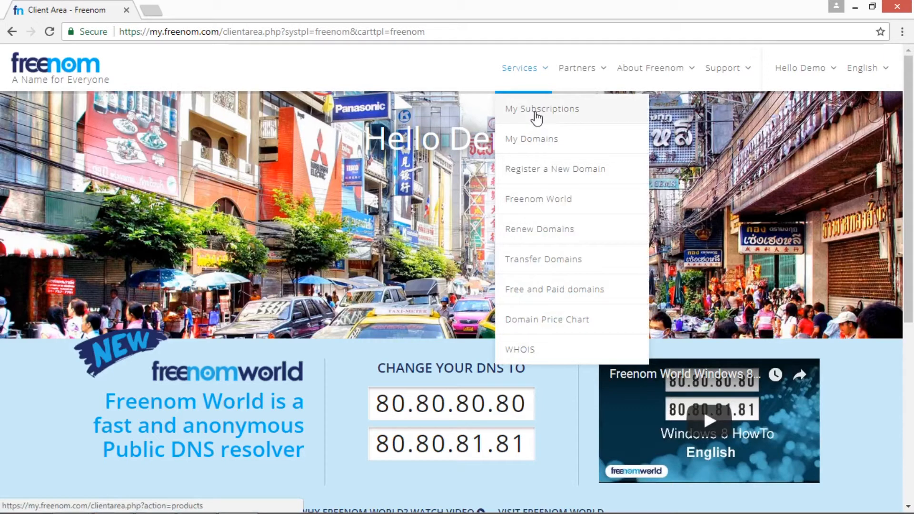
{"action": "mouse_move", "coordinate": [531, 139]}
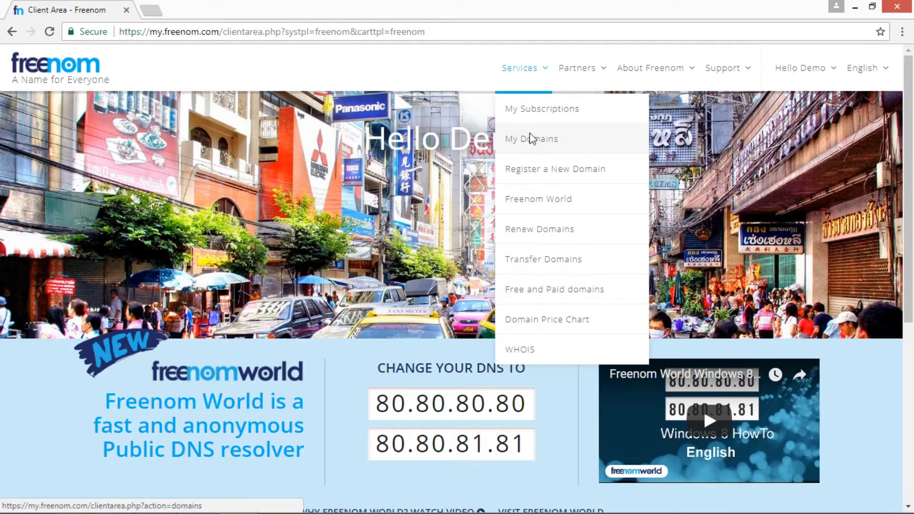
{"action": "left_click", "coordinate": [531, 139]}
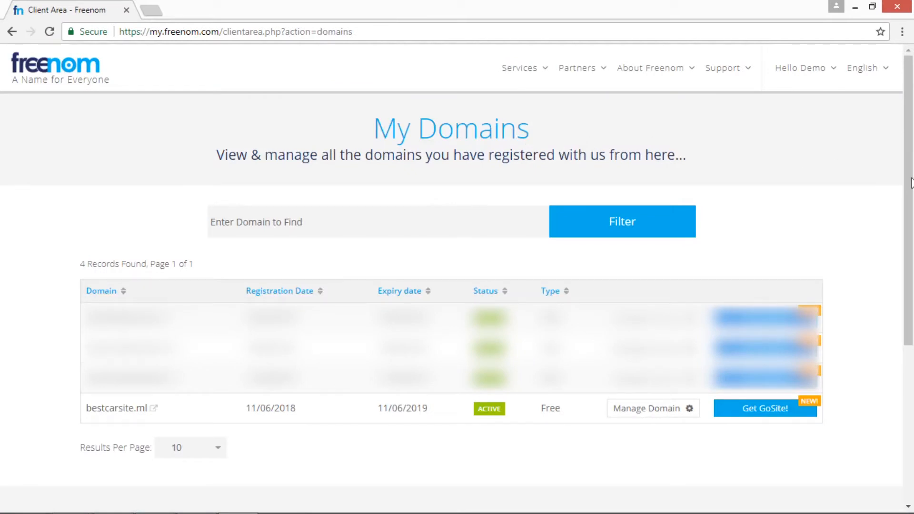
{"action": "scroll", "scroll_direction": "down", "scroll_amount": 3}
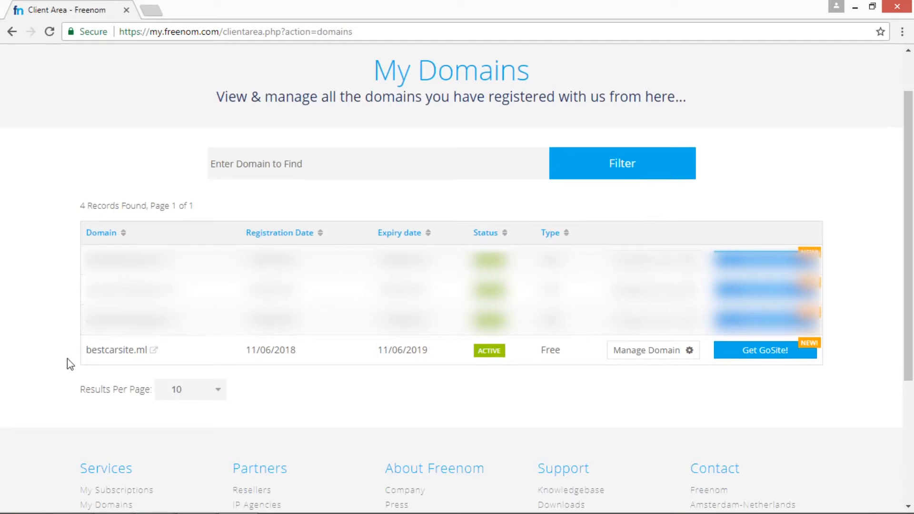
{"action": "double_click", "coordinate": [95, 350]}
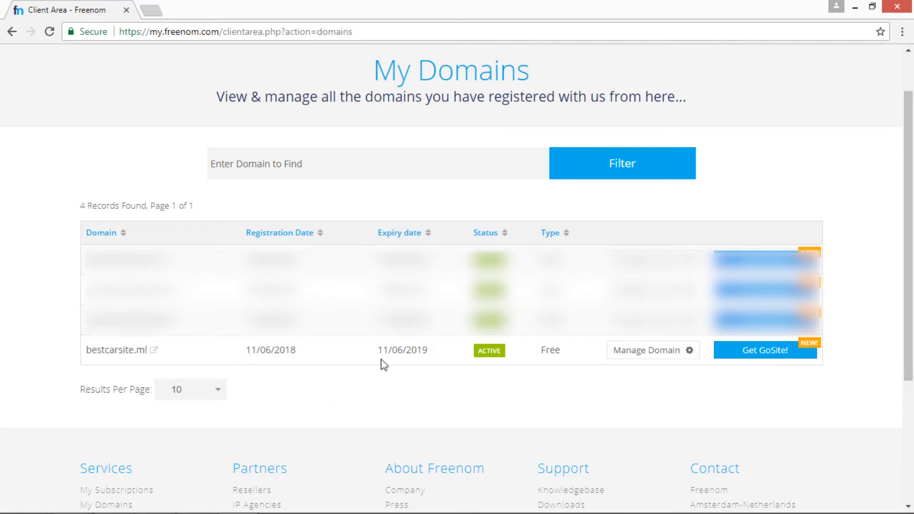
{"action": "mouse_move", "coordinate": [678, 361]}
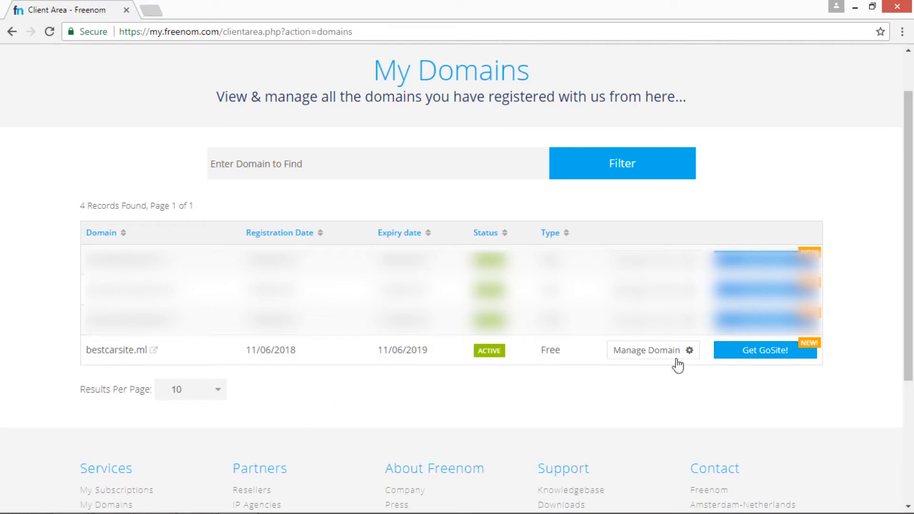
{"action": "left_click", "coordinate": [646, 351]}
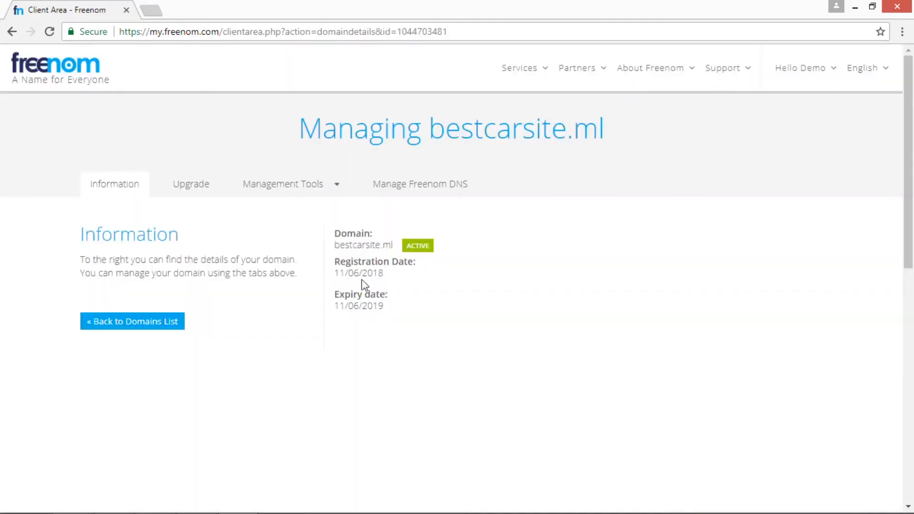
{"action": "mouse_move", "coordinate": [300, 190]}
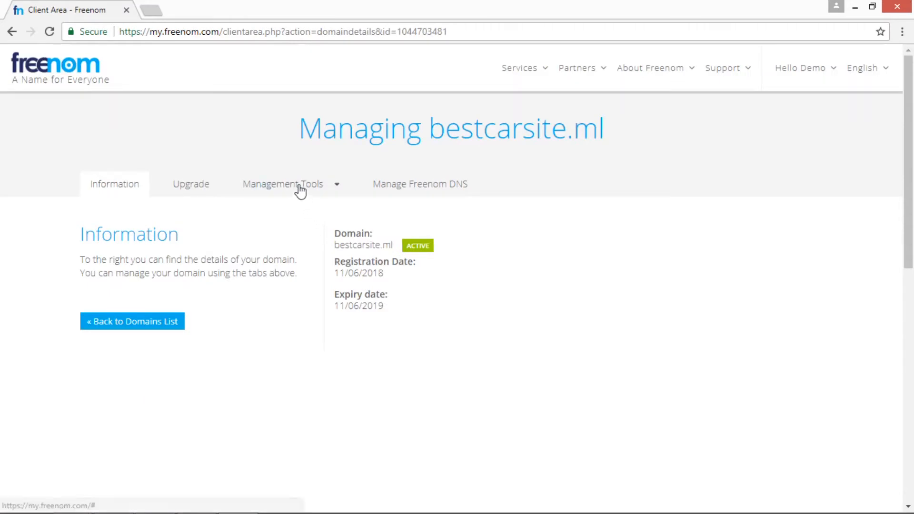
Open bestcarsite.ml's Nameservers settings and select 'Use custom nameservers'
{"action": "left_click", "coordinate": [291, 184]}
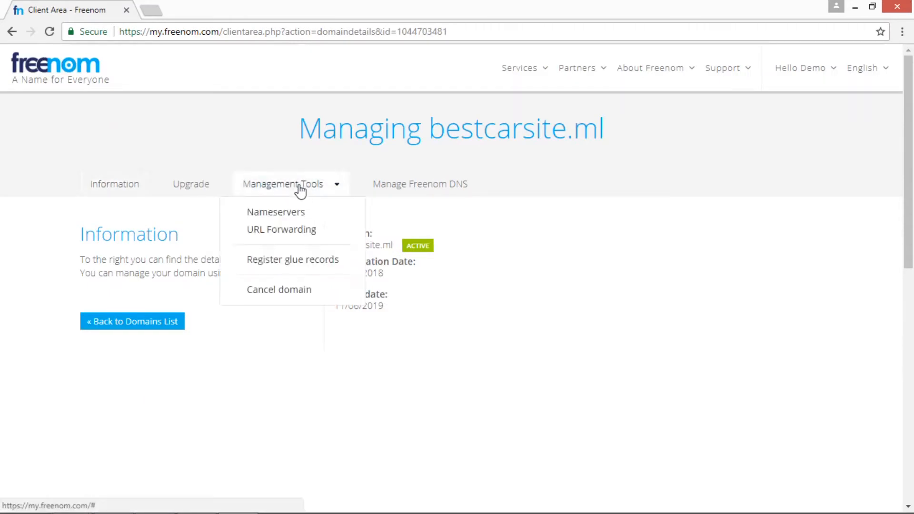
{"action": "mouse_move", "coordinate": [292, 215]}
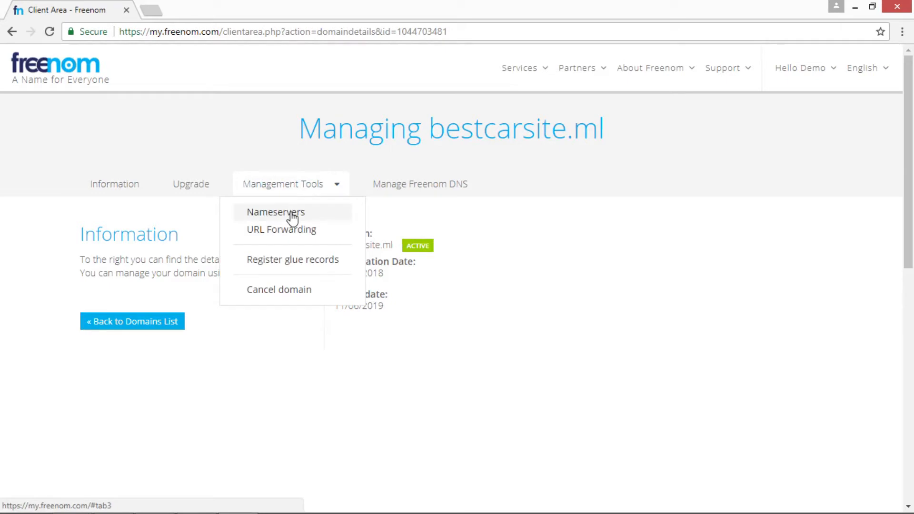
{"action": "left_click", "coordinate": [275, 211]}
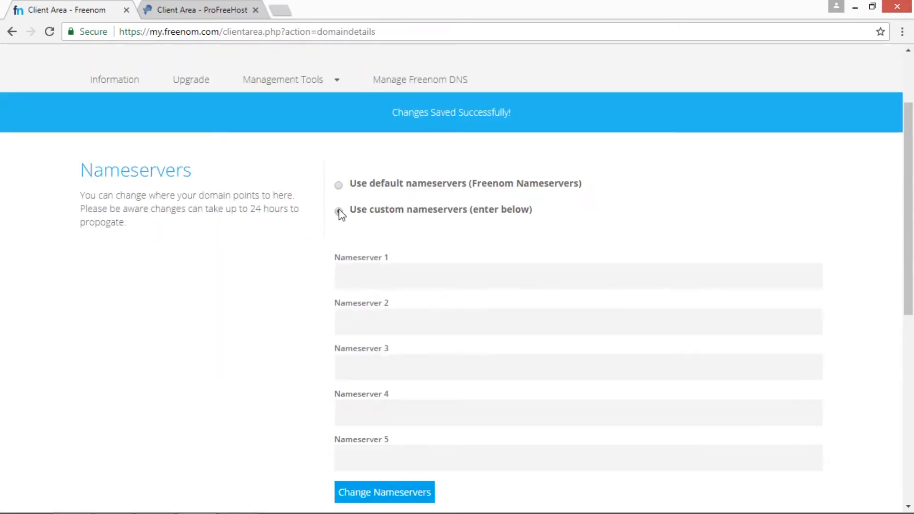
{"action": "left_click", "coordinate": [338, 210]}
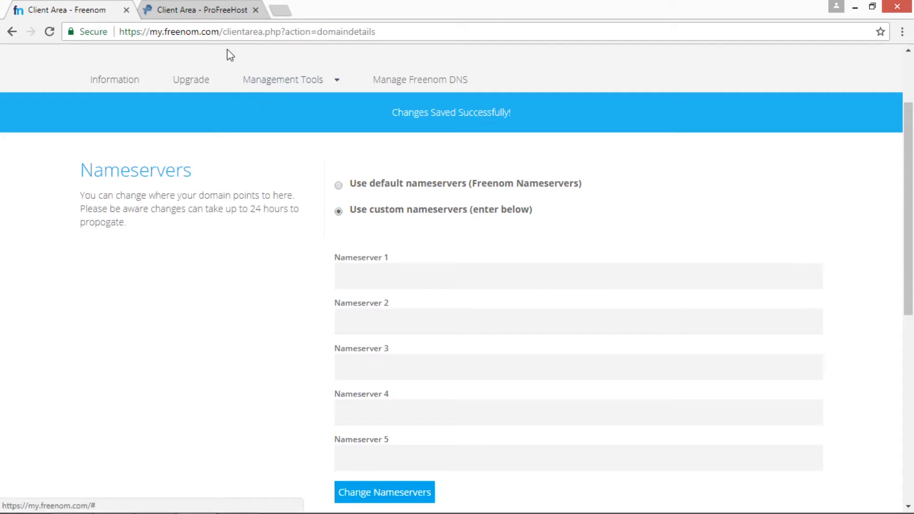
{"action": "mouse_move", "coordinate": [201, 10]}
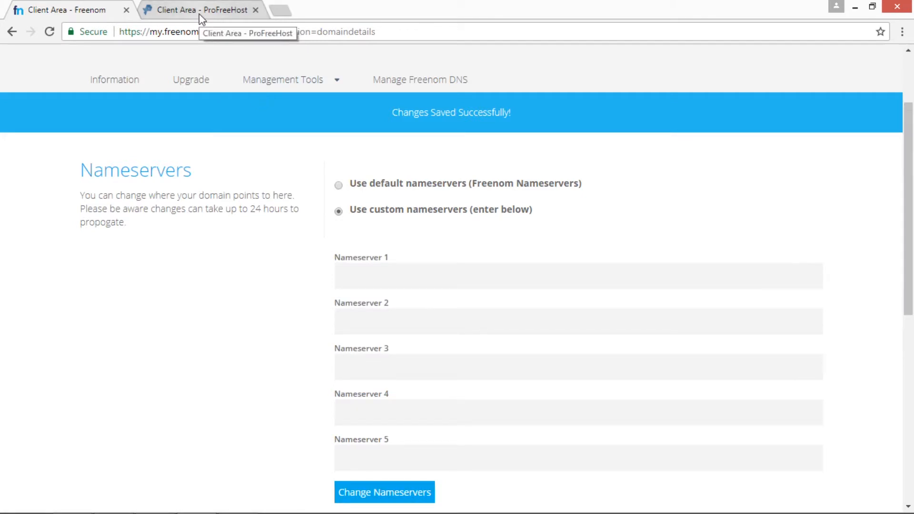
Copy ns1.byet.org from the ProFreeHost tab and return to Freenom
{"action": "left_click", "coordinate": [200, 10]}
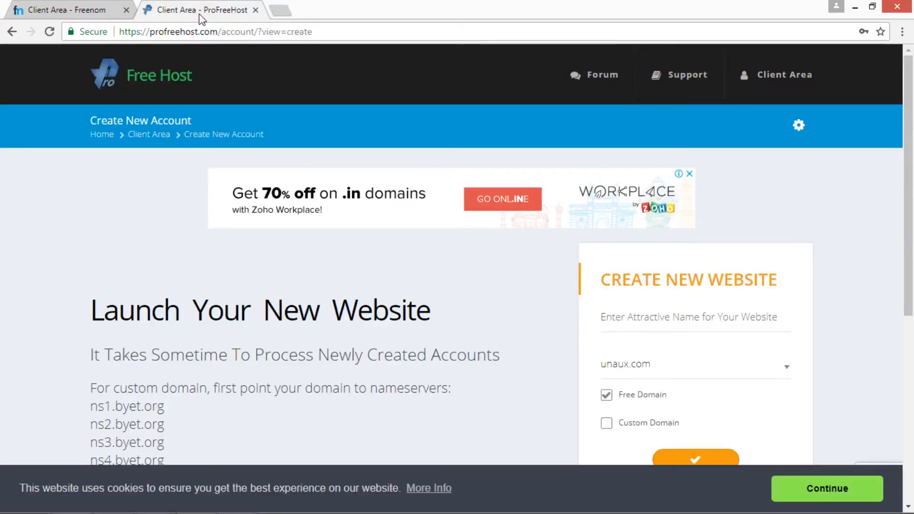
{"action": "mouse_move", "coordinate": [165, 408]}
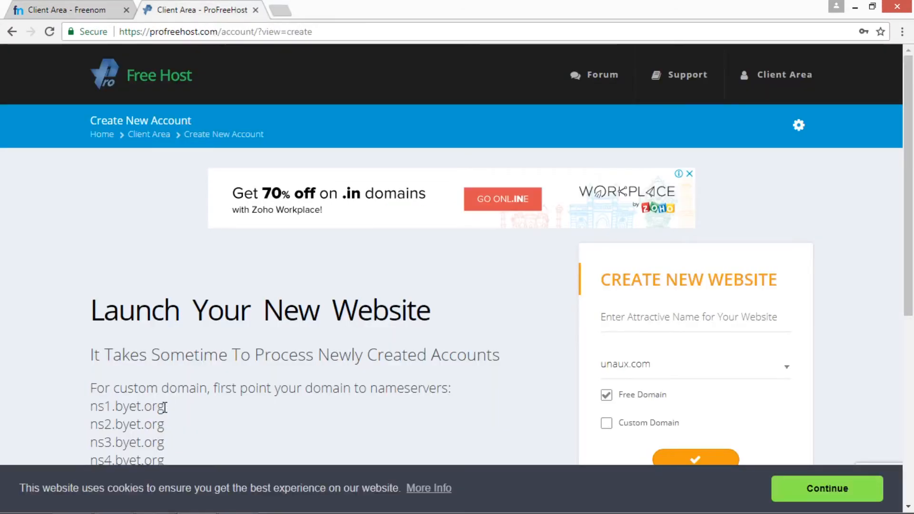
{"action": "double_click", "coordinate": [153, 407]}
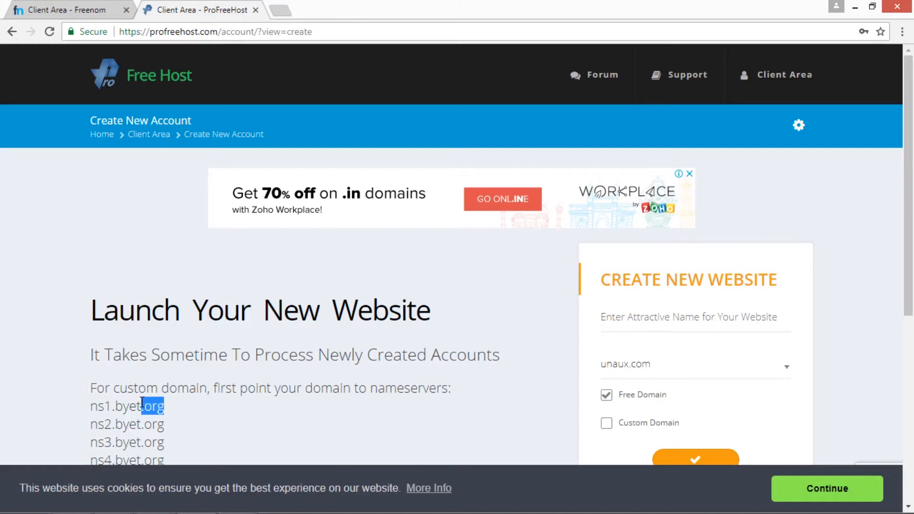
{"action": "double_click", "coordinate": [127, 405]}
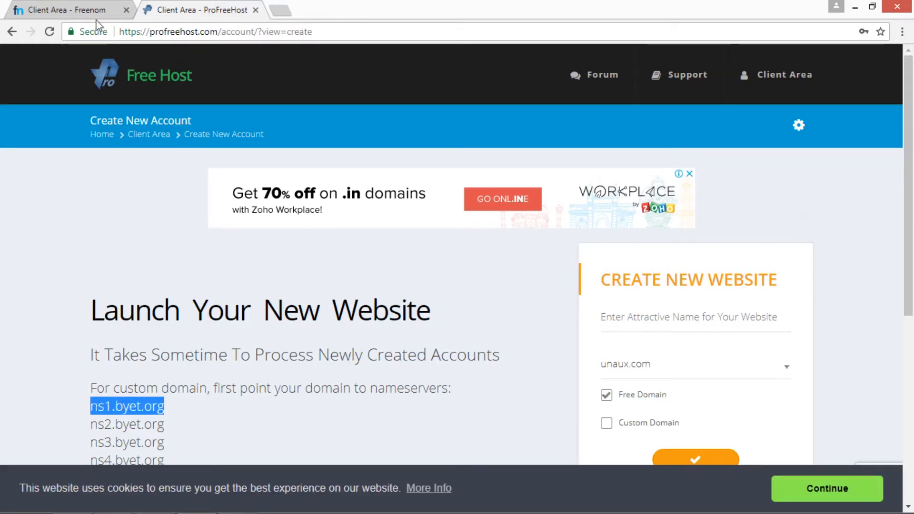
{"action": "left_click", "coordinate": [67, 10]}
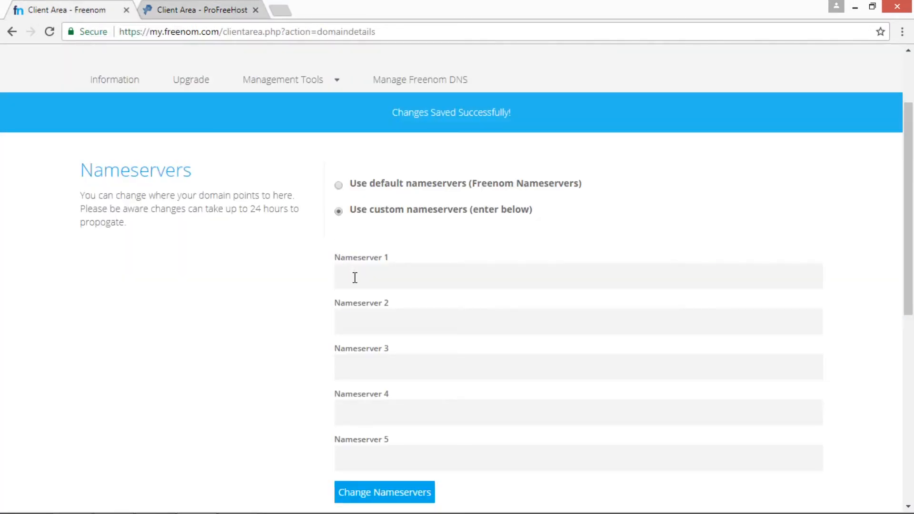
Enter ns1.byet.org through ns4.byet.org as Nameservers 1–4 and save them
{"action": "type", "text": "ns1.byet.org"}
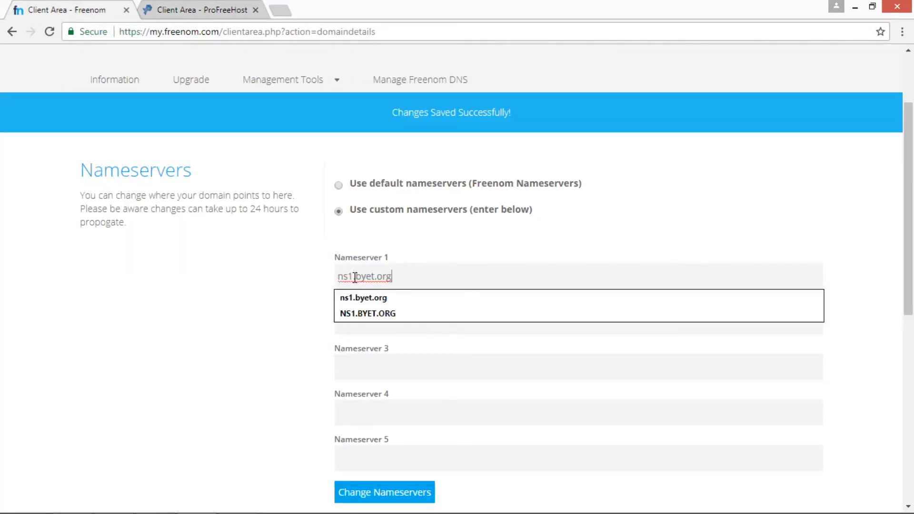
{"action": "left_click", "coordinate": [363, 298]}
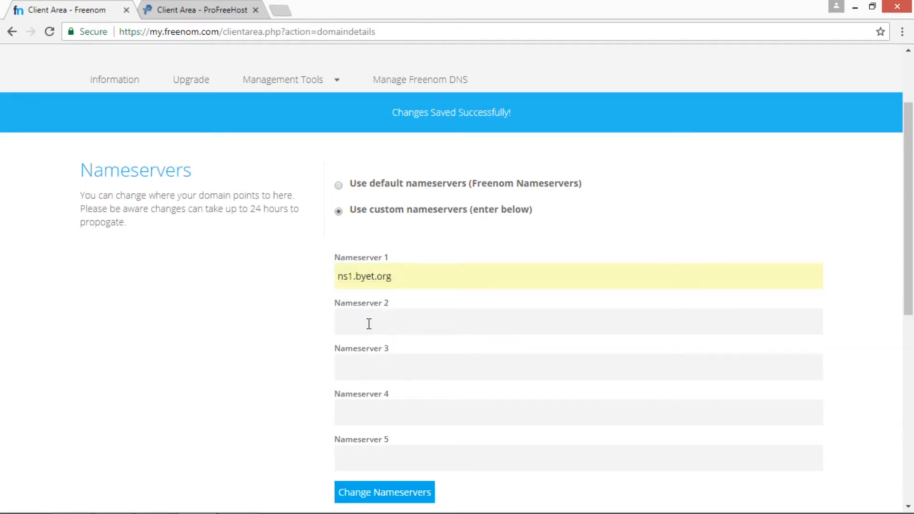
{"action": "type", "text": "ns1.byet.org"}
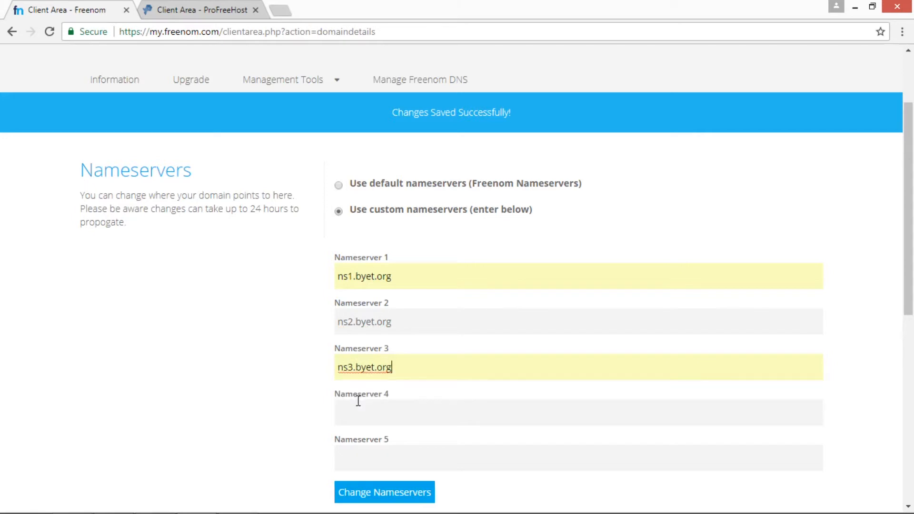
{"action": "type", "text": "ns4.byet.org"}
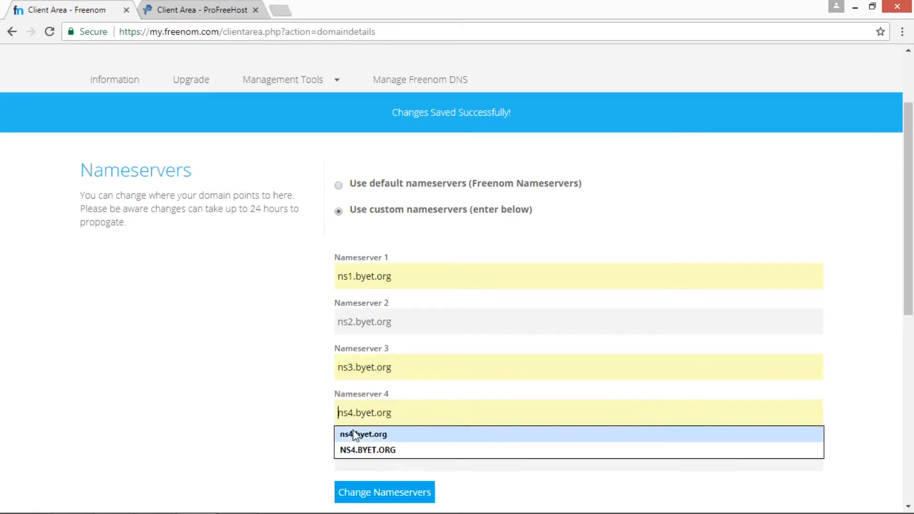
{"action": "left_click", "coordinate": [363, 434]}
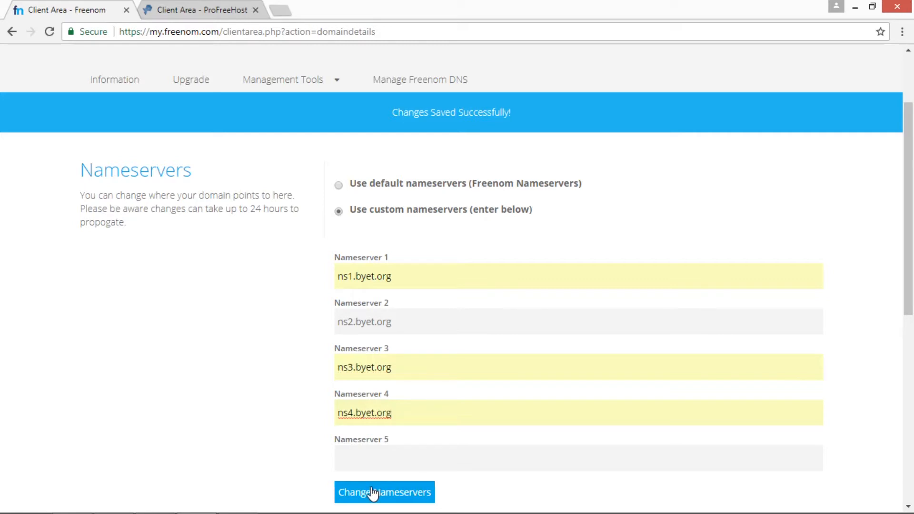
{"action": "left_click", "coordinate": [384, 492]}
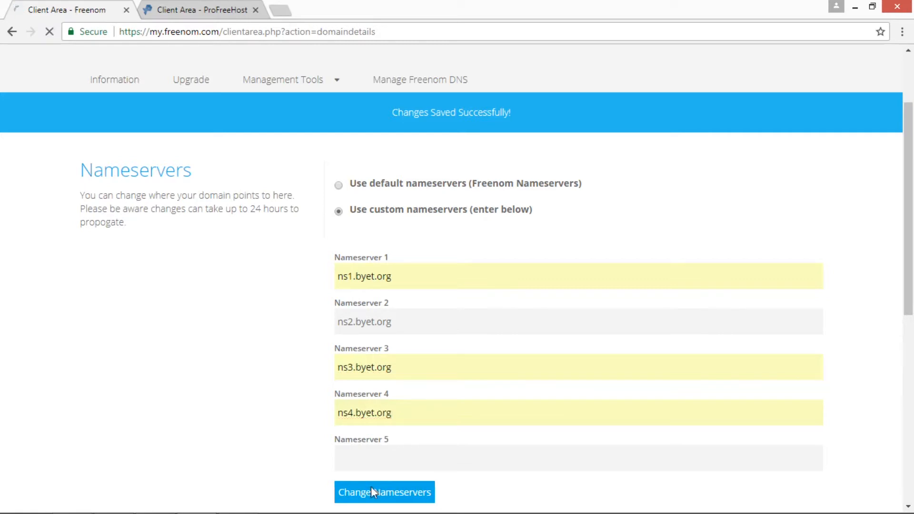
{"action": "left_click", "coordinate": [385, 492]}
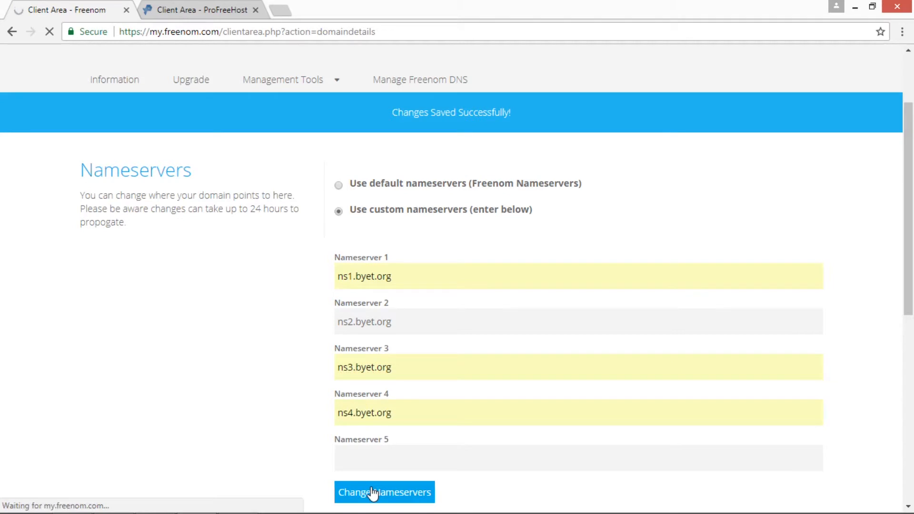
{"action": "left_click", "coordinate": [385, 492]}
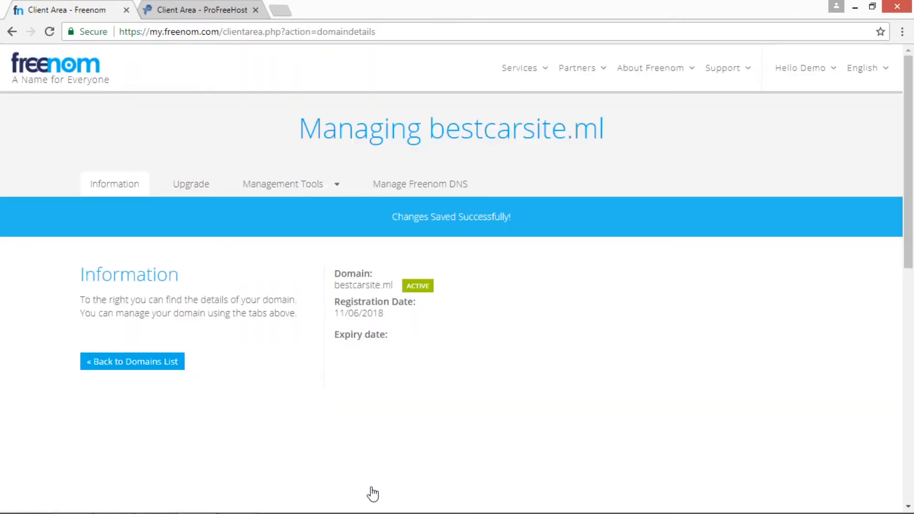
Load profreehost.com in the second tab and go to its Login page
{"action": "left_click", "coordinate": [199, 10]}
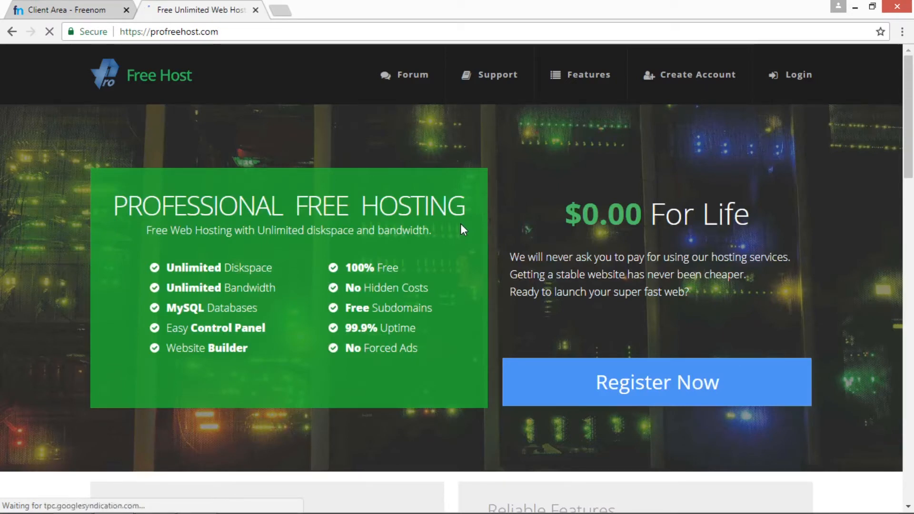
{"action": "left_click", "coordinate": [288, 31]}
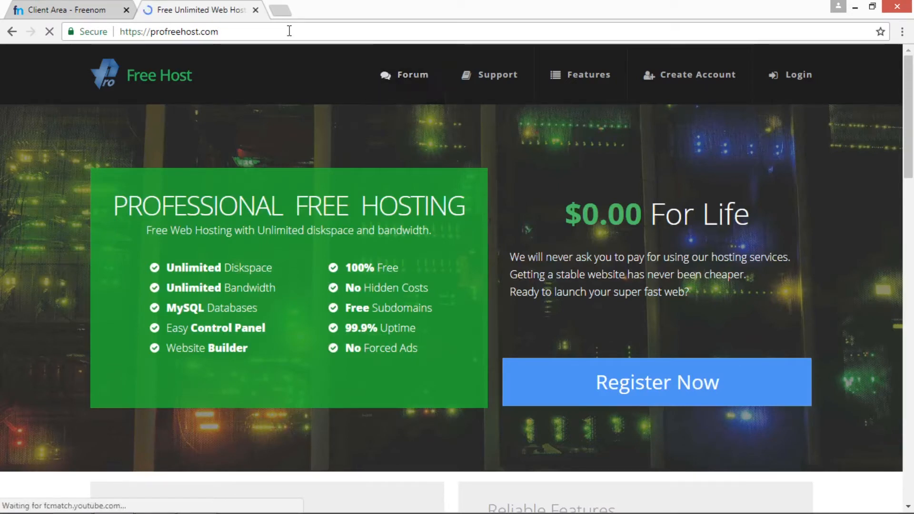
{"action": "left_click", "coordinate": [169, 32]}
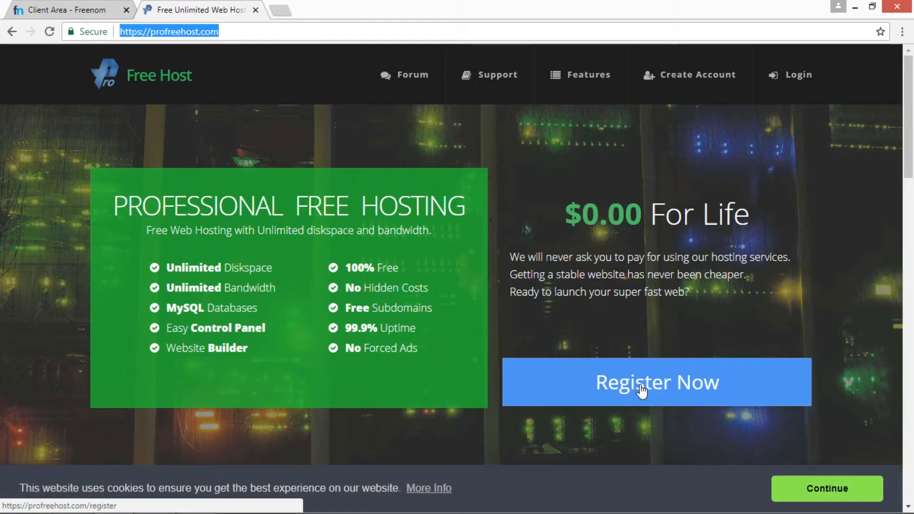
{"action": "mouse_move", "coordinate": [798, 75]}
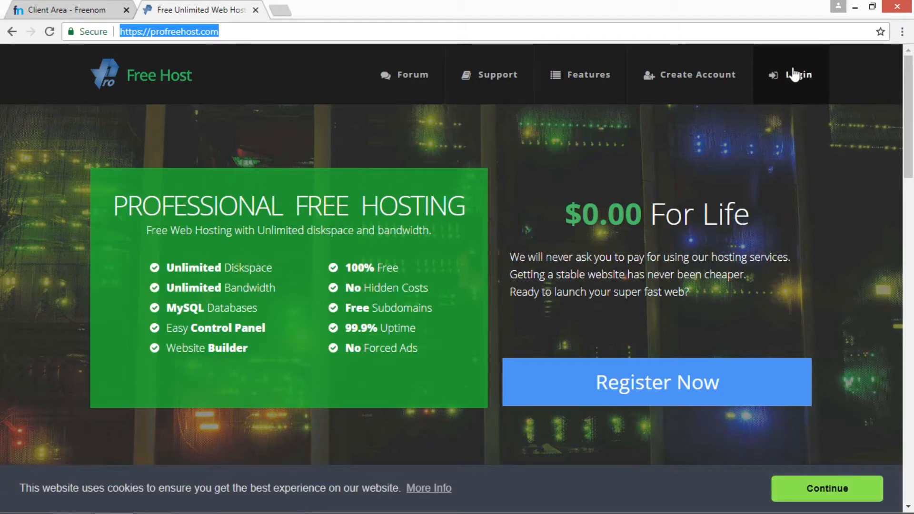
{"action": "mouse_move", "coordinate": [799, 74]}
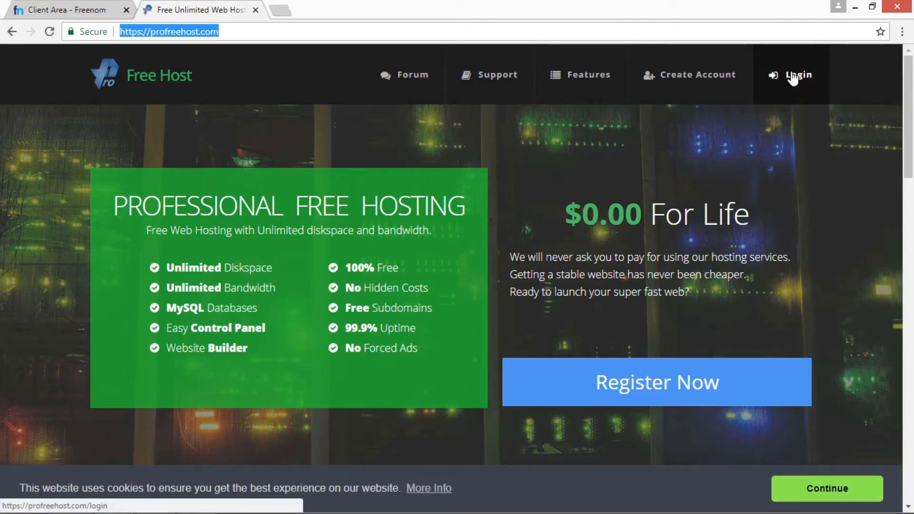
{"action": "left_click", "coordinate": [798, 74]}
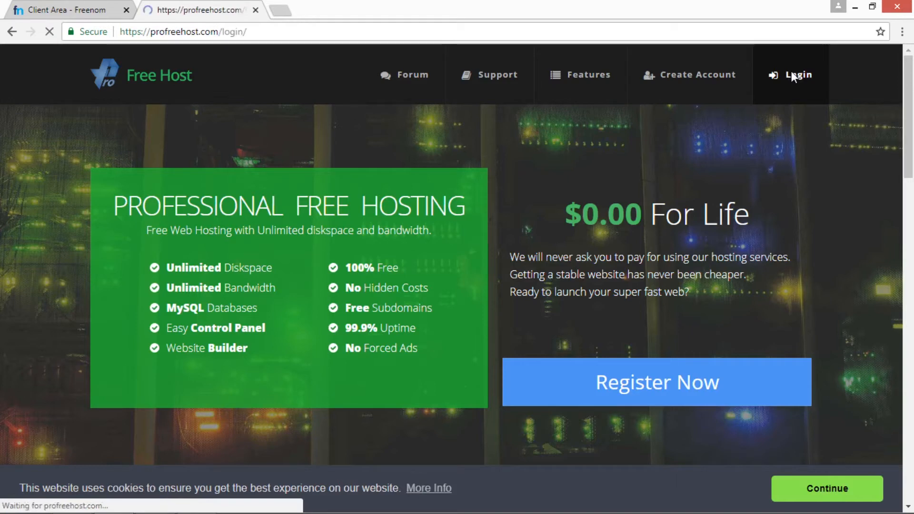
{"action": "left_click", "coordinate": [798, 74]}
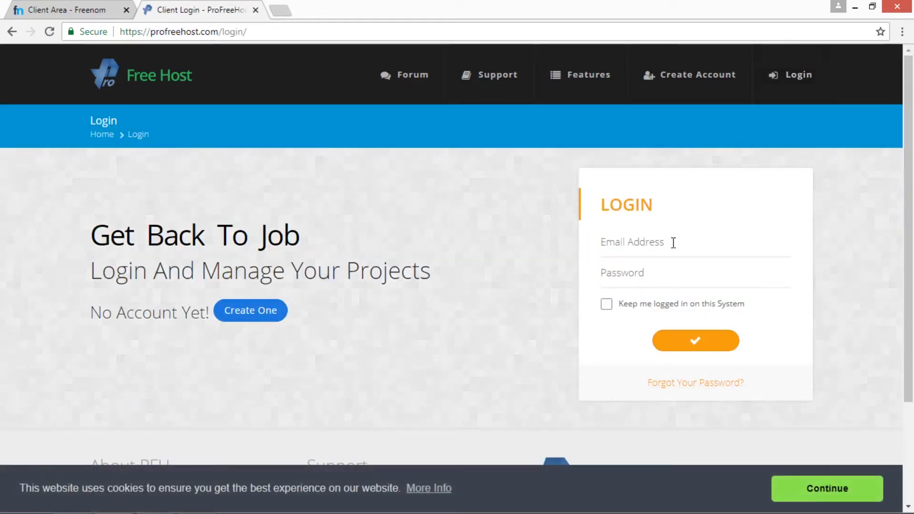
Log in to ProFreeHost with the account email and password
{"action": "left_click", "coordinate": [694, 341]}
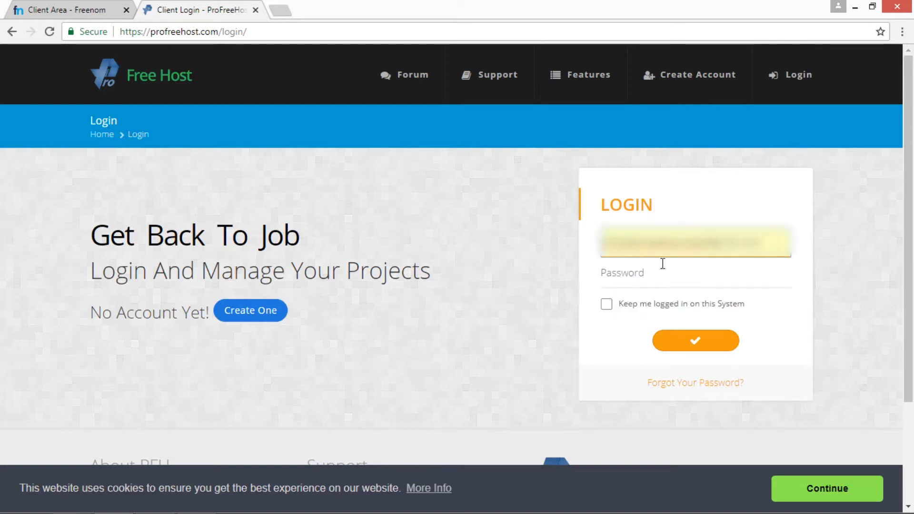
{"action": "left_click", "coordinate": [696, 273]}
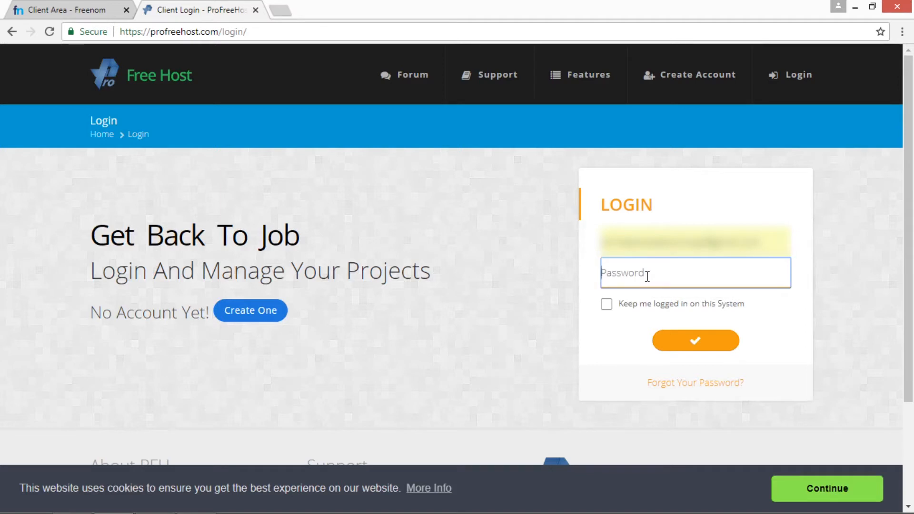
{"action": "type", "text": "password"}
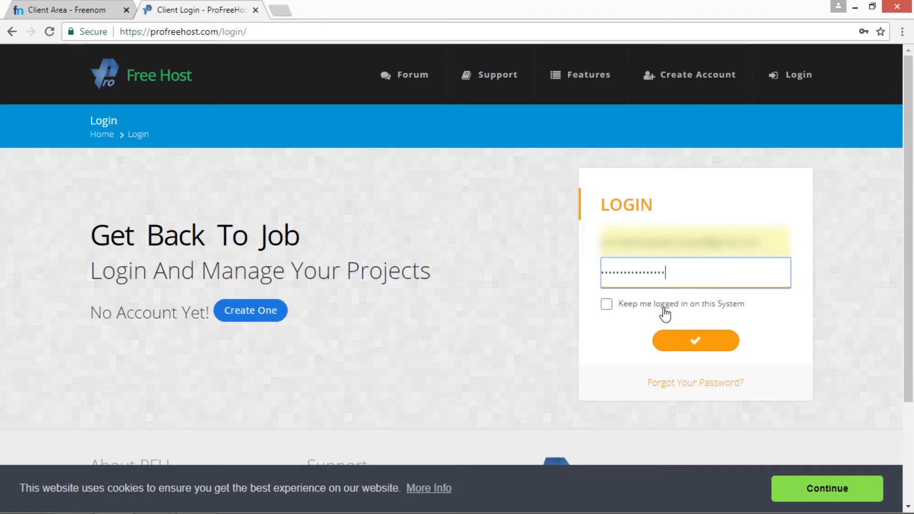
{"action": "mouse_move", "coordinate": [690, 345]}
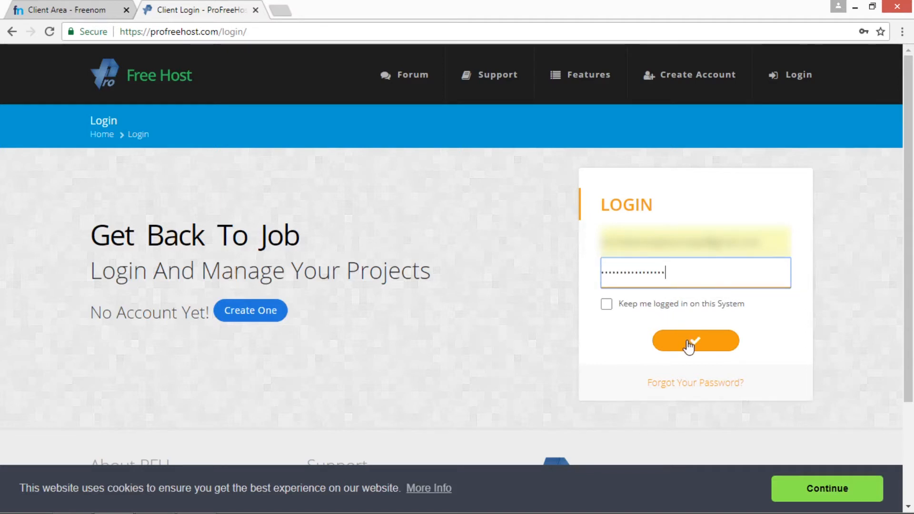
{"action": "left_click", "coordinate": [695, 341]}
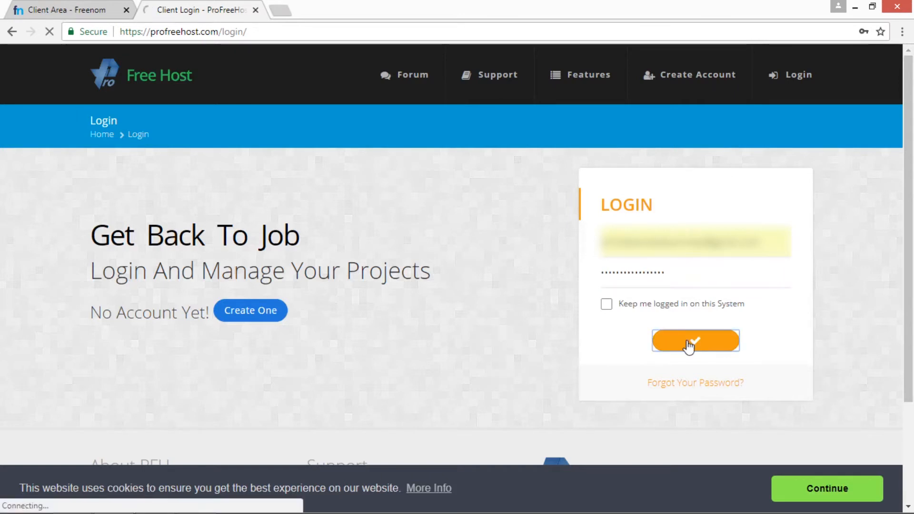
{"action": "left_click", "coordinate": [695, 341]}
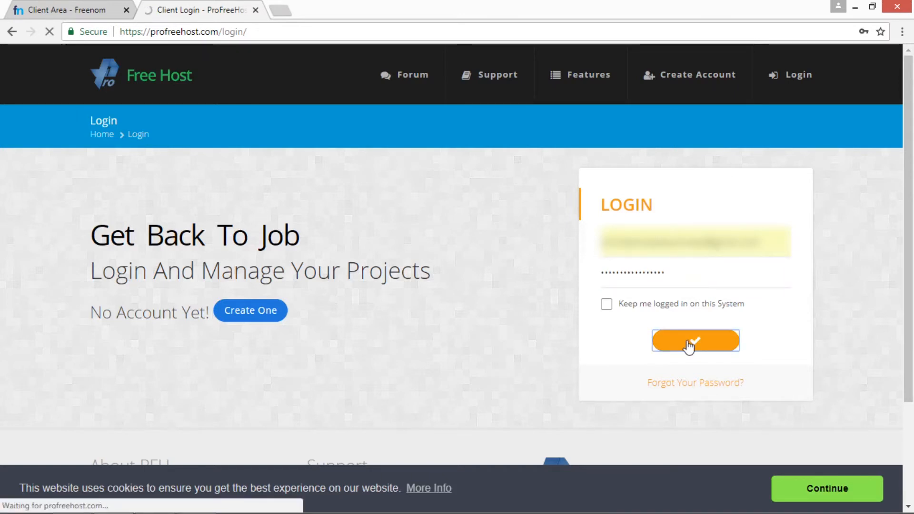
{"action": "left_click", "coordinate": [695, 340]}
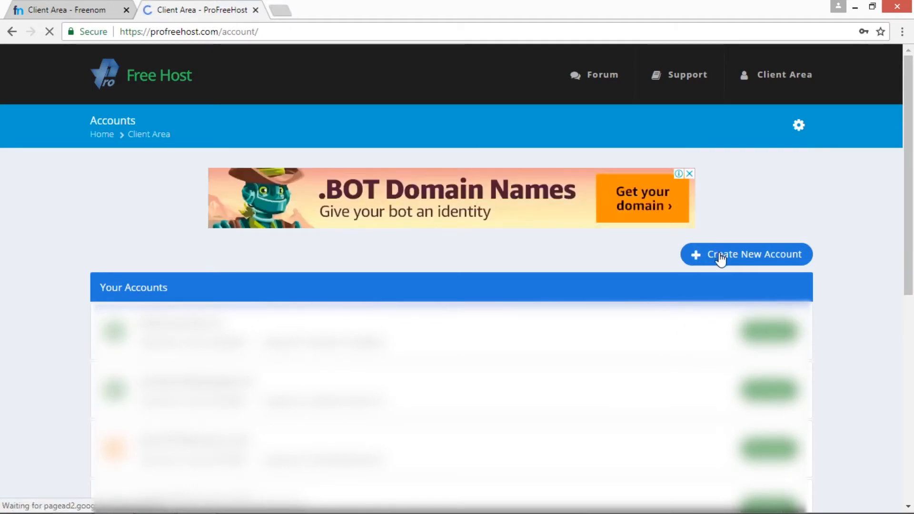
Start a new hosting account with Custom Domain ticked and submit bestcarsite.ml
{"action": "left_click", "coordinate": [746, 254]}
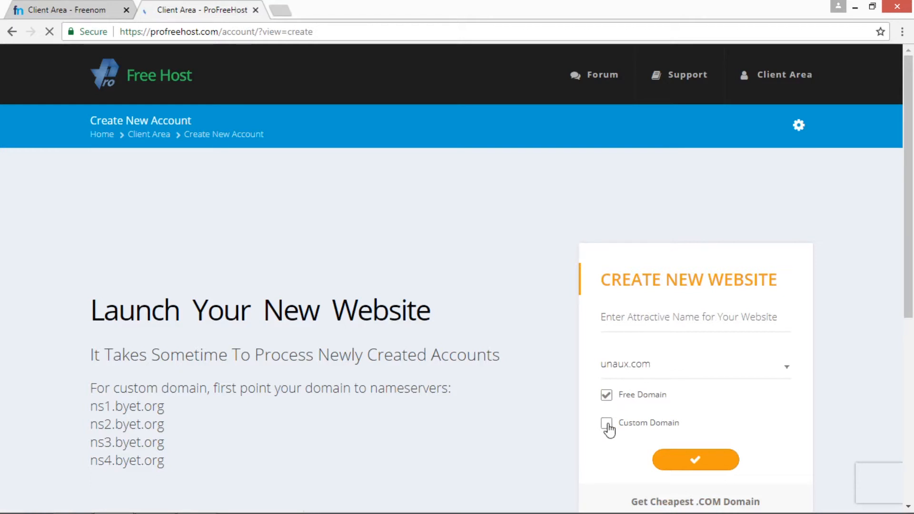
{"action": "left_click", "coordinate": [606, 423]}
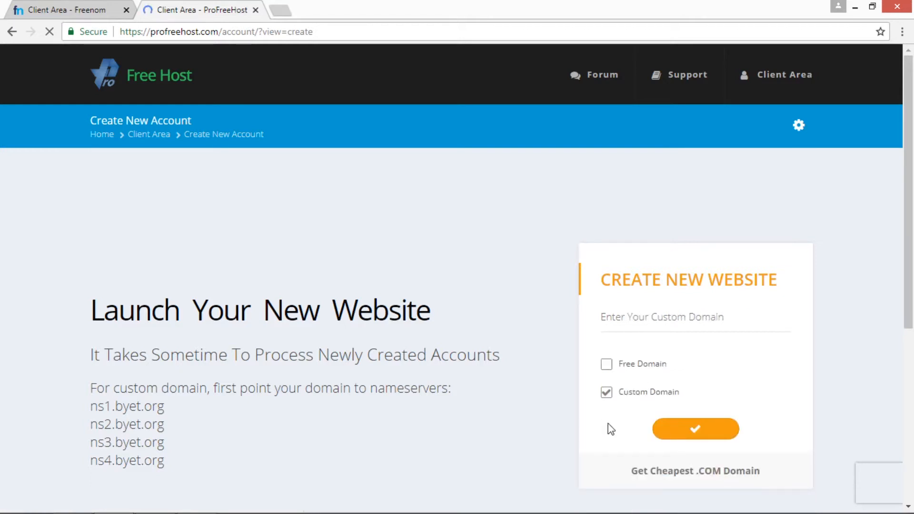
{"action": "mouse_move", "coordinate": [635, 335]}
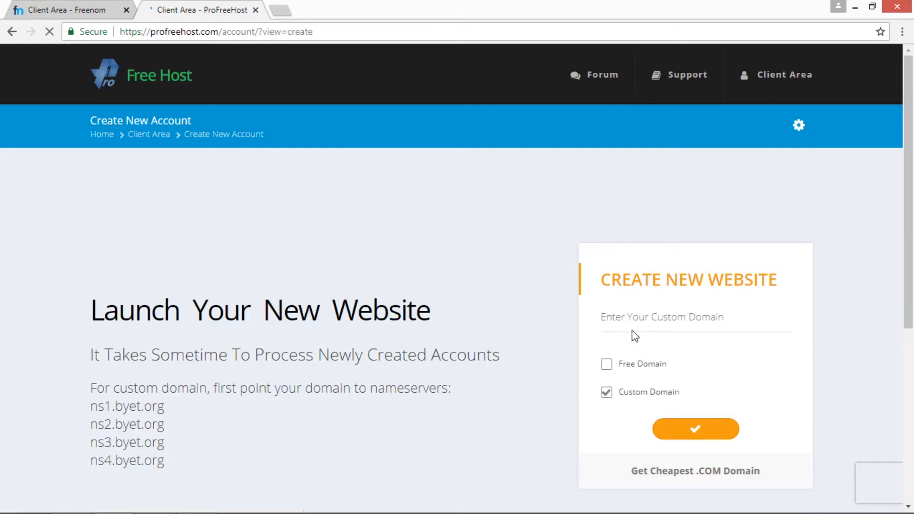
{"action": "left_click", "coordinate": [696, 429]}
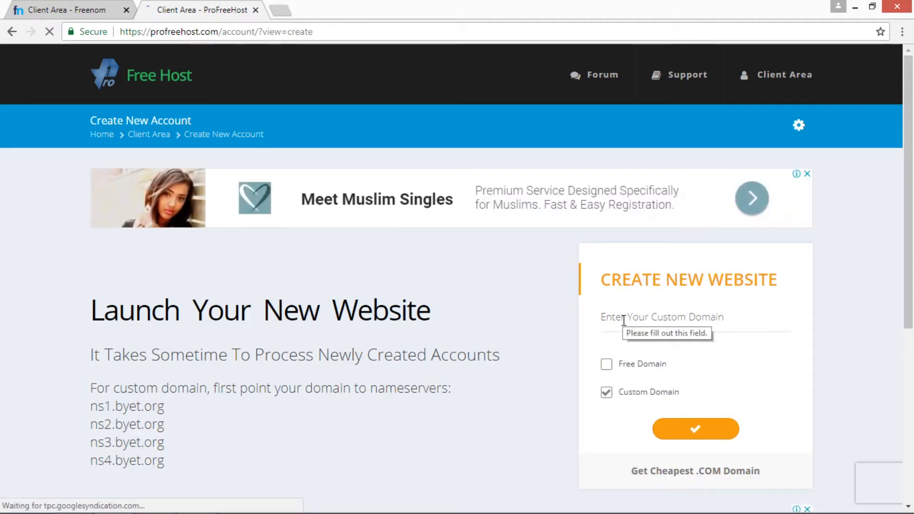
{"action": "left_click", "coordinate": [696, 317]}
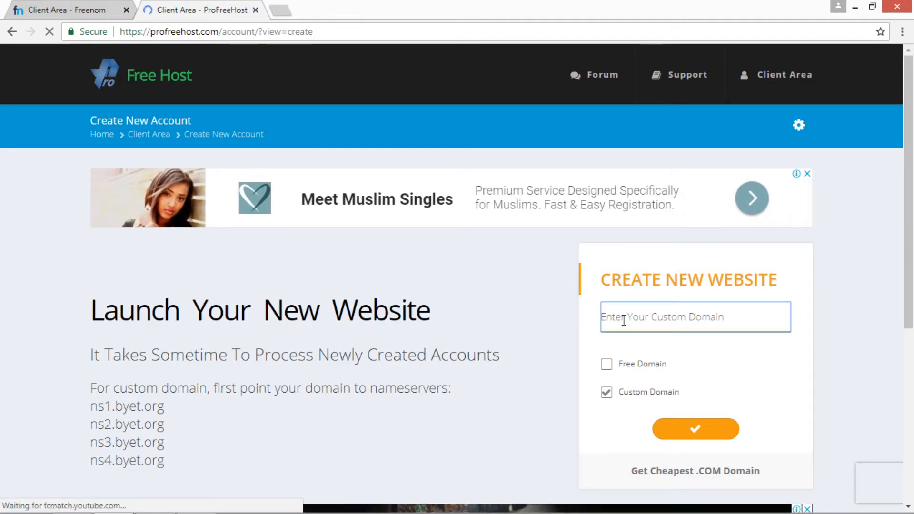
{"action": "type", "text": "bestcars"}
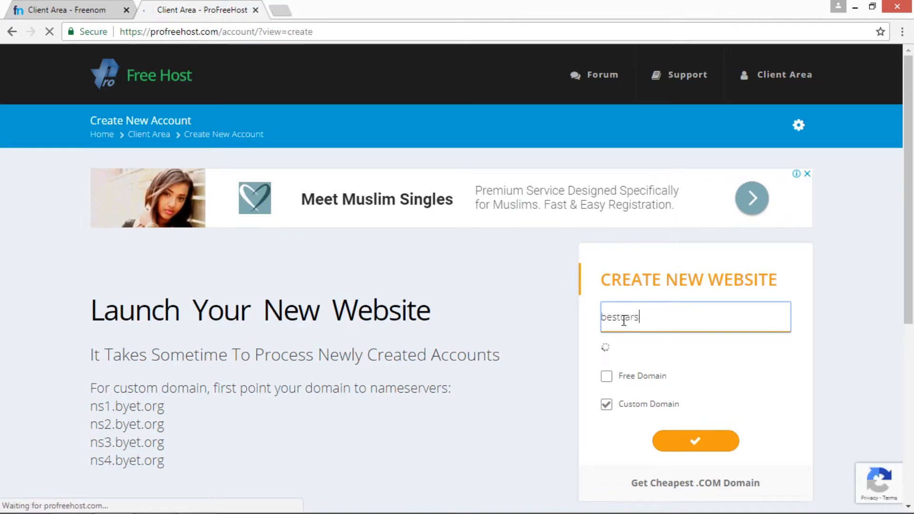
{"action": "type", "text": "ite"}
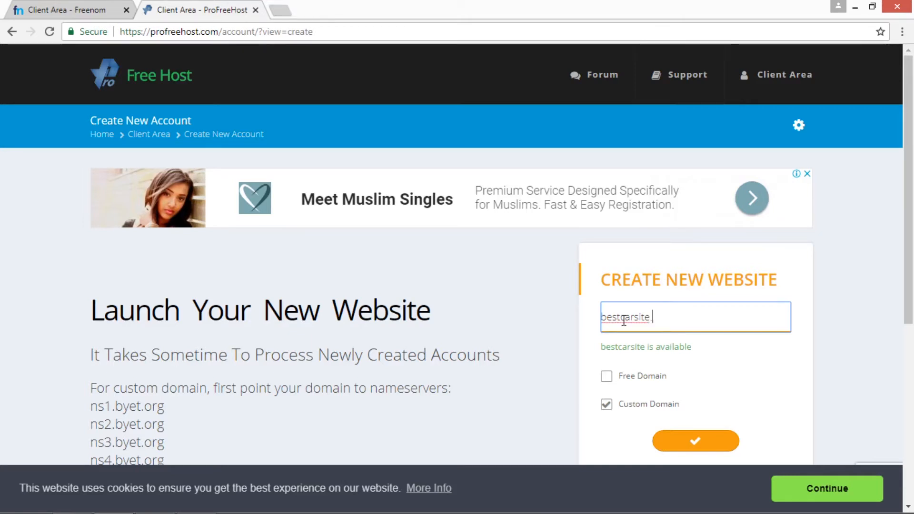
{"action": "type", "text": ".ml"}
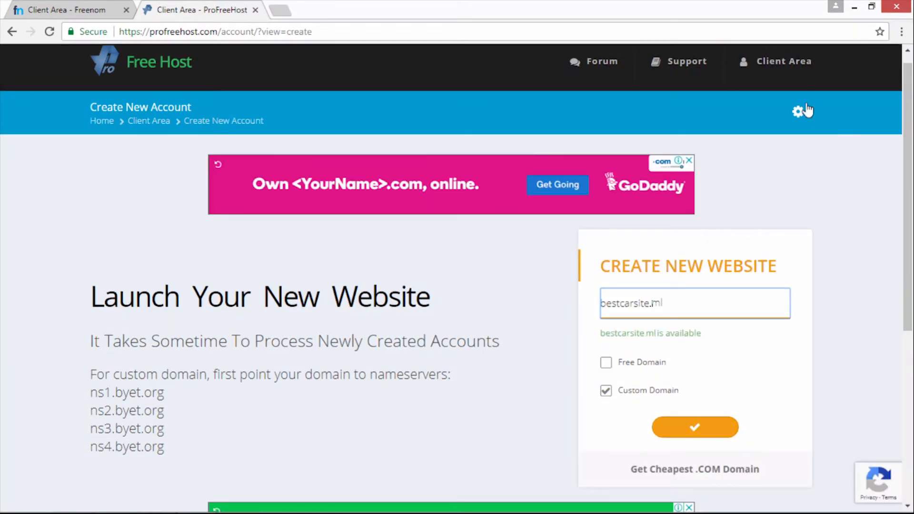
{"action": "left_click", "coordinate": [694, 426]}
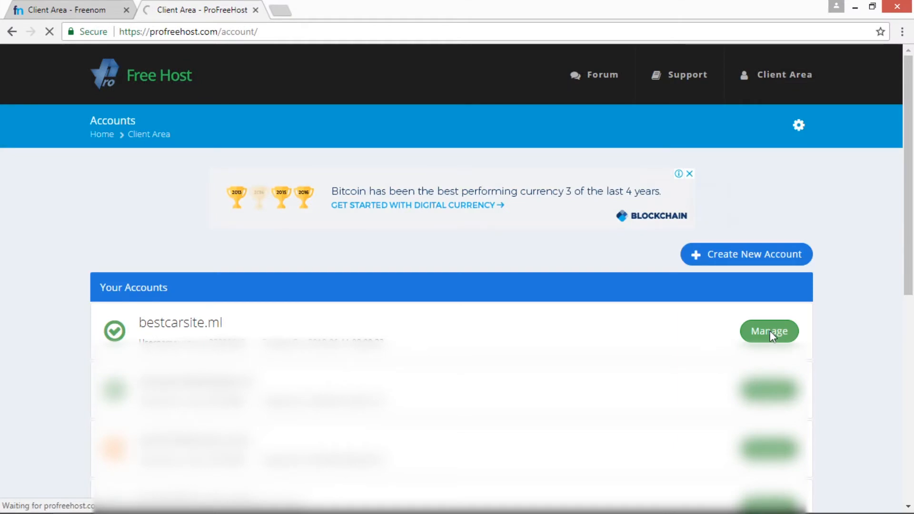
Open Manage for bestcarsite.ml and launch its Control Panel tile
{"action": "left_click", "coordinate": [769, 331]}
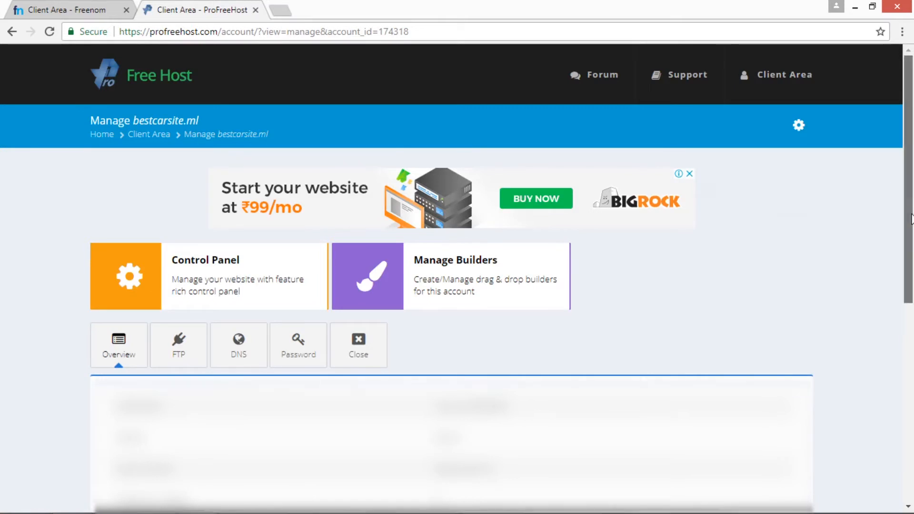
{"action": "scroll", "scroll_direction": "down", "scroll_amount": 3}
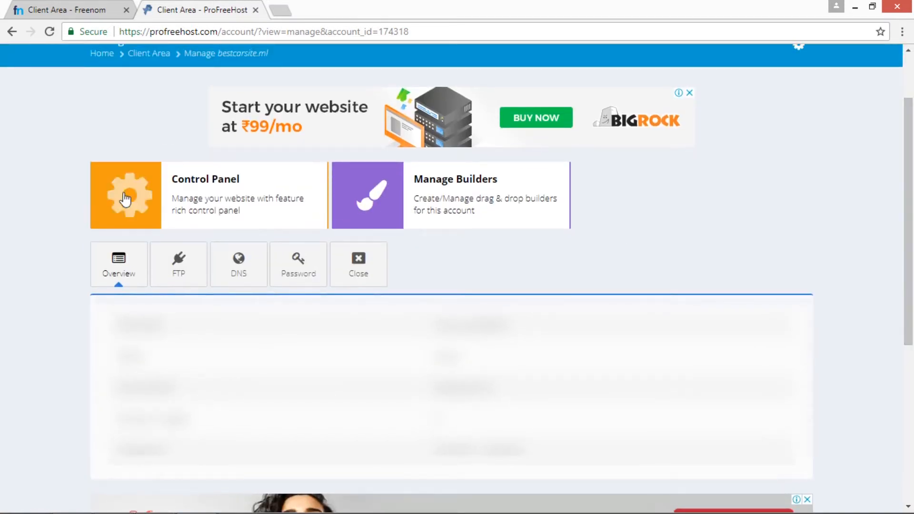
{"action": "left_click", "coordinate": [125, 195]}
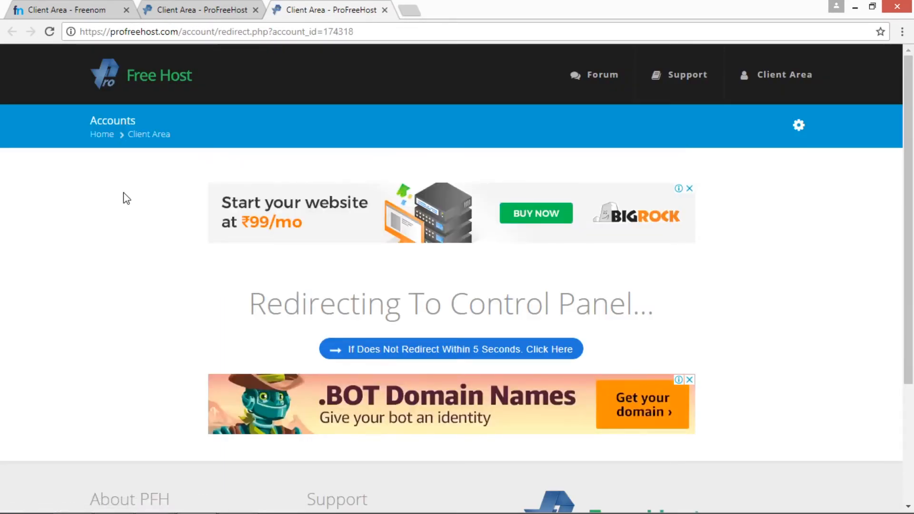
Load bestcarsite.ml to see the 'Congratulations! Your Account is active now' page
{"action": "left_click", "coordinate": [451, 349]}
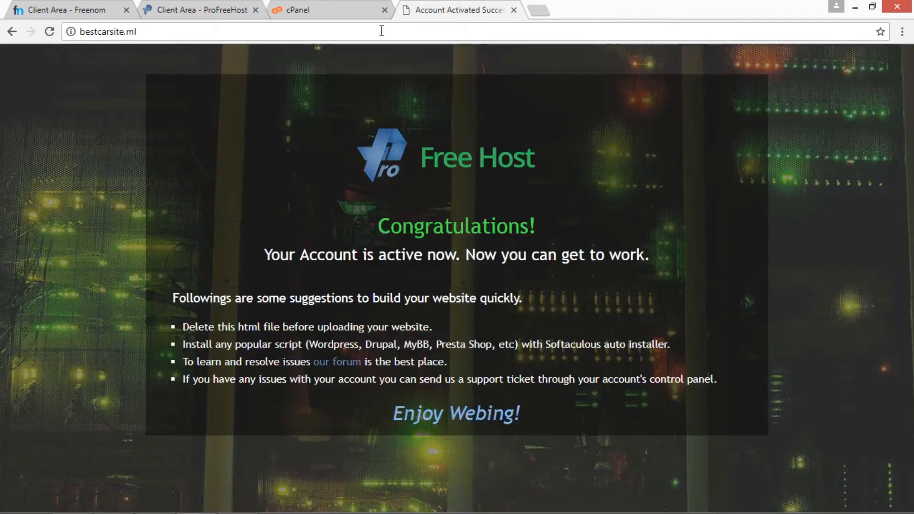
{"action": "mouse_move", "coordinate": [324, 8]}
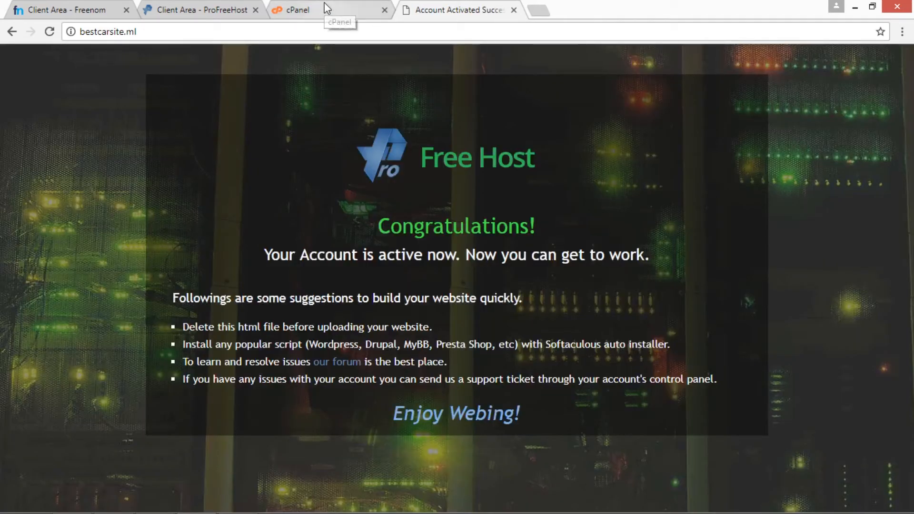
In the control panel tab, launch Softaculous Apps Installer from the Software section
{"action": "left_click", "coordinate": [297, 10]}
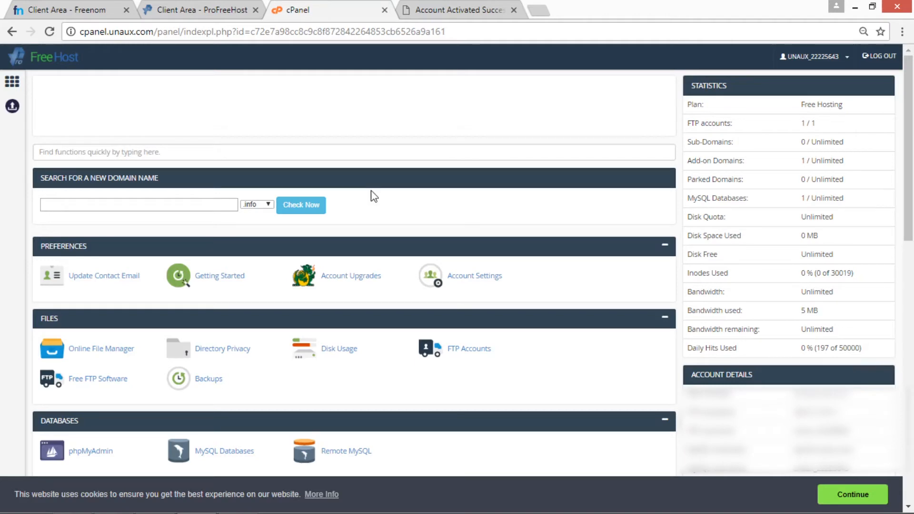
{"action": "mouse_move", "coordinate": [908, 149]}
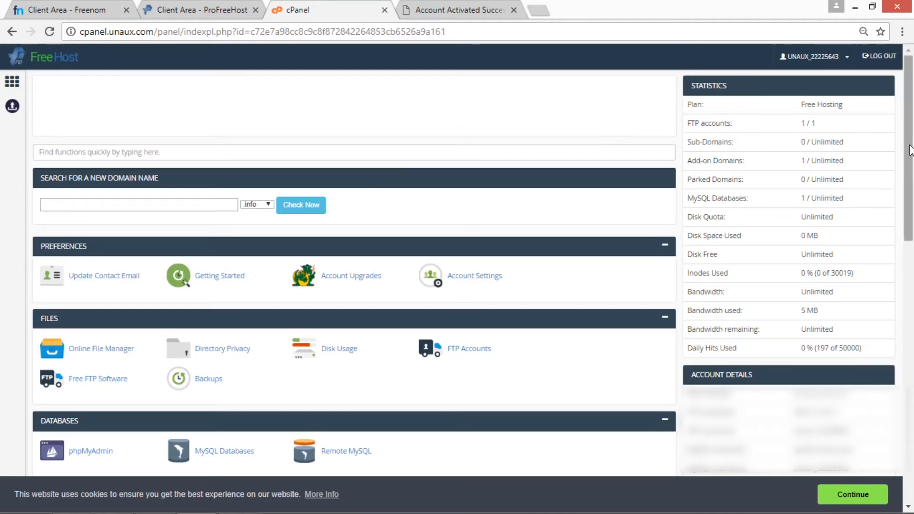
{"action": "scroll", "scroll_direction": "down", "scroll_amount": 3}
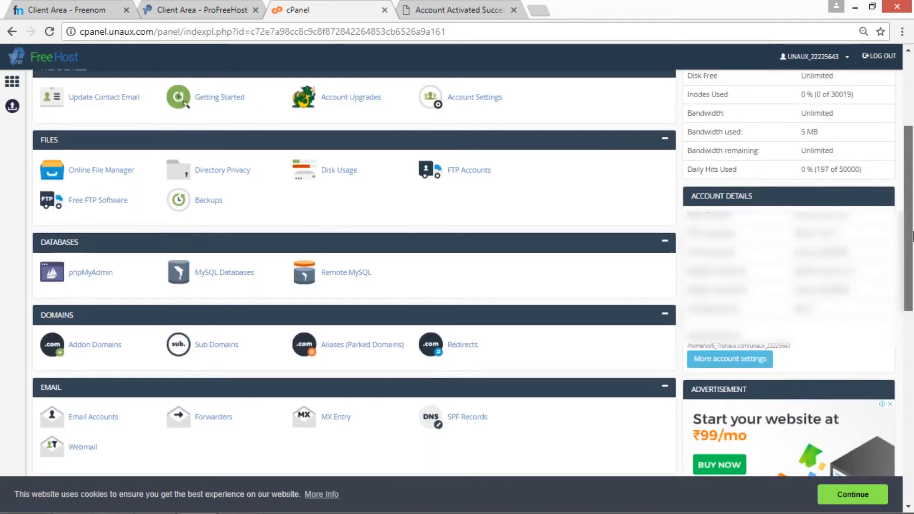
{"action": "scroll", "scroll_direction": "down", "scroll_amount": 3}
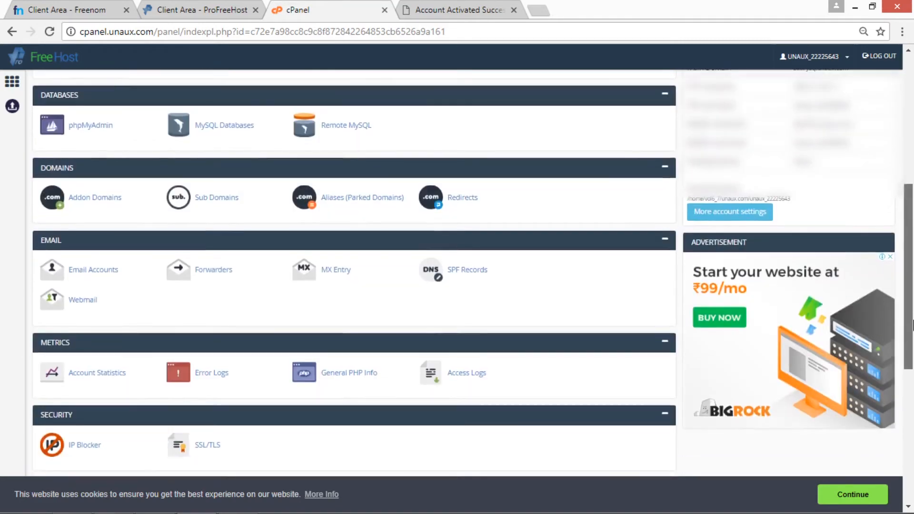
{"action": "scroll", "scroll_direction": "down", "scroll_amount": 3}
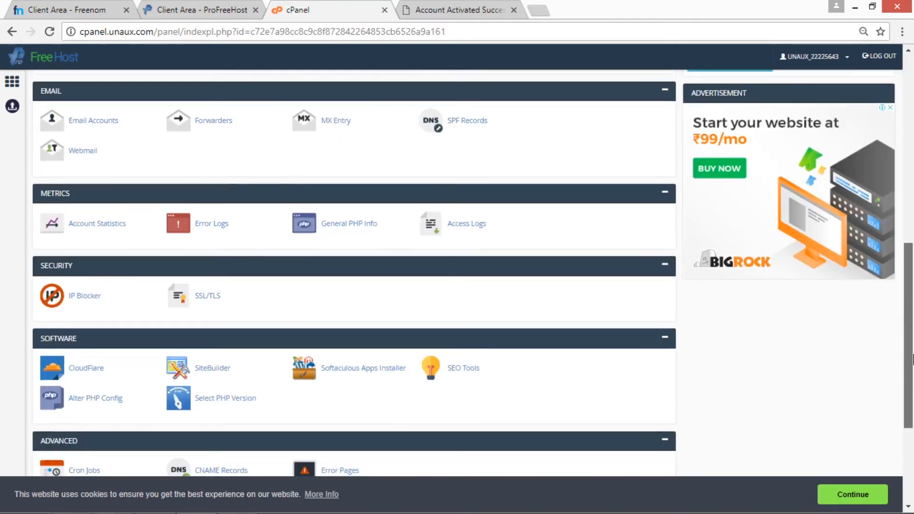
{"action": "scroll", "scroll_direction": "down", "scroll_amount": 3}
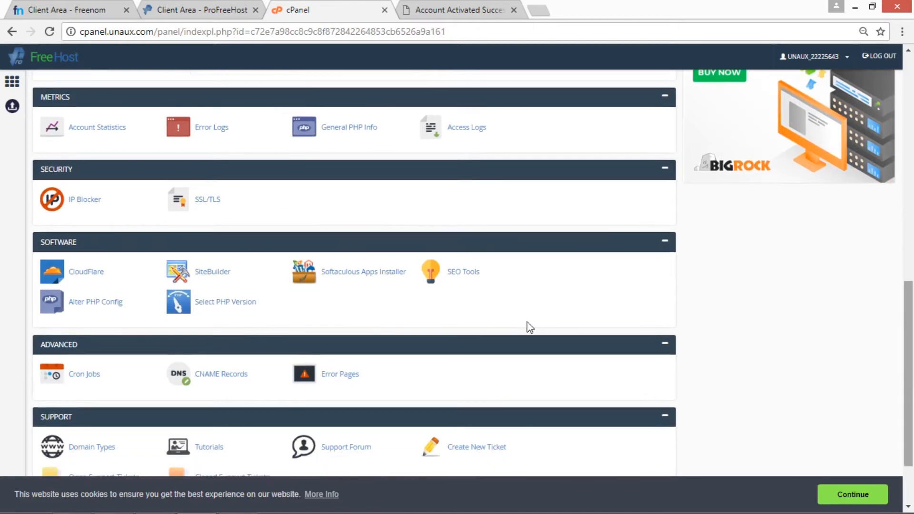
{"action": "mouse_move", "coordinate": [52, 251]}
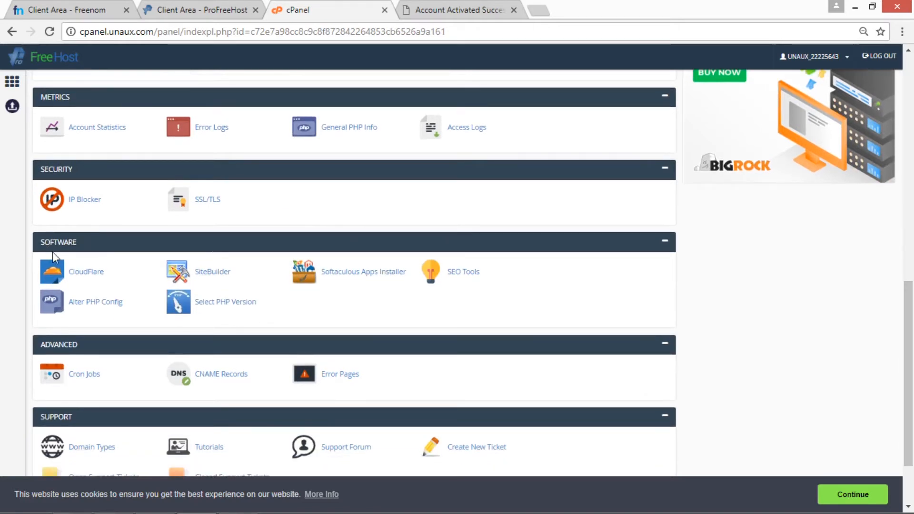
{"action": "mouse_move", "coordinate": [287, 241]}
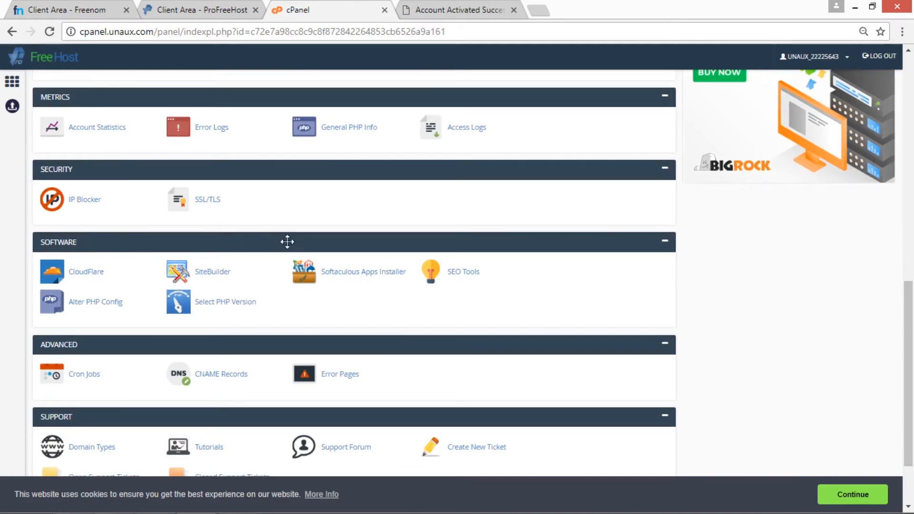
{"action": "mouse_move", "coordinate": [364, 272]}
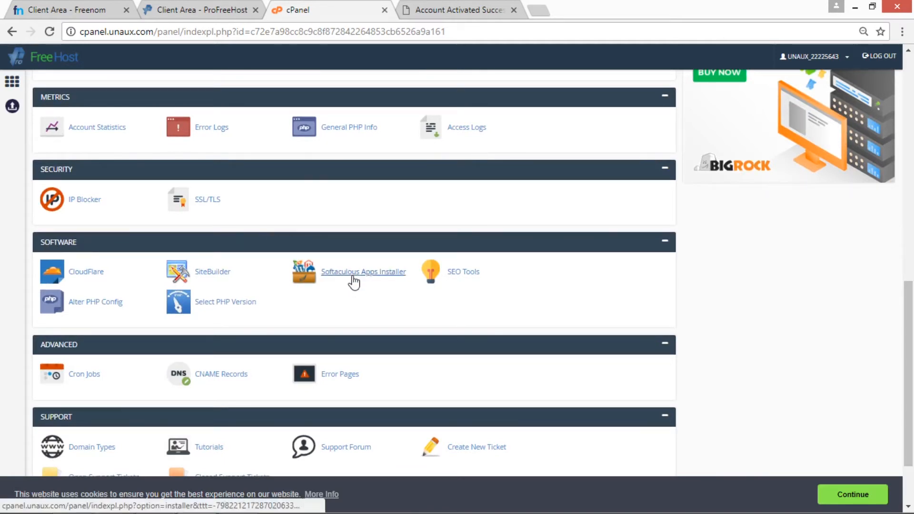
{"action": "left_click", "coordinate": [364, 272]}
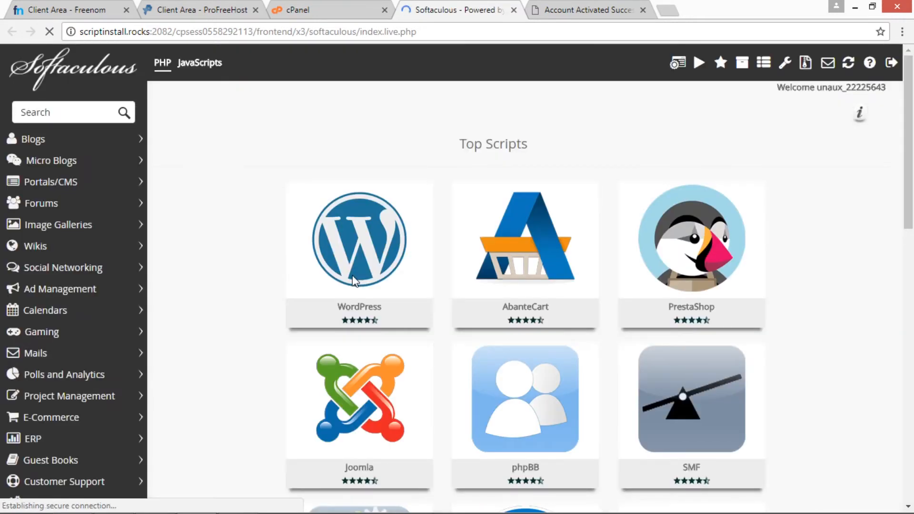
{"action": "mouse_move", "coordinate": [396, 258]}
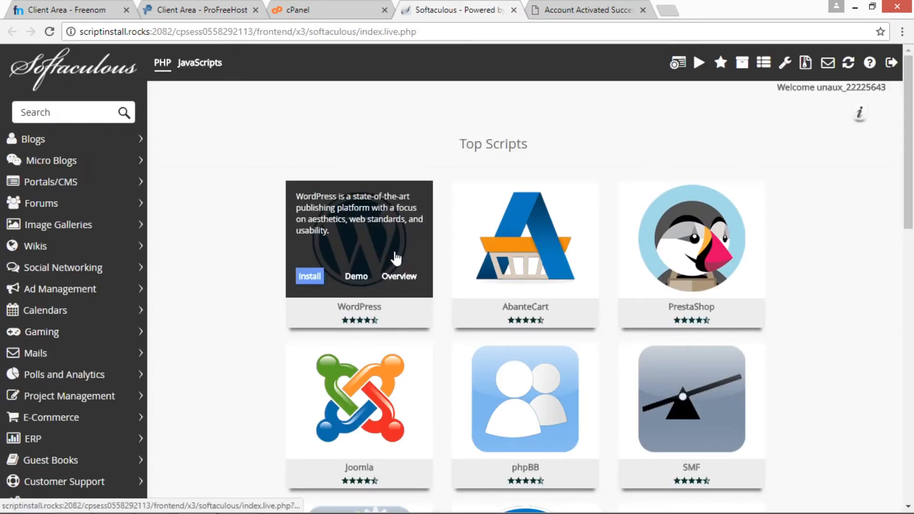
{"action": "mouse_move", "coordinate": [400, 256]}
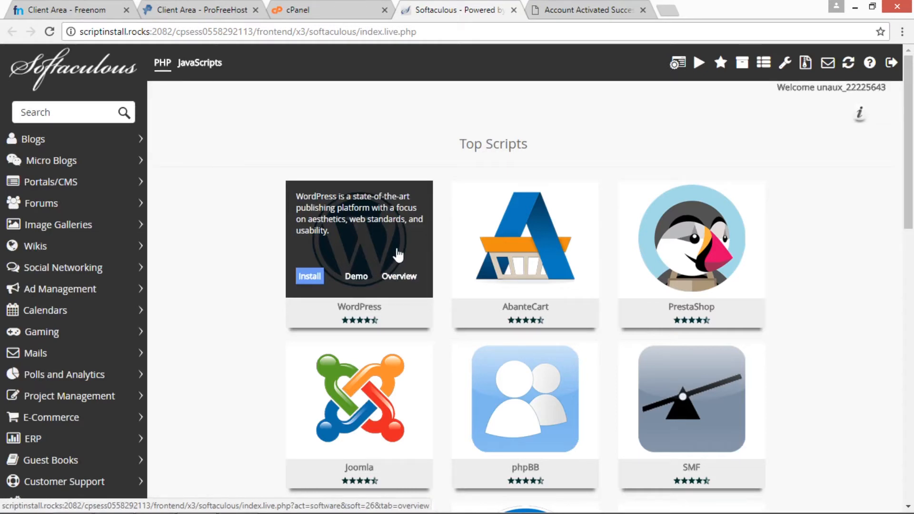
{"action": "mouse_move", "coordinate": [309, 276]}
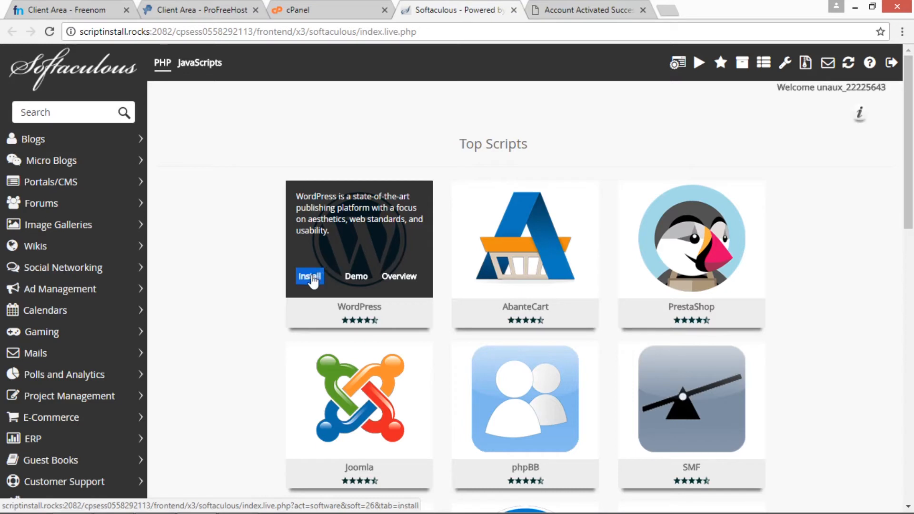
{"action": "mouse_move", "coordinate": [227, 230]}
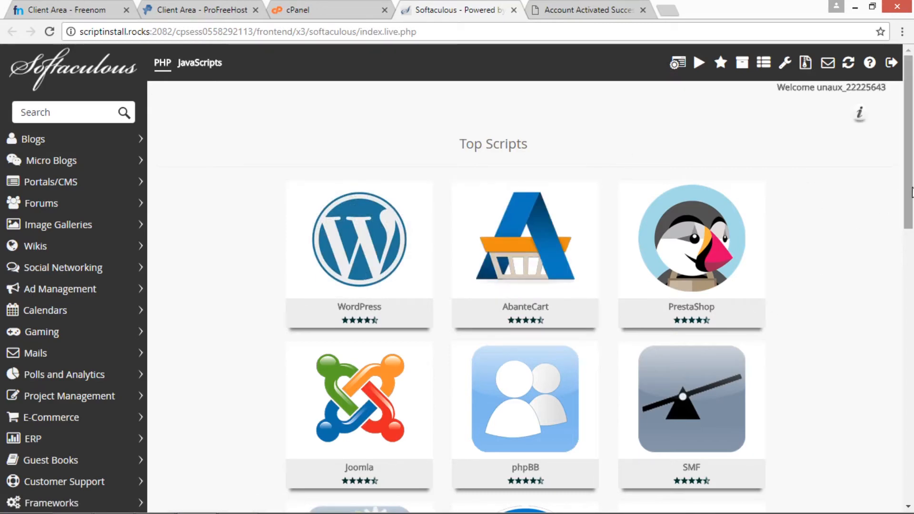
Open the WordPress install form from Softaculous Top Scripts, with bestcarsite.ml preselected
{"action": "scroll", "scroll_direction": "down", "scroll_amount": 3}
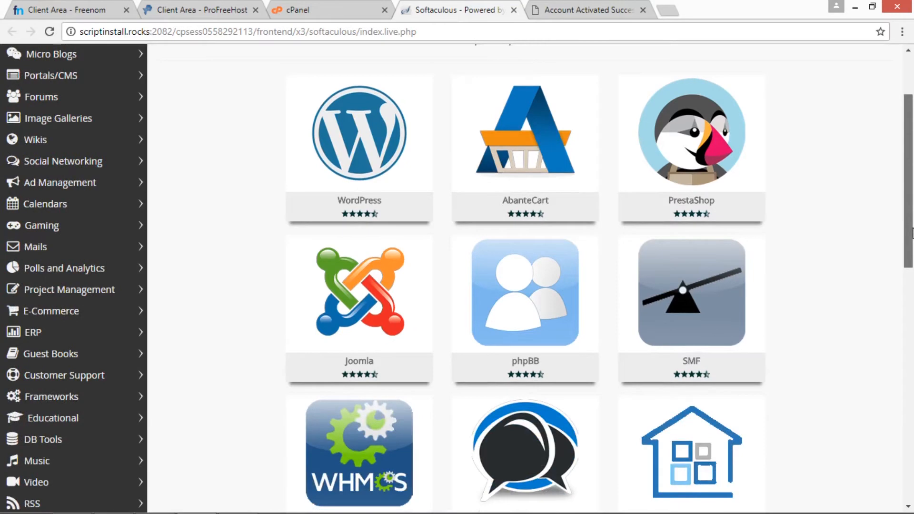
{"action": "scroll", "scroll_direction": "down", "scroll_amount": 3}
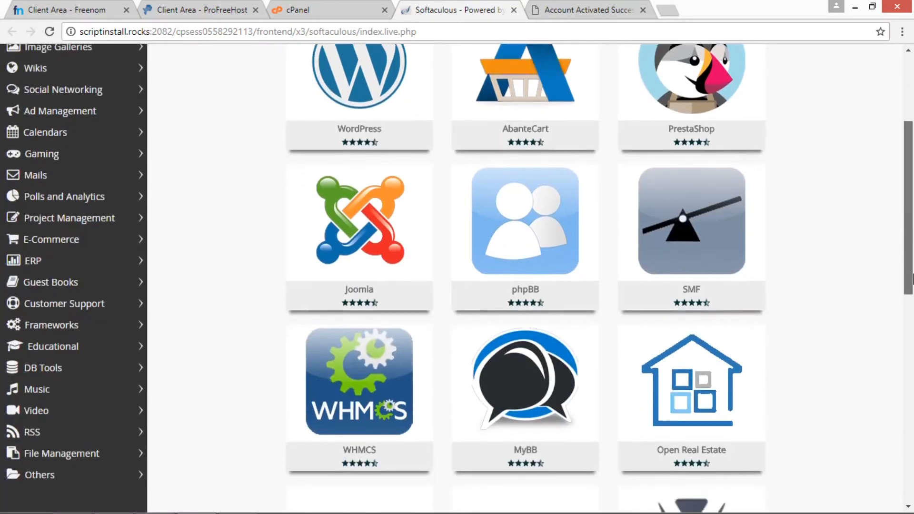
{"action": "scroll", "scroll_direction": "down", "scroll_amount": 3}
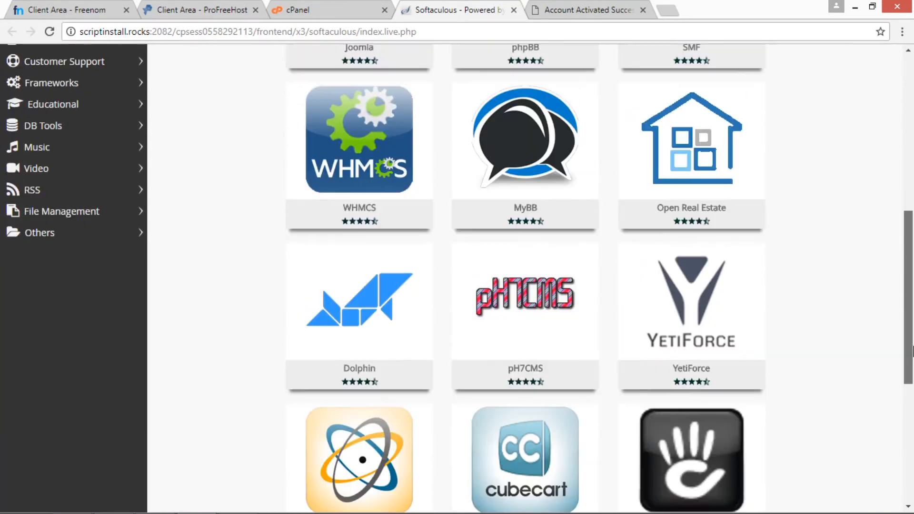
{"action": "scroll", "scroll_direction": "up", "scroll_amount": 3}
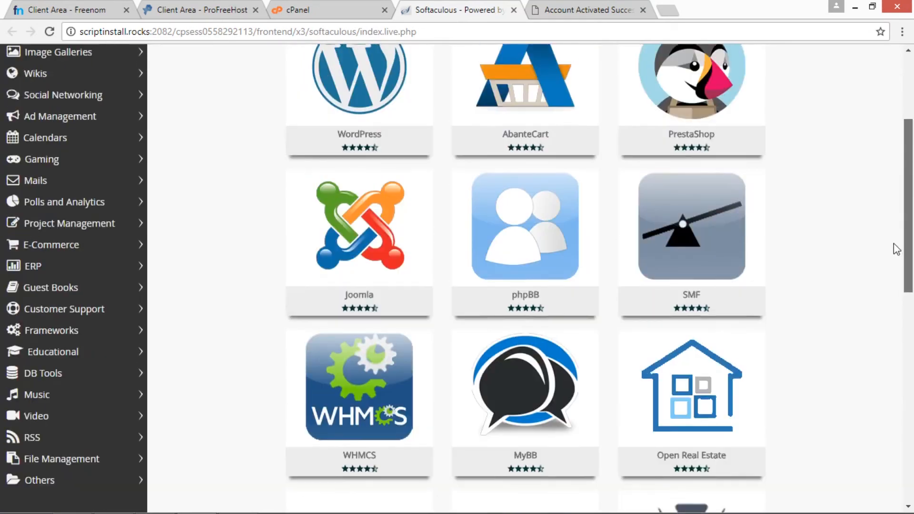
{"action": "scroll", "scroll_direction": "up", "scroll_amount": 3}
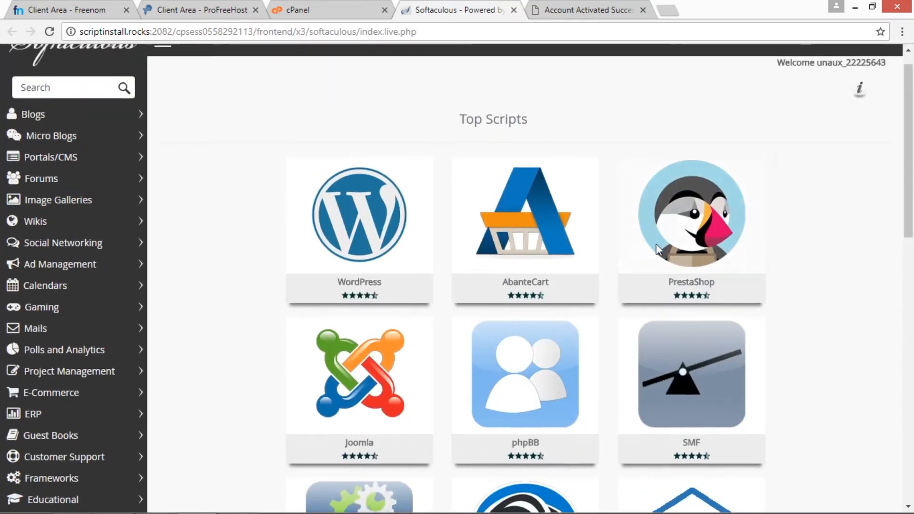
{"action": "mouse_move", "coordinate": [359, 214]}
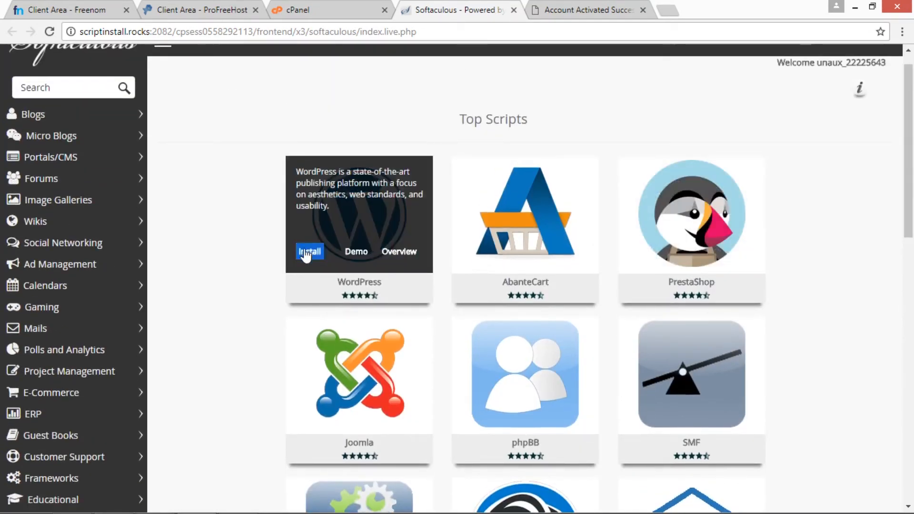
{"action": "left_click", "coordinate": [310, 252]}
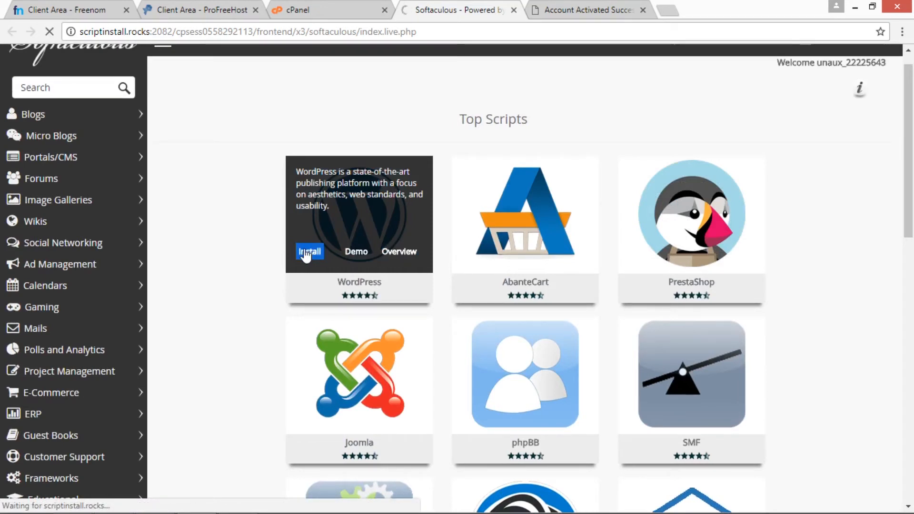
{"action": "left_click", "coordinate": [310, 251]}
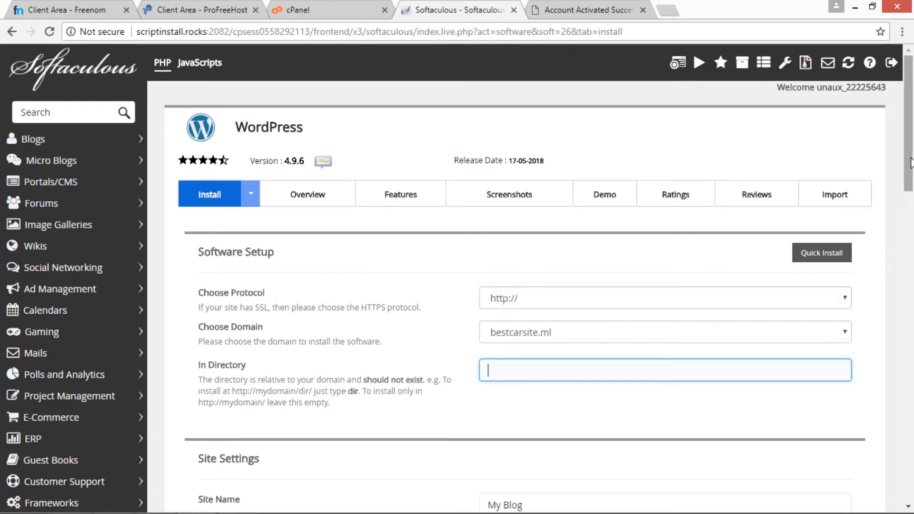
Install WordPress on bestcarsite.ml with an empty directory and default admin settings
{"action": "scroll", "scroll_direction": "down", "scroll_amount": 3}
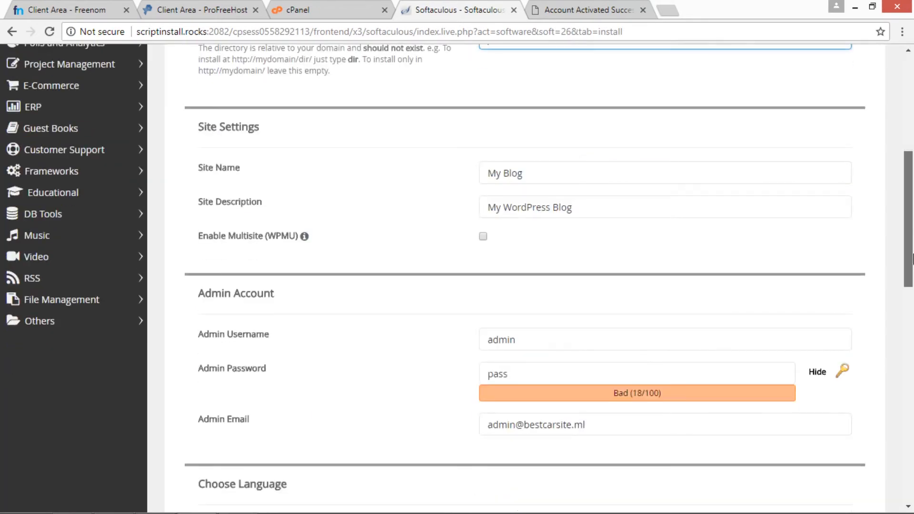
{"action": "scroll", "scroll_direction": "down", "scroll_amount": 3}
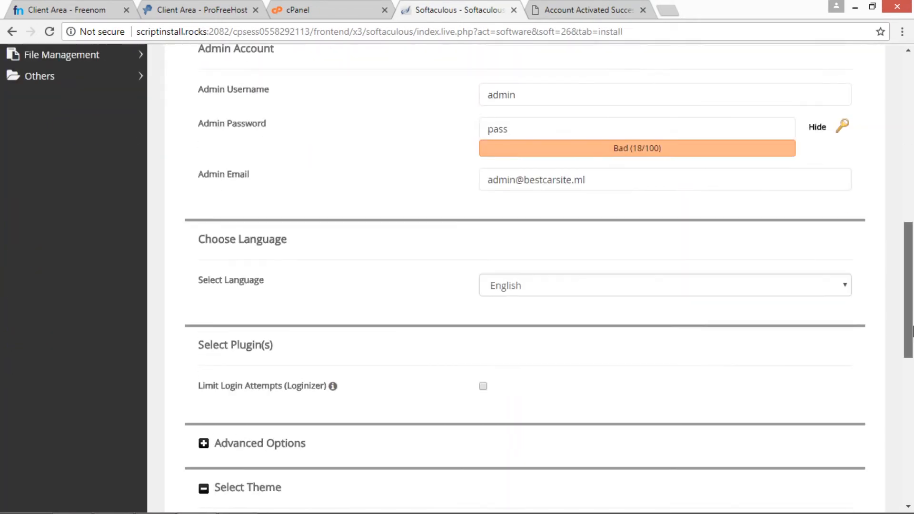
{"action": "scroll", "scroll_direction": "down", "scroll_amount": 3}
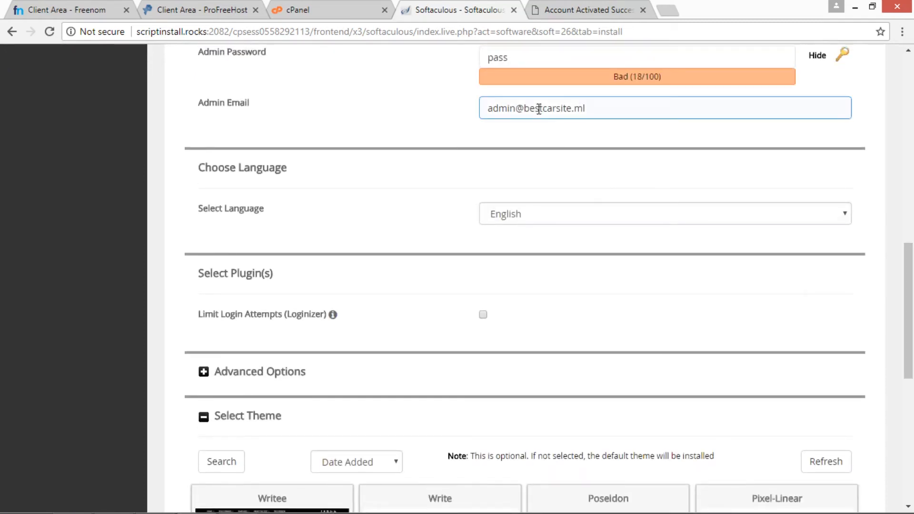
{"action": "double_click", "coordinate": [547, 108]}
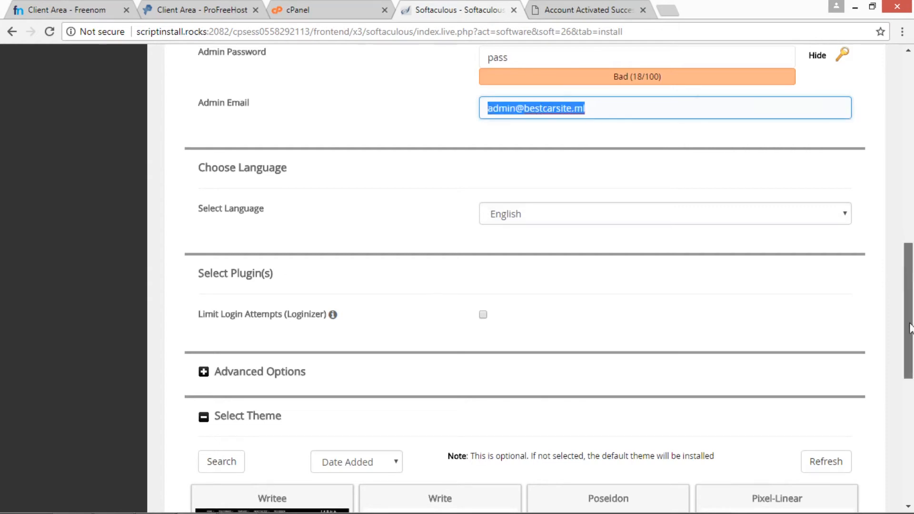
{"action": "scroll", "scroll_direction": "down", "scroll_amount": 3}
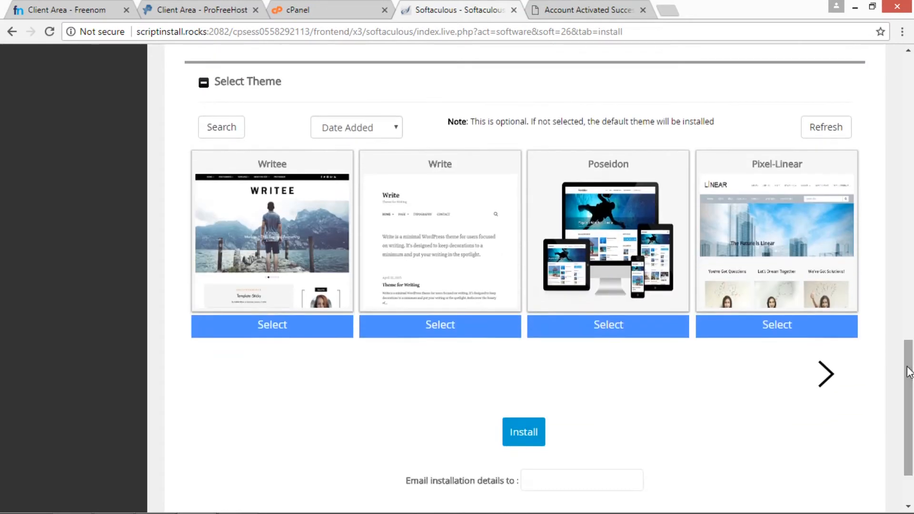
{"action": "left_click", "coordinate": [523, 432]}
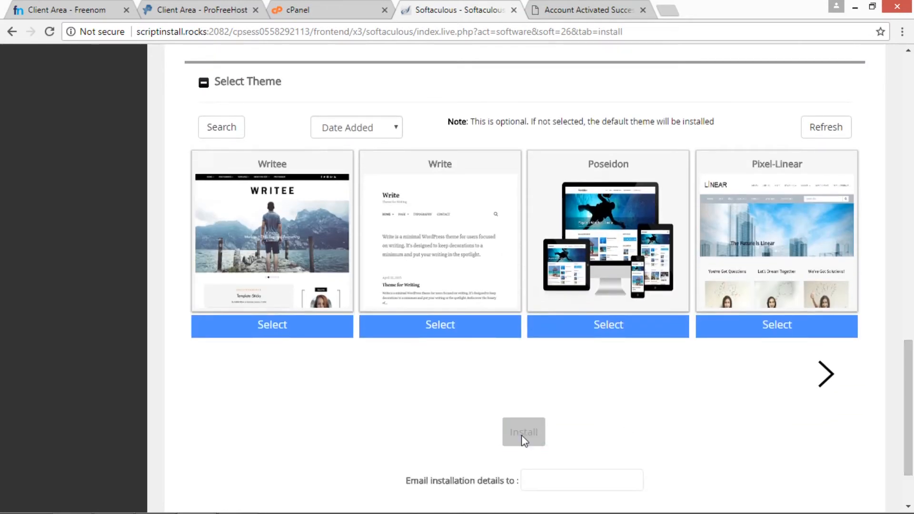
{"action": "left_click", "coordinate": [523, 432]}
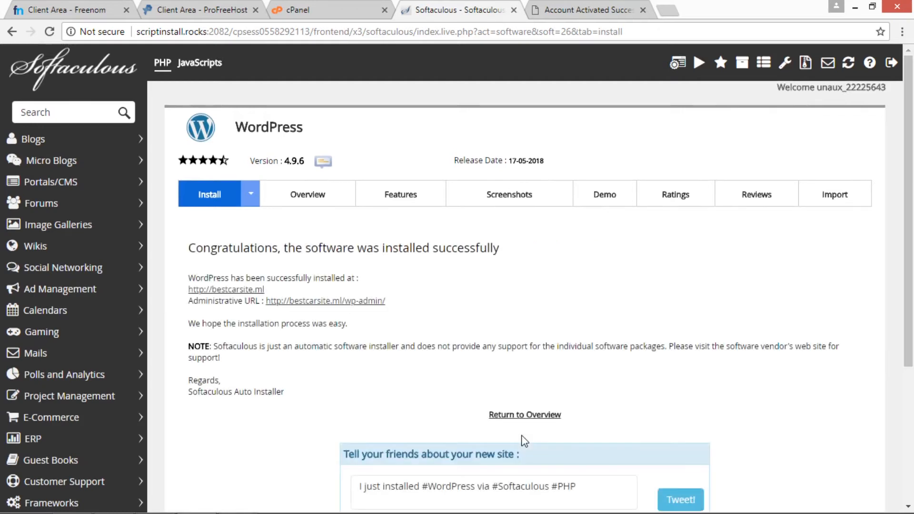
{"action": "mouse_move", "coordinate": [463, 415]}
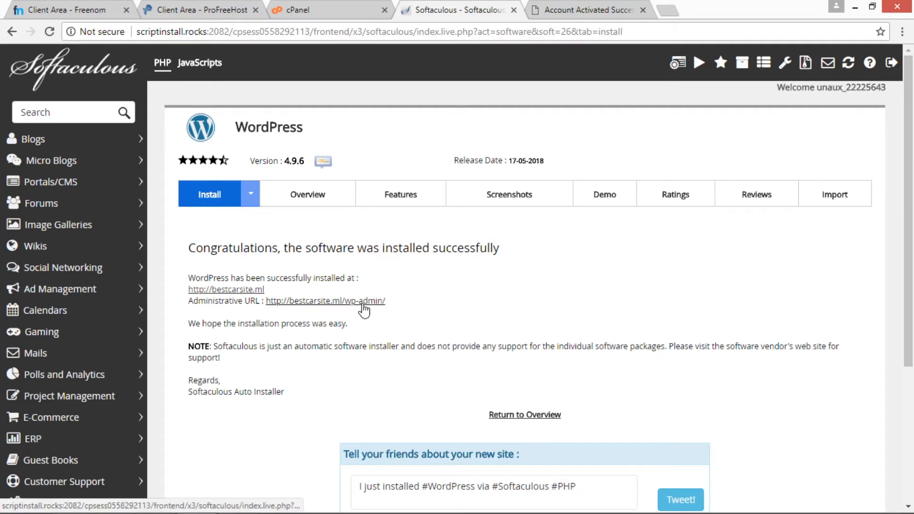
Follow the Administrative URL to bestcarsite.ml's WordPress admin dashboard
{"action": "left_click", "coordinate": [324, 301]}
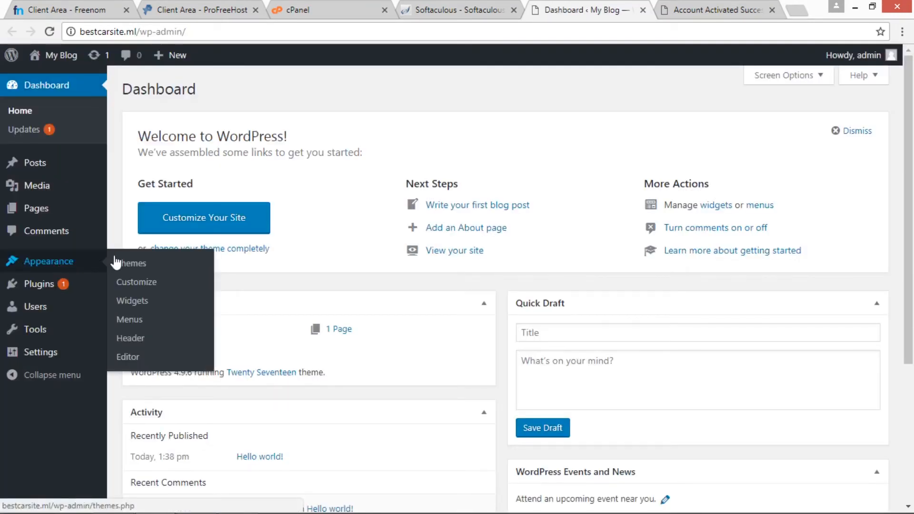
Go to Appearance > Themes and open the Add New themes page
{"action": "left_click", "coordinate": [132, 263]}
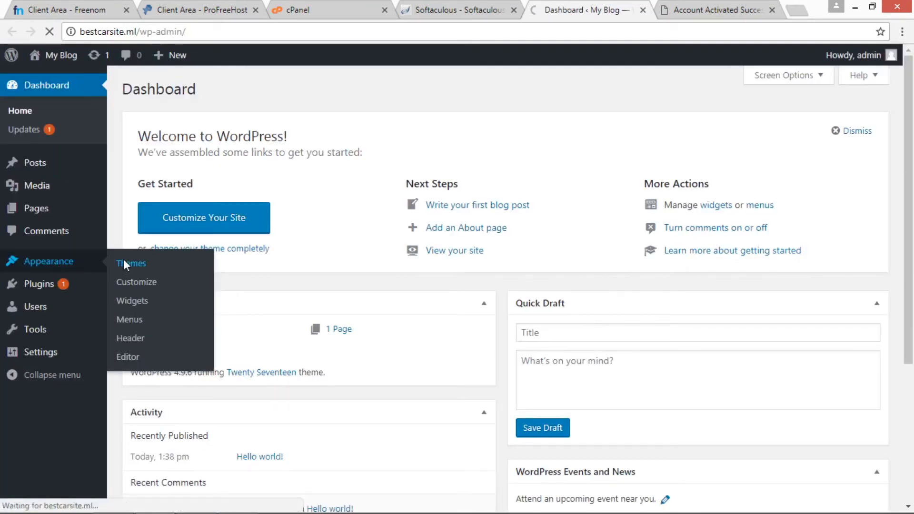
{"action": "left_click", "coordinate": [131, 264]}
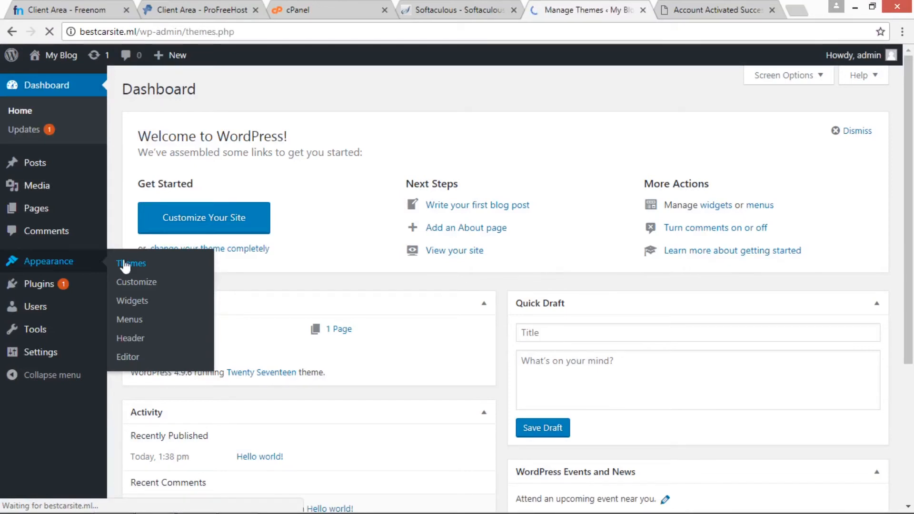
{"action": "left_click", "coordinate": [131, 264]}
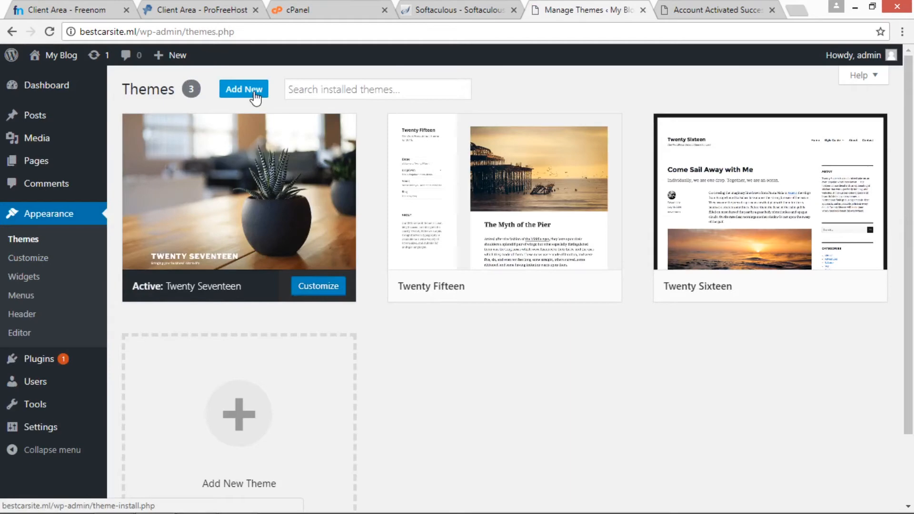
{"action": "left_click", "coordinate": [244, 89]}
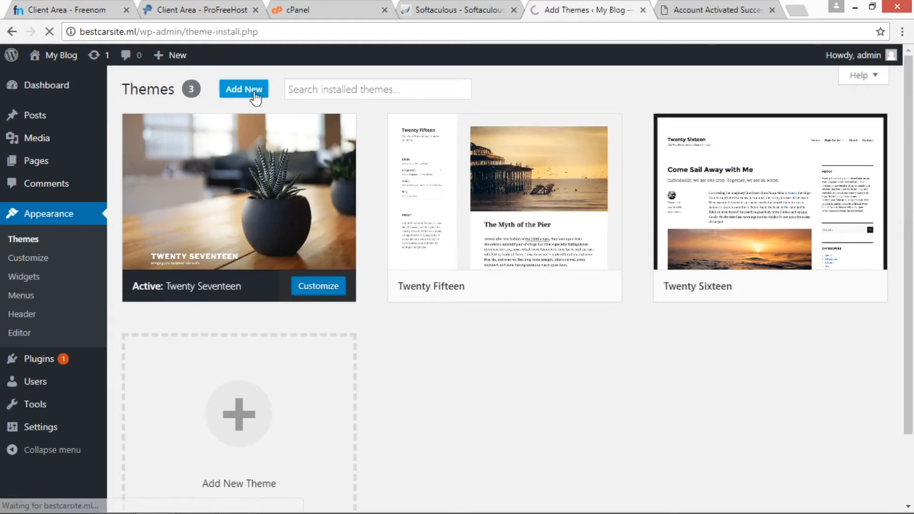
{"action": "left_click", "coordinate": [243, 89]}
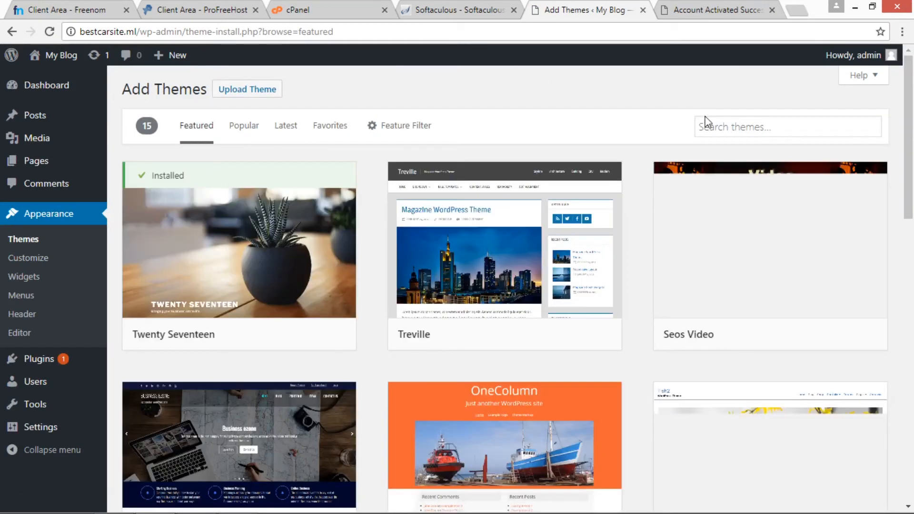
Search themes for 'optimum', then install and activate the Optimum theme
{"action": "left_click", "coordinate": [788, 127]}
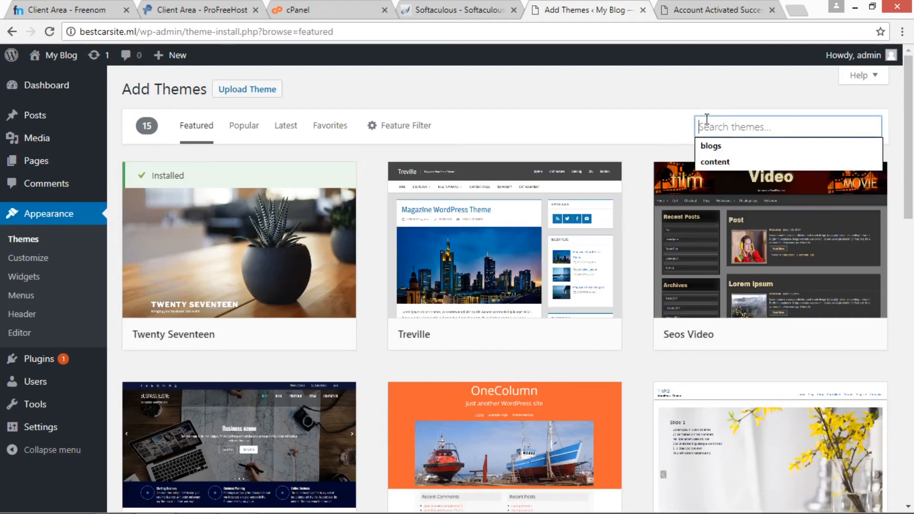
{"action": "type", "text": "optimum"}
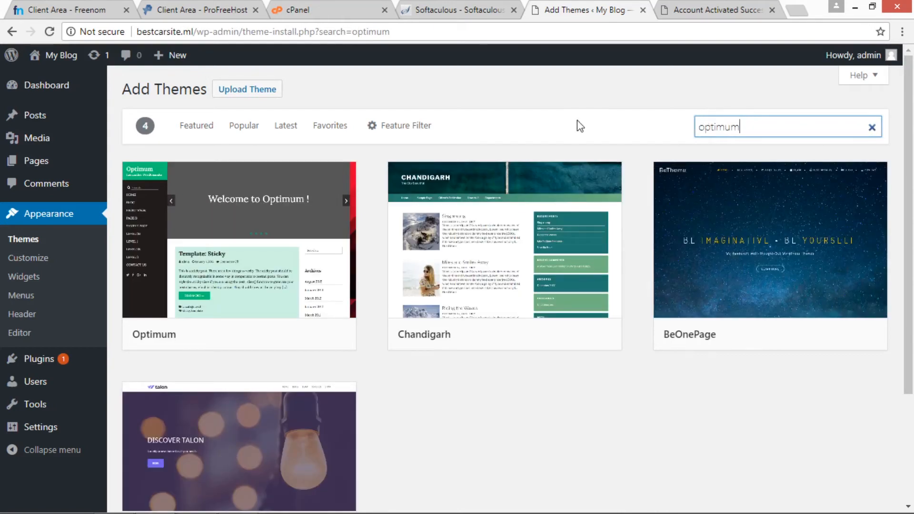
{"action": "mouse_move", "coordinate": [258, 286]}
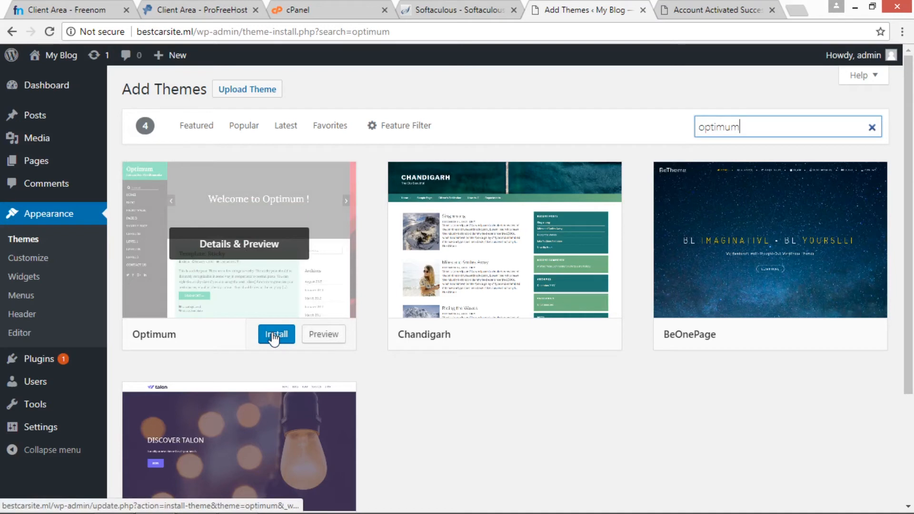
{"action": "left_click", "coordinate": [276, 335]}
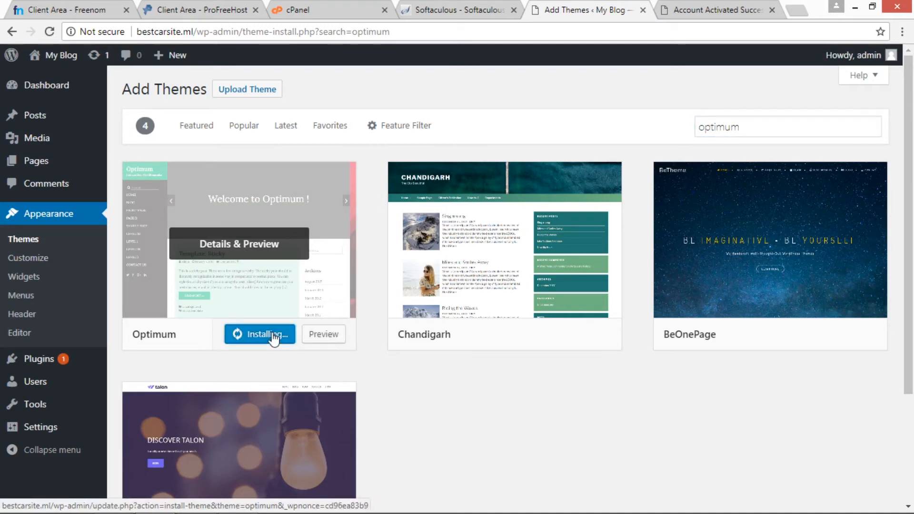
{"action": "left_click", "coordinate": [259, 335]}
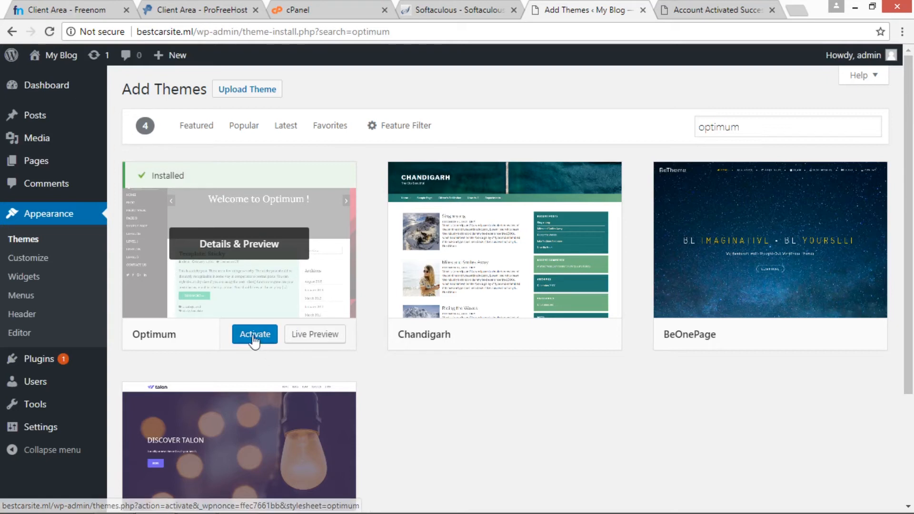
{"action": "left_click", "coordinate": [254, 334]}
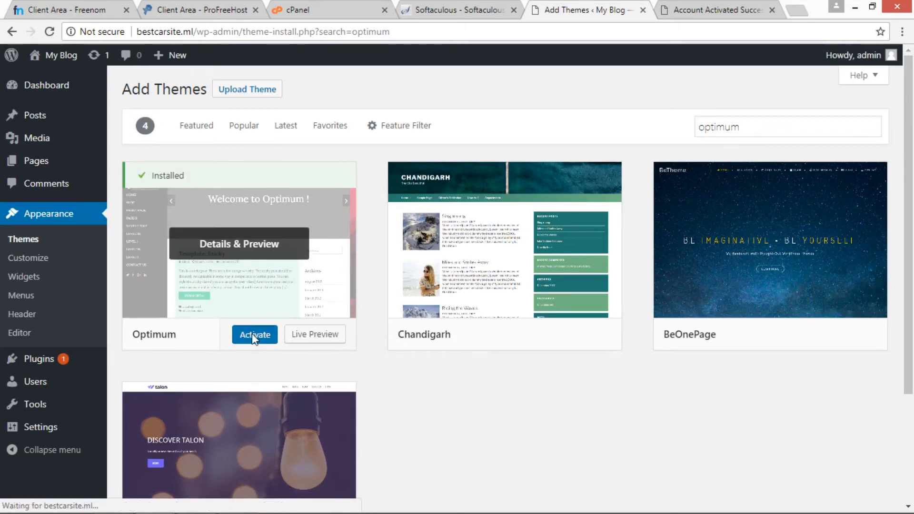
{"action": "left_click", "coordinate": [255, 335]}
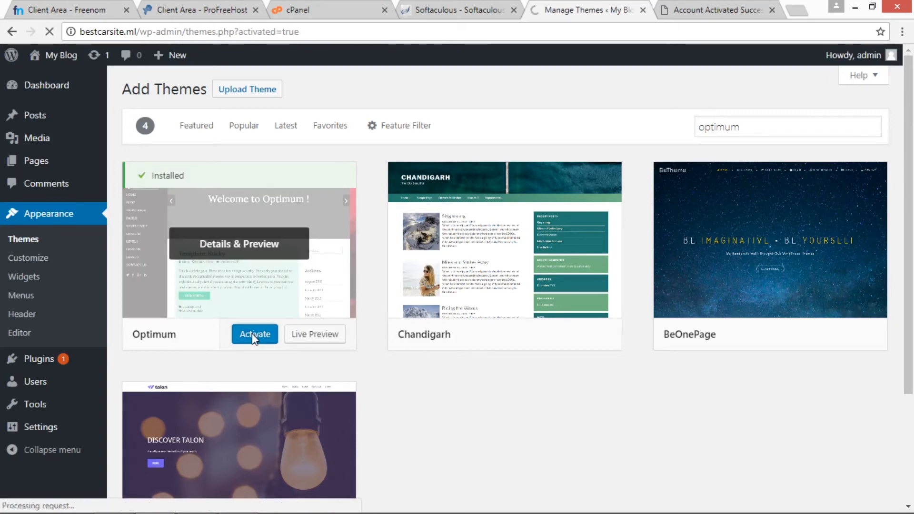
{"action": "left_click", "coordinate": [255, 334]}
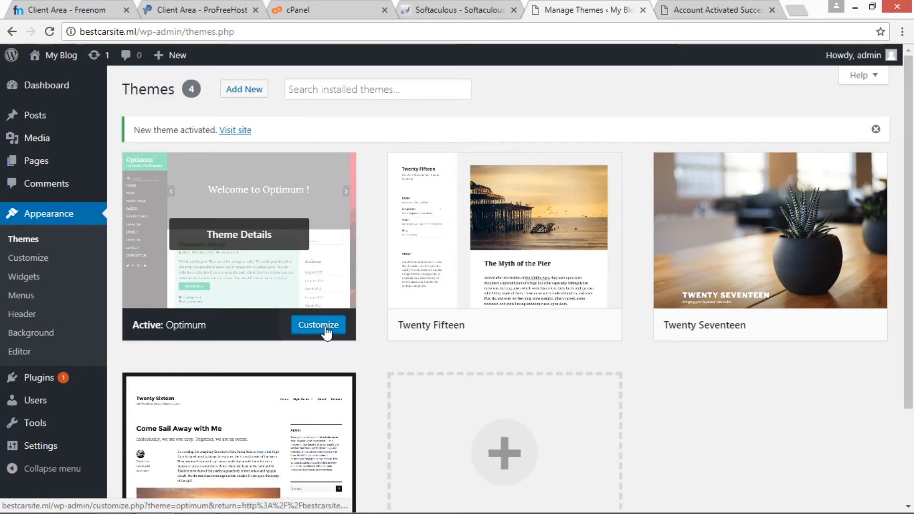
Launch the Customizer for Optimum, previewing the live site tab before returning
{"action": "left_click", "coordinate": [319, 325]}
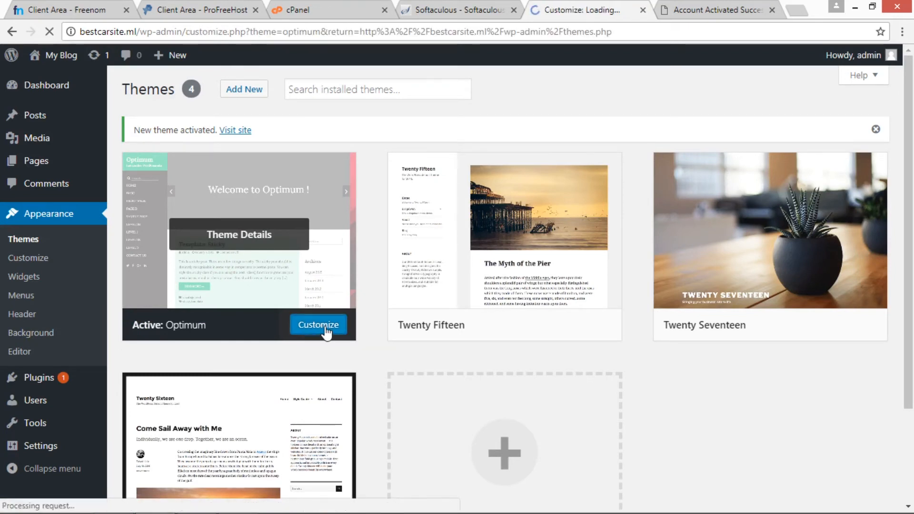
{"action": "left_click", "coordinate": [319, 325]}
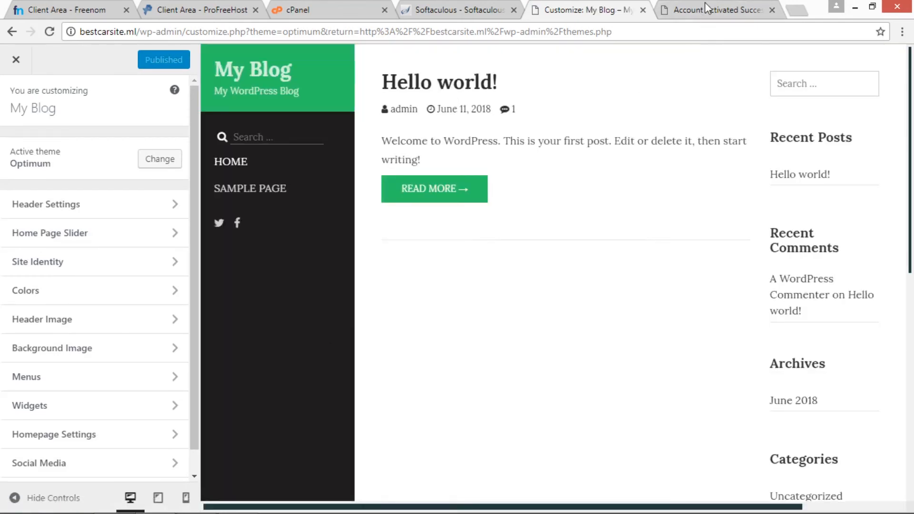
{"action": "left_click", "coordinate": [718, 10]}
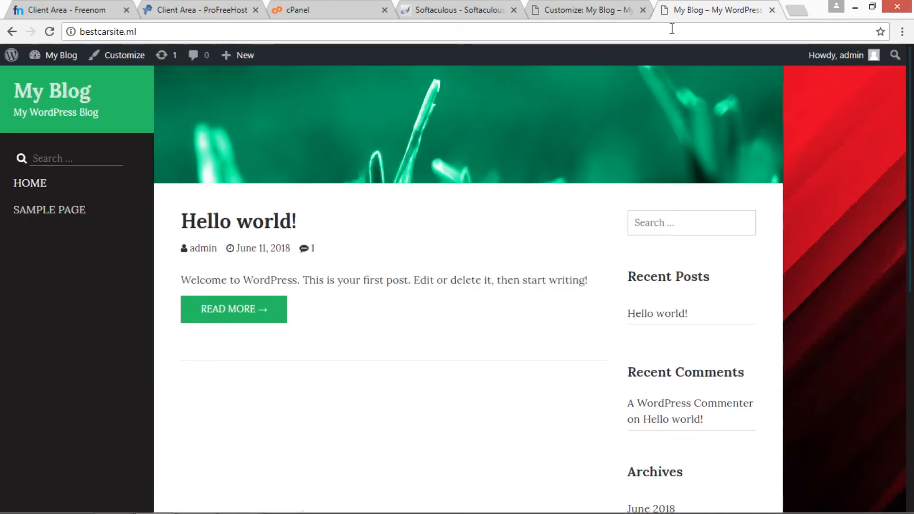
{"action": "mouse_move", "coordinate": [590, 10]}
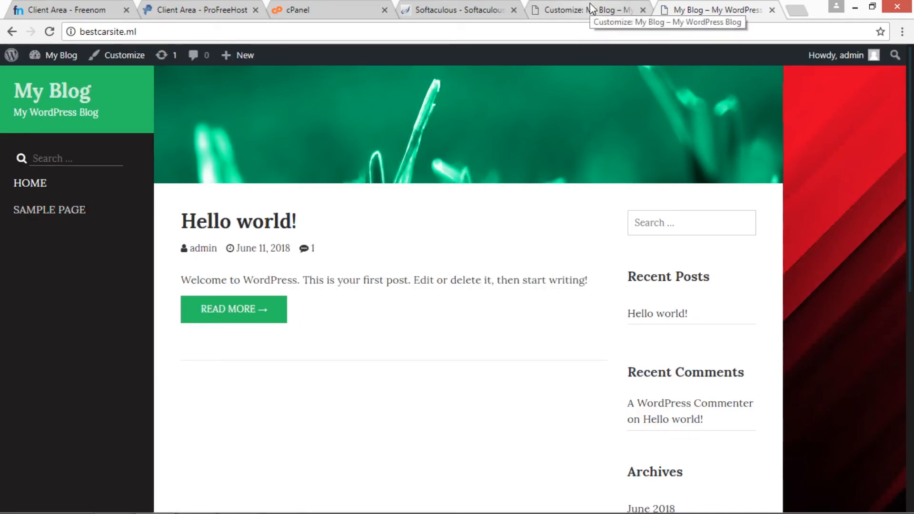
{"action": "left_click", "coordinate": [589, 10]}
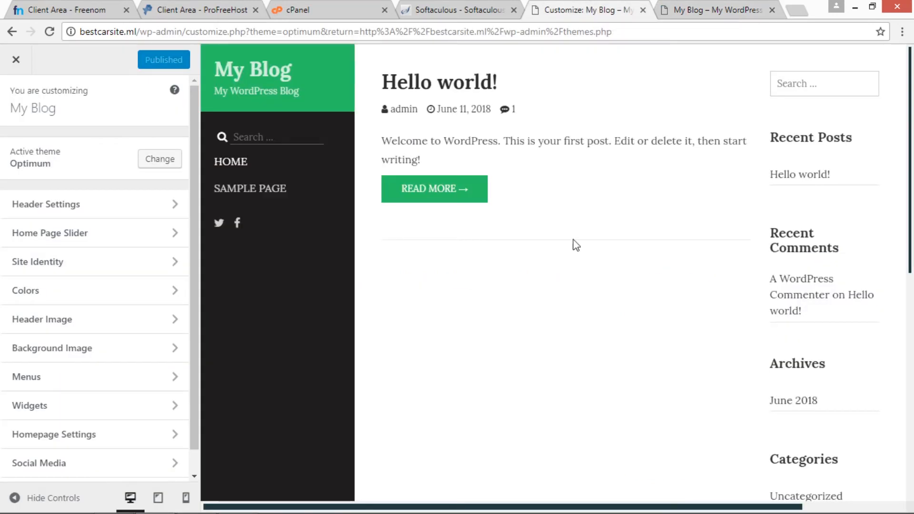
{"action": "mouse_move", "coordinate": [260, 233]}
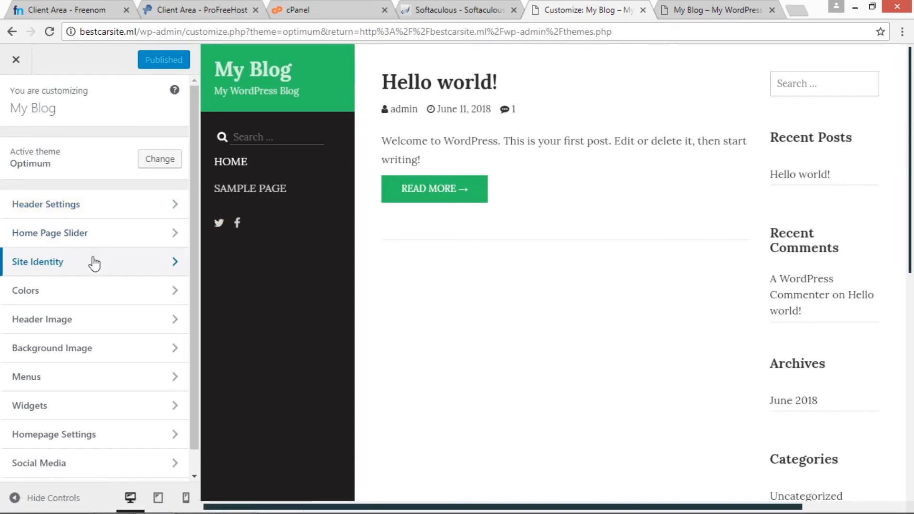
Set the Site Title to 'Your own title' and Tagline to 'Your own tagline'
{"action": "left_click", "coordinate": [37, 261]}
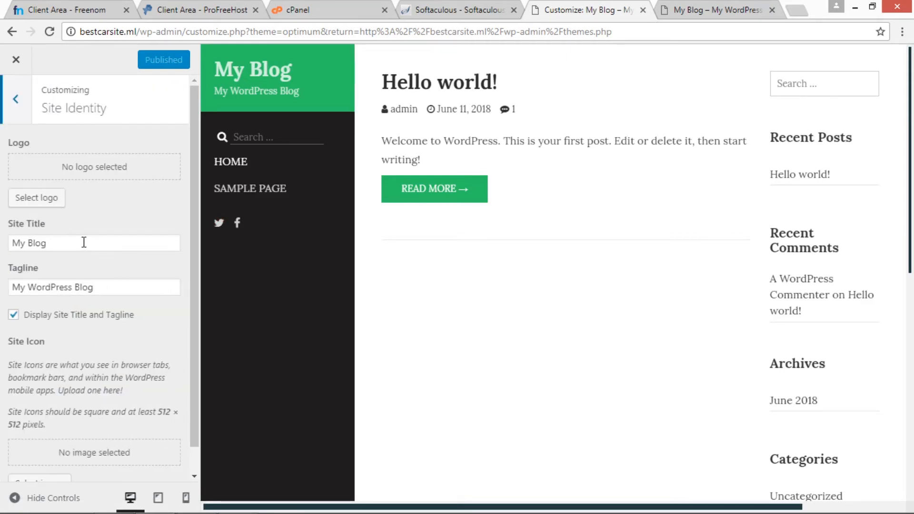
{"action": "key", "text": "Backspace"}
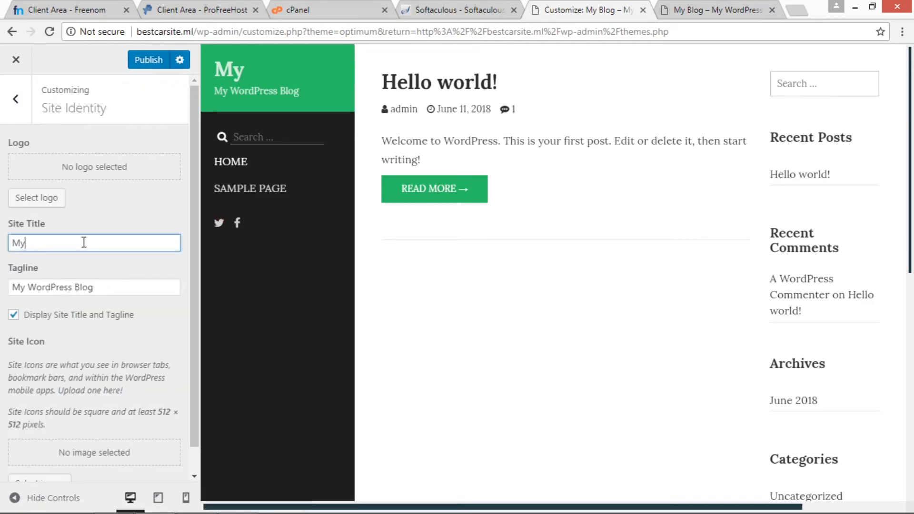
{"action": "type", "text": "Your own title"}
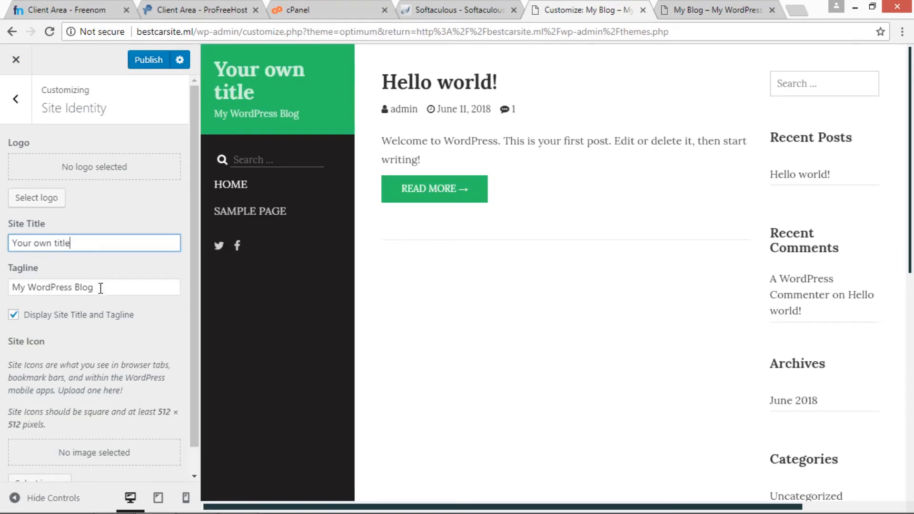
{"action": "left_click", "coordinate": [94, 287]}
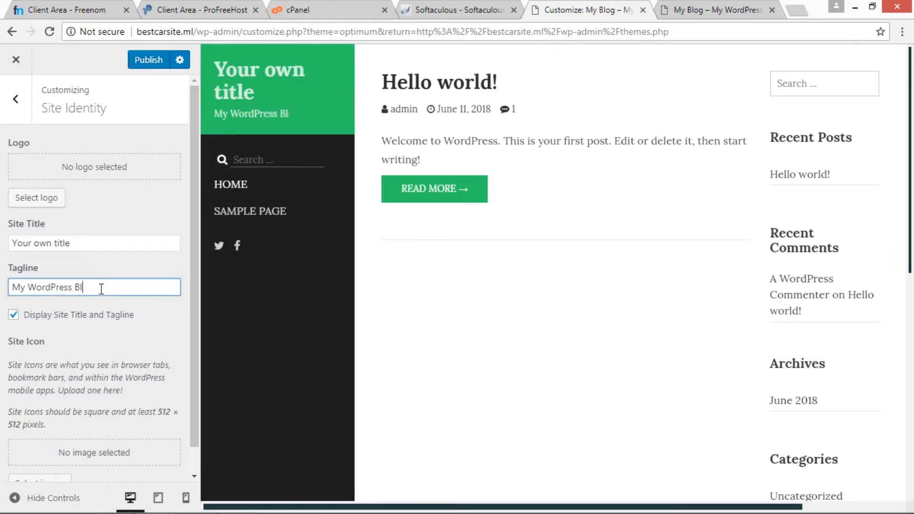
{"action": "type", "text": "Your own tagline"}
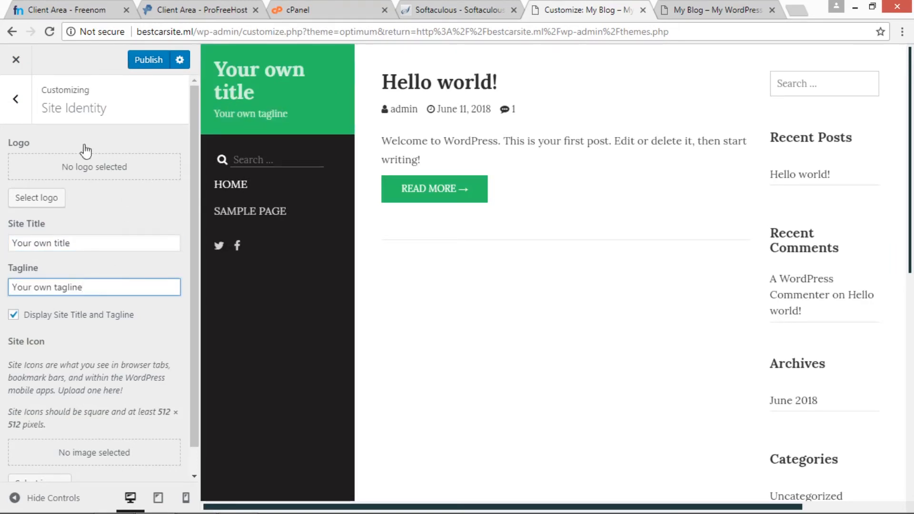
{"action": "left_click", "coordinate": [16, 98]}
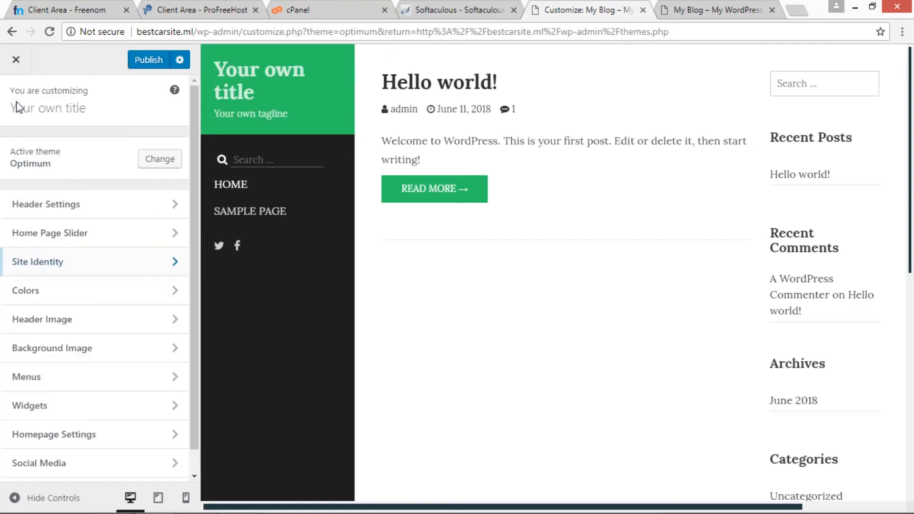
{"action": "mouse_move", "coordinate": [56, 262]}
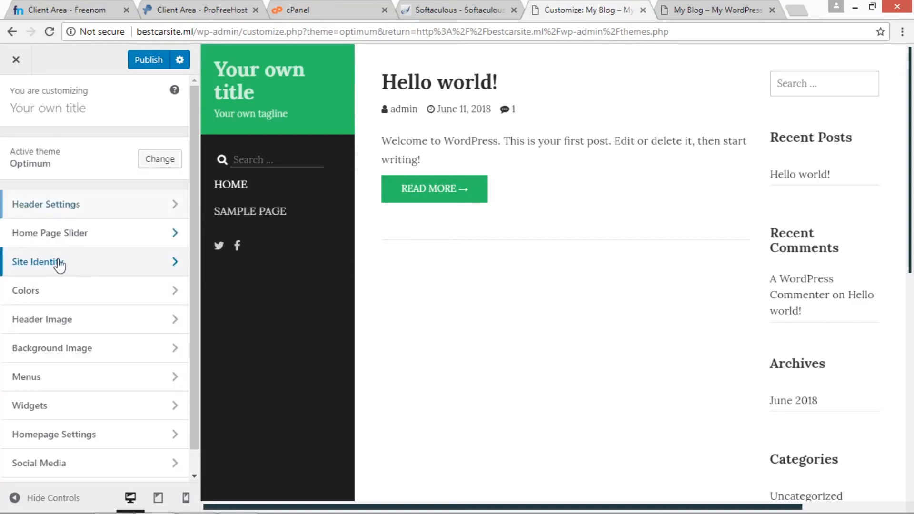
Reopen Site Identity and open then close the Site Icon image chooser
{"action": "left_click", "coordinate": [39, 262]}
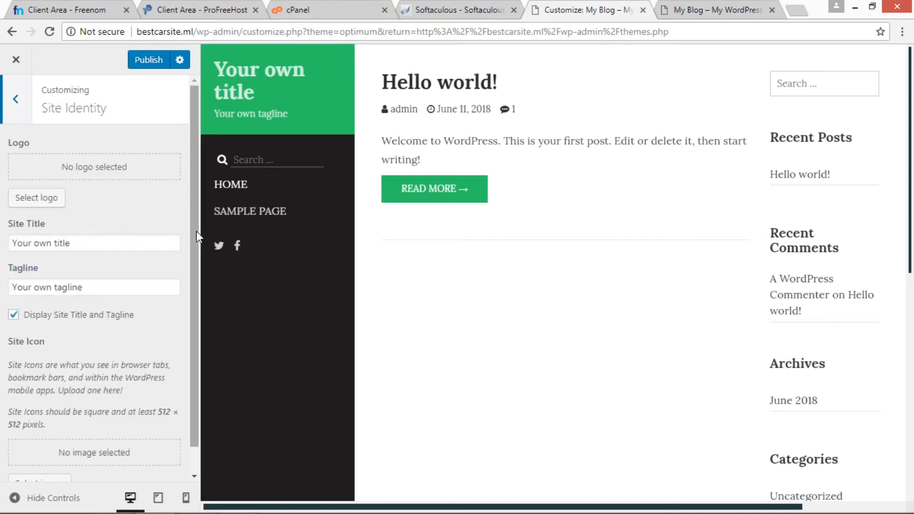
{"action": "scroll", "scroll_direction": "down", "scroll_amount": 3}
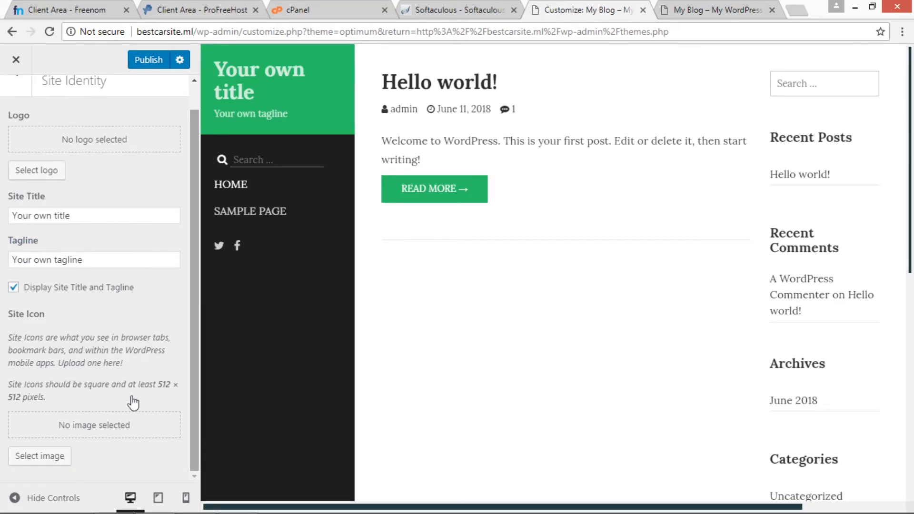
{"action": "left_click", "coordinate": [39, 456]}
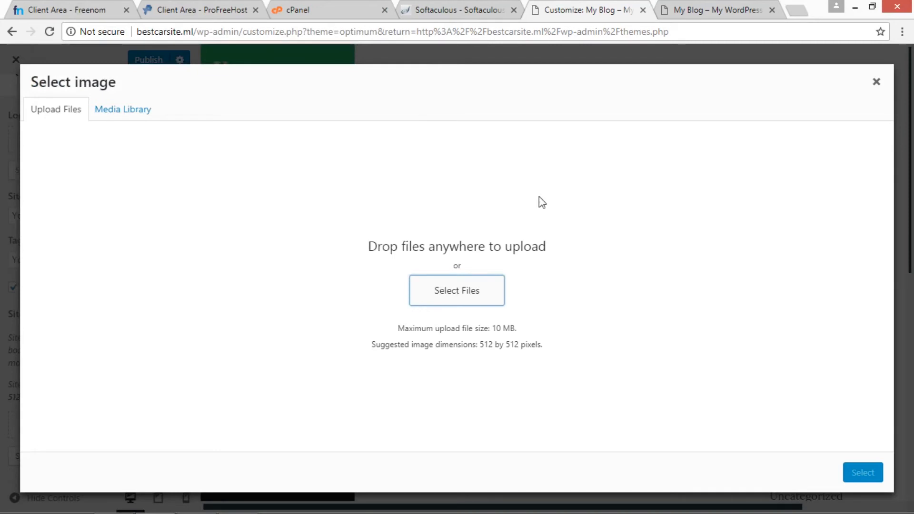
{"action": "left_click", "coordinate": [877, 81]}
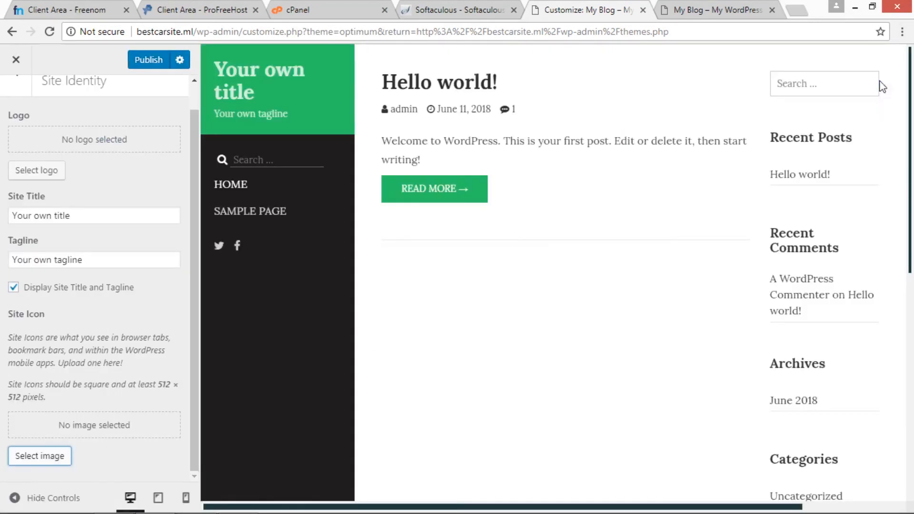
{"action": "mouse_move", "coordinate": [210, 301]}
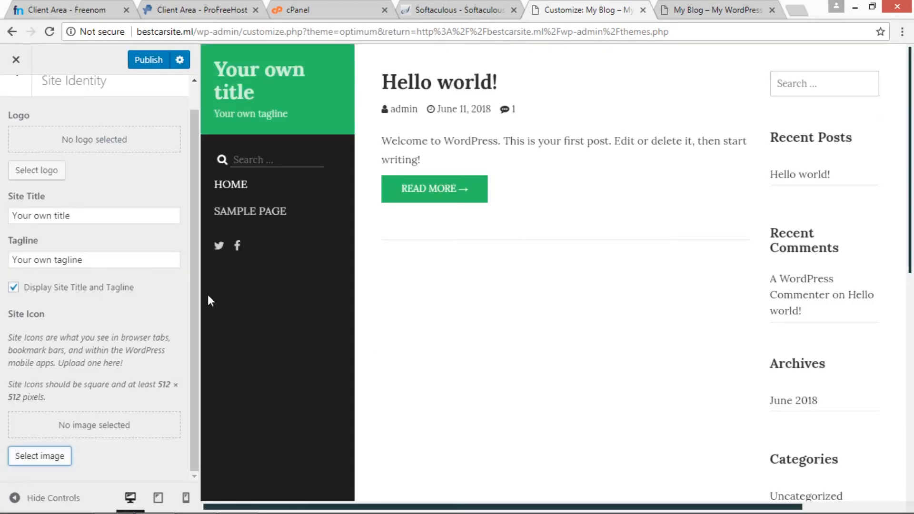
{"action": "mouse_move", "coordinate": [274, 482]}
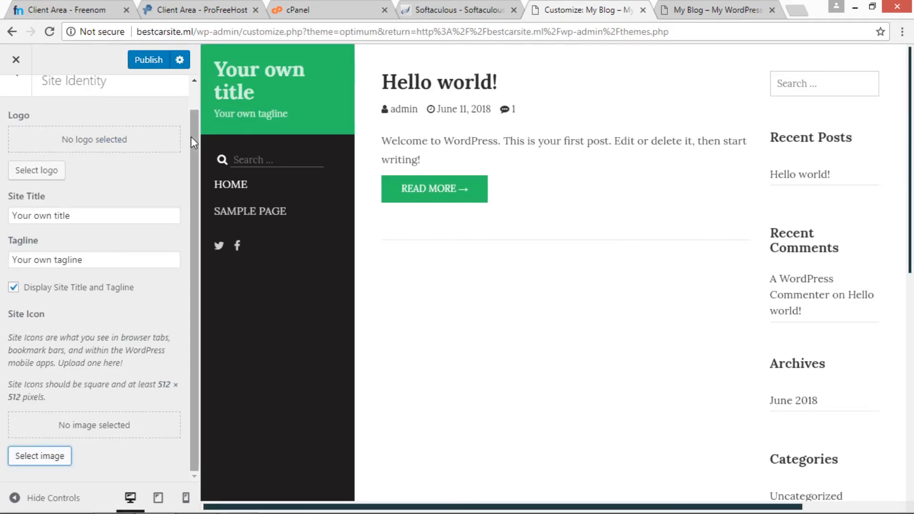
{"action": "scroll", "scroll_direction": "up", "scroll_amount": 3}
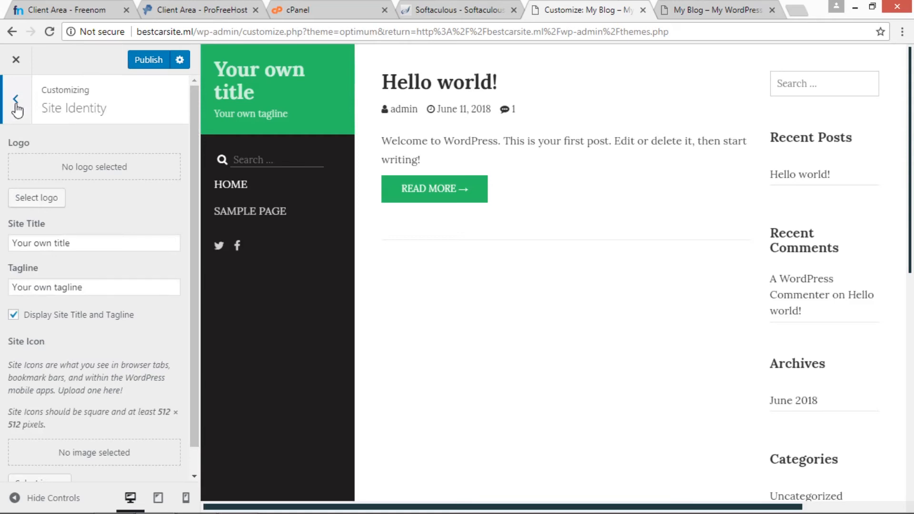
Change the Optimum theme colour from green to purple, then return to the main section list
{"action": "left_click", "coordinate": [16, 100]}
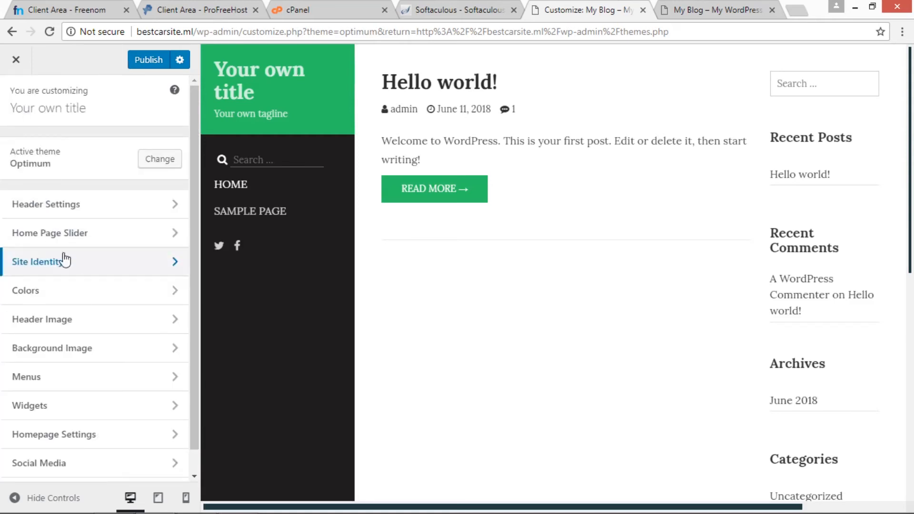
{"action": "left_click", "coordinate": [25, 291]}
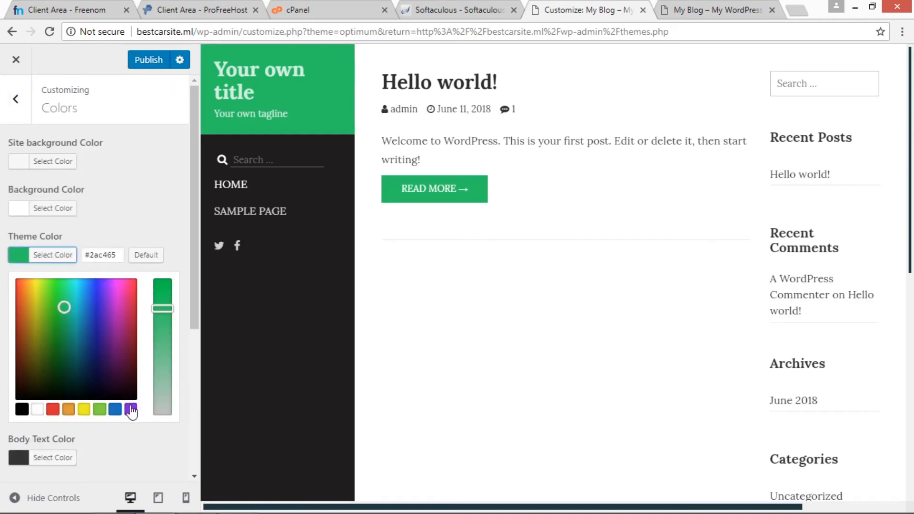
{"action": "left_click", "coordinate": [130, 410]}
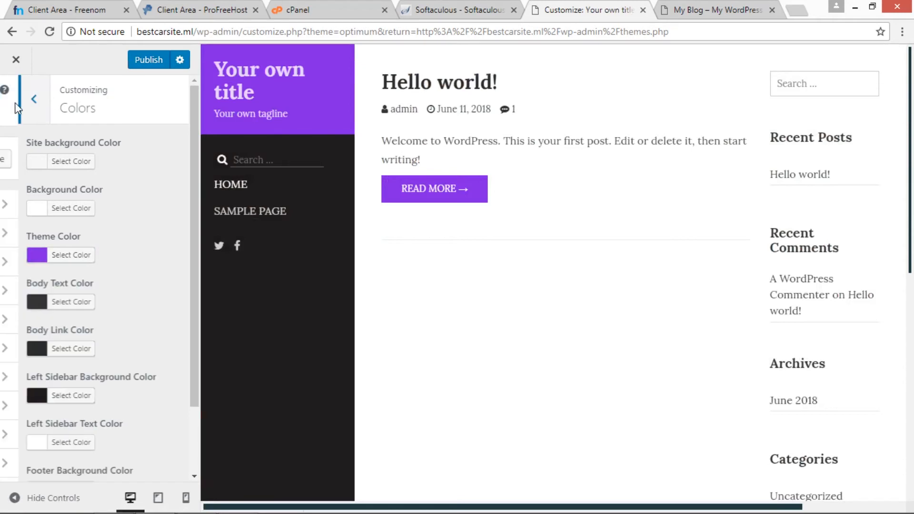
{"action": "left_click", "coordinate": [33, 99]}
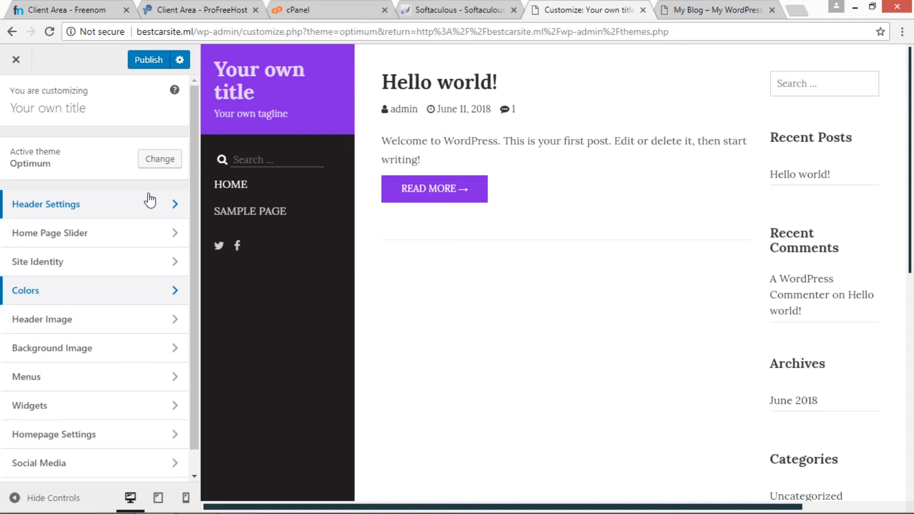
{"action": "mouse_move", "coordinate": [107, 319]}
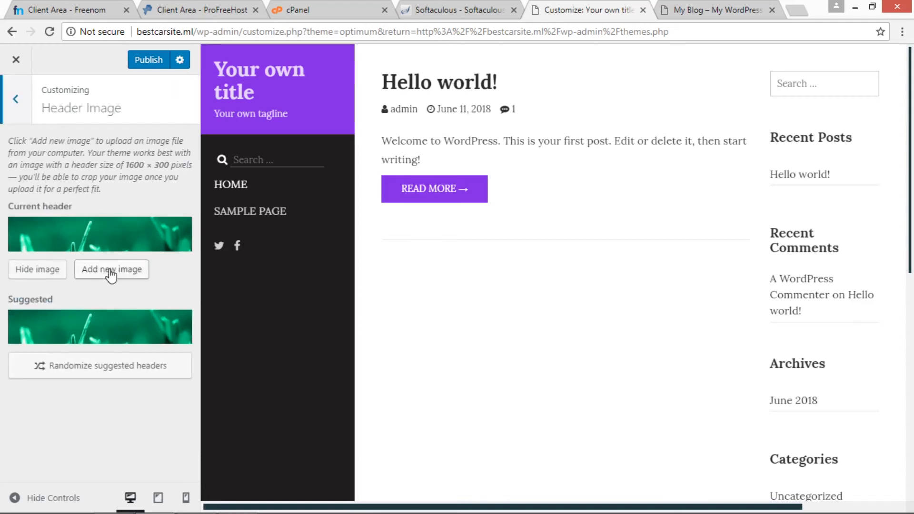
{"action": "mouse_move", "coordinate": [17, 114]}
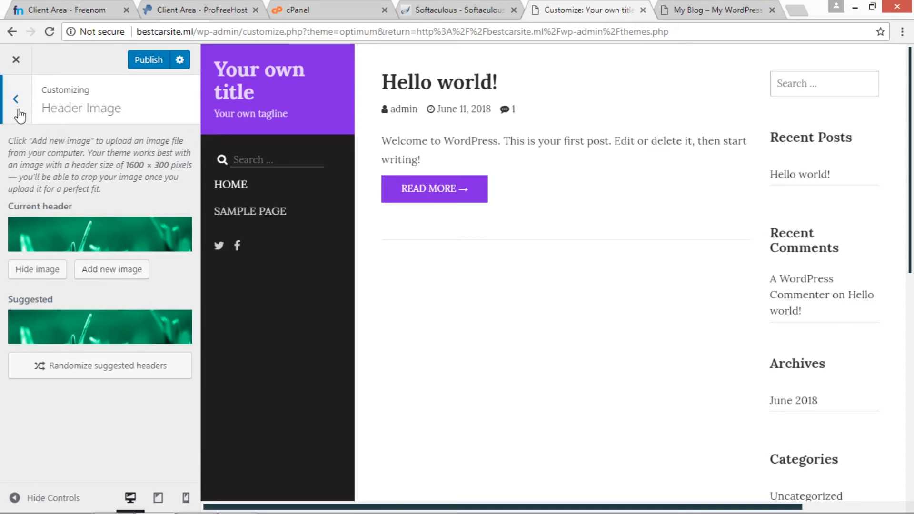
{"action": "left_click", "coordinate": [16, 99]}
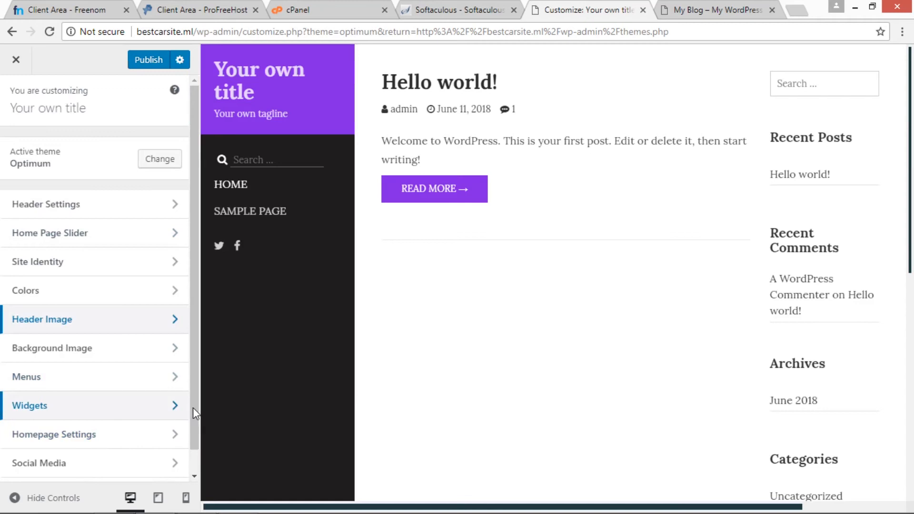
{"action": "scroll", "scroll_direction": "down", "scroll_amount": 3}
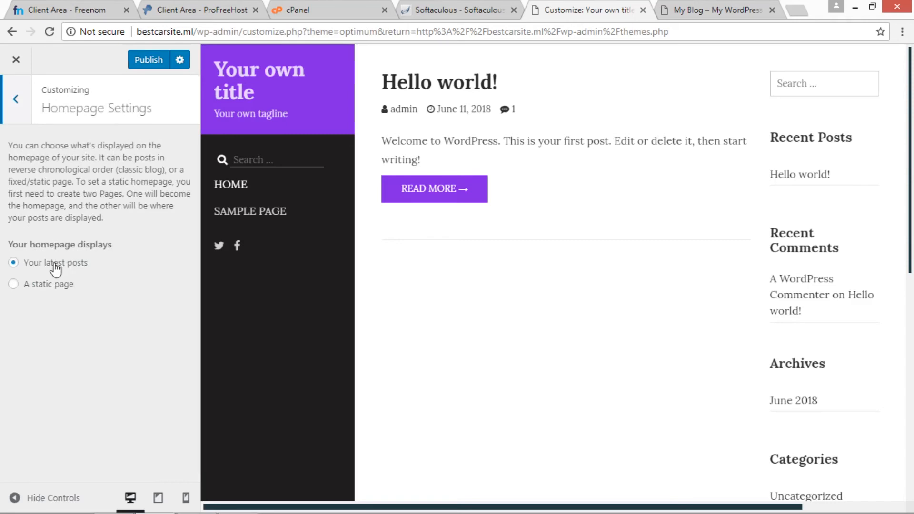
{"action": "mouse_move", "coordinate": [43, 245]}
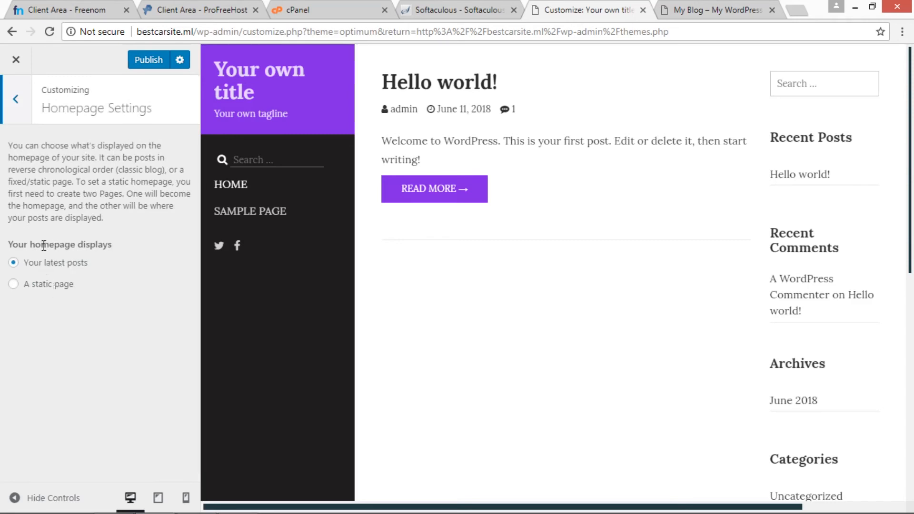
{"action": "mouse_move", "coordinate": [16, 119]}
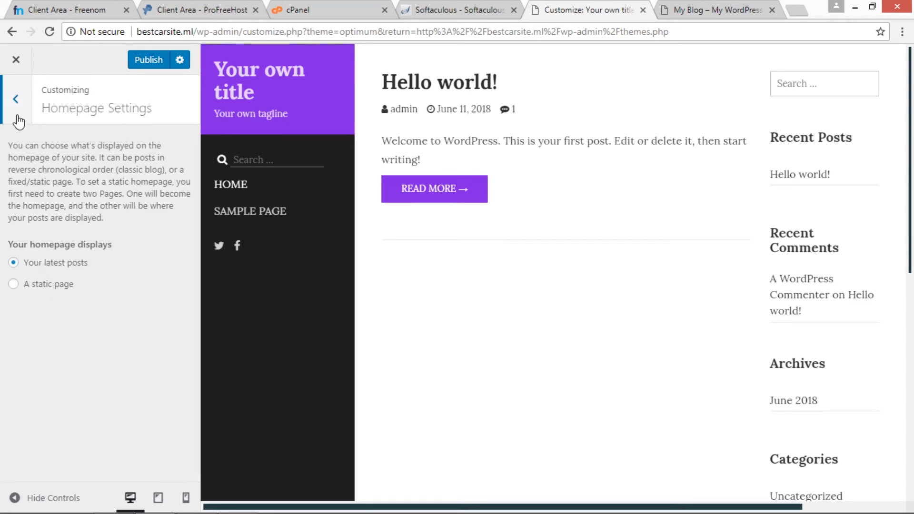
{"action": "left_click", "coordinate": [16, 99]}
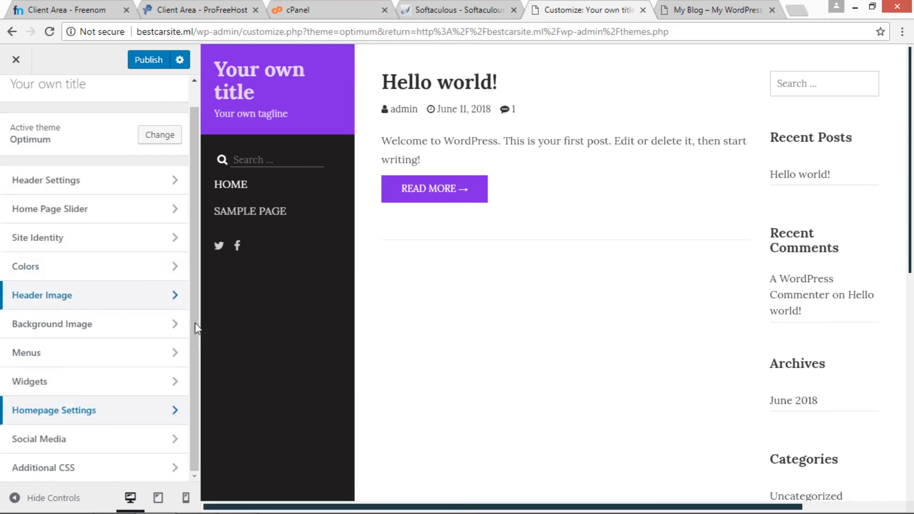
{"action": "mouse_move", "coordinate": [198, 360]}
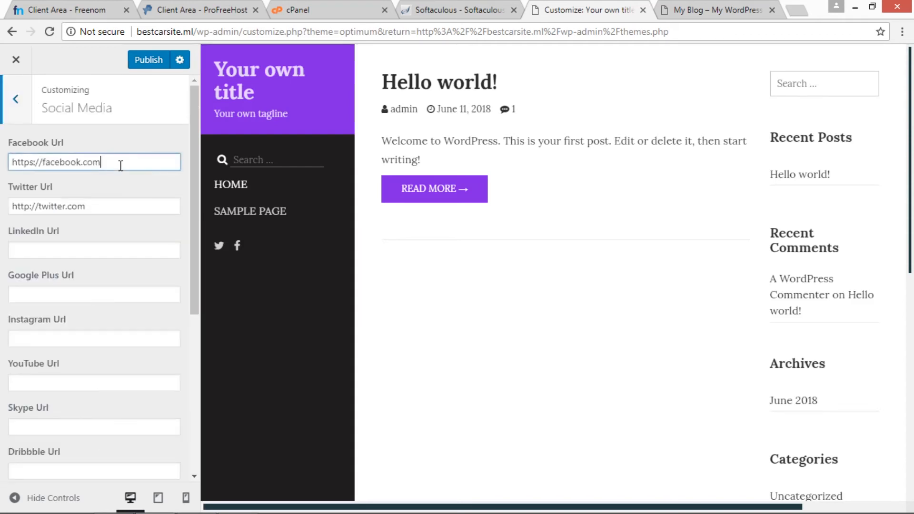
{"action": "left_click", "coordinate": [94, 206]}
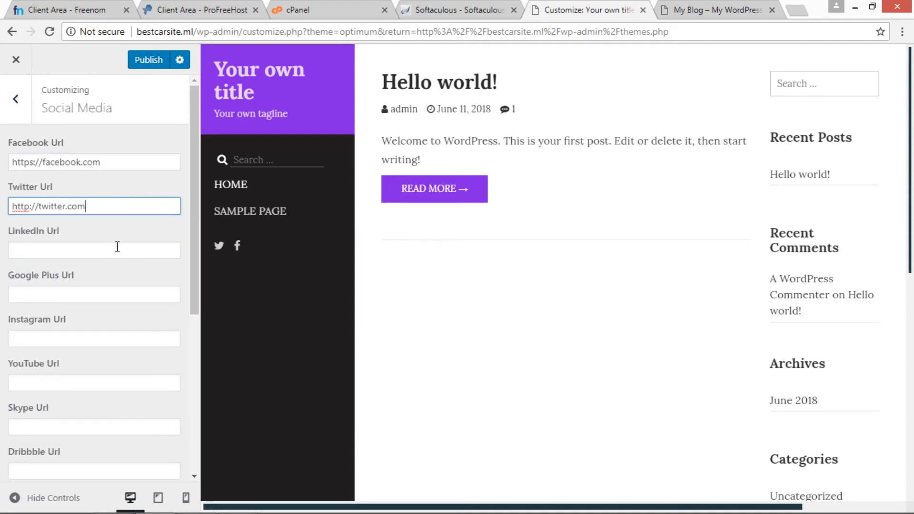
{"action": "left_click", "coordinate": [93, 249]}
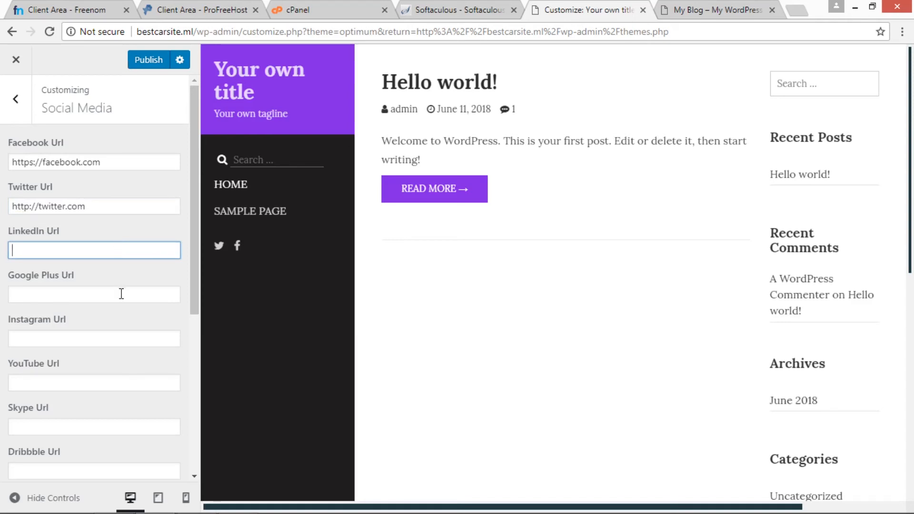
{"action": "left_click", "coordinate": [94, 338]}
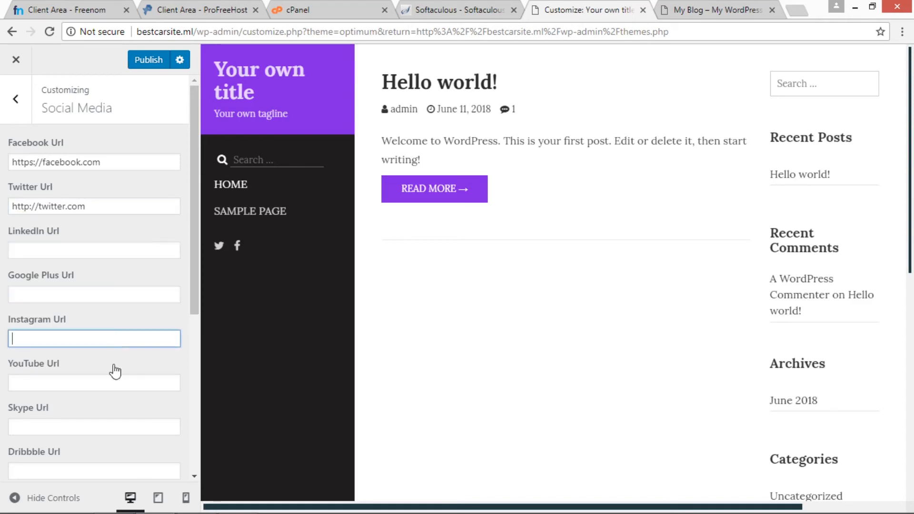
{"action": "left_click", "coordinate": [93, 383]}
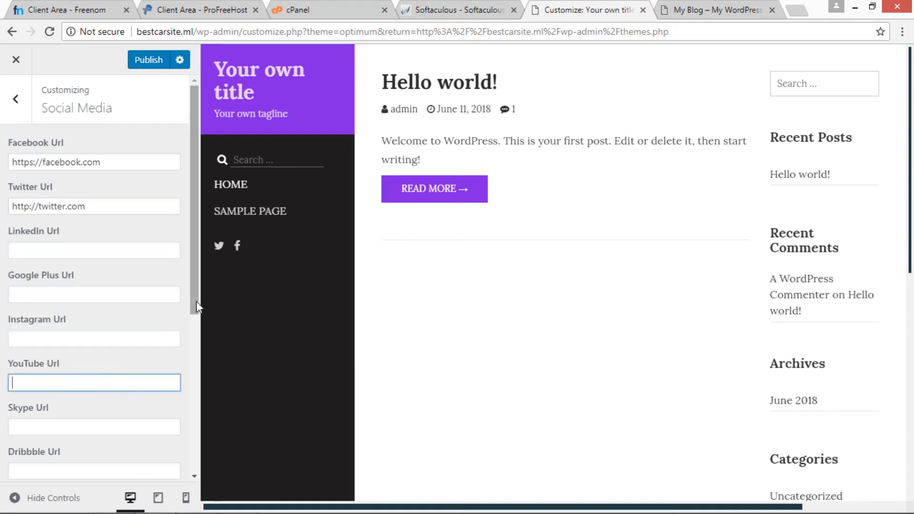
{"action": "scroll", "scroll_direction": "down", "scroll_amount": 3}
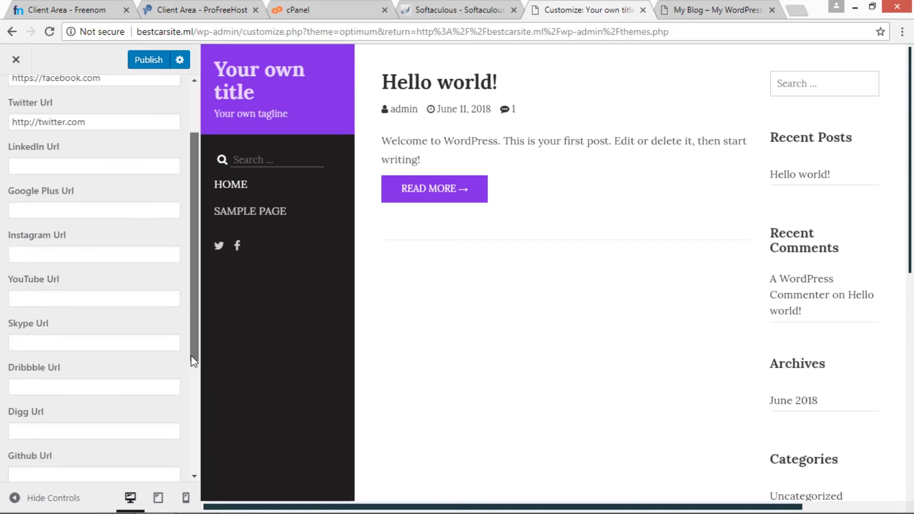
{"action": "scroll", "scroll_direction": "down", "scroll_amount": 3}
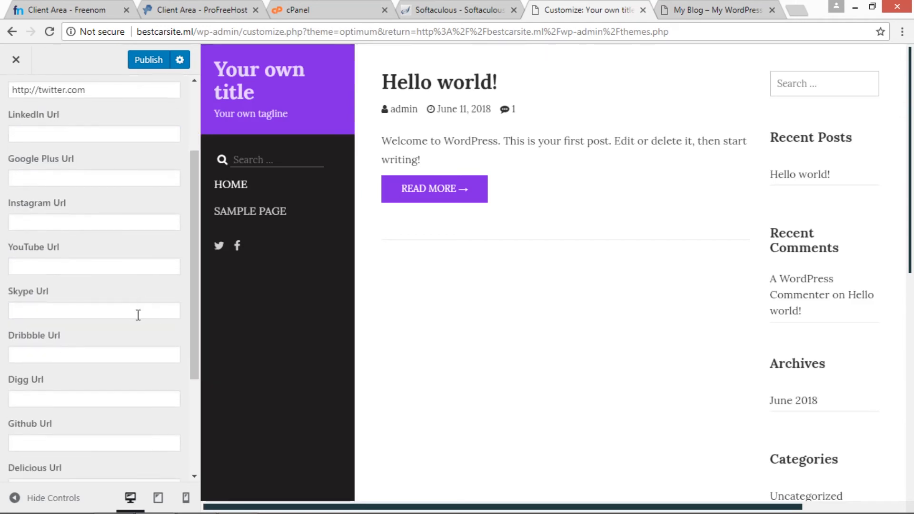
{"action": "left_click", "coordinate": [93, 354]}
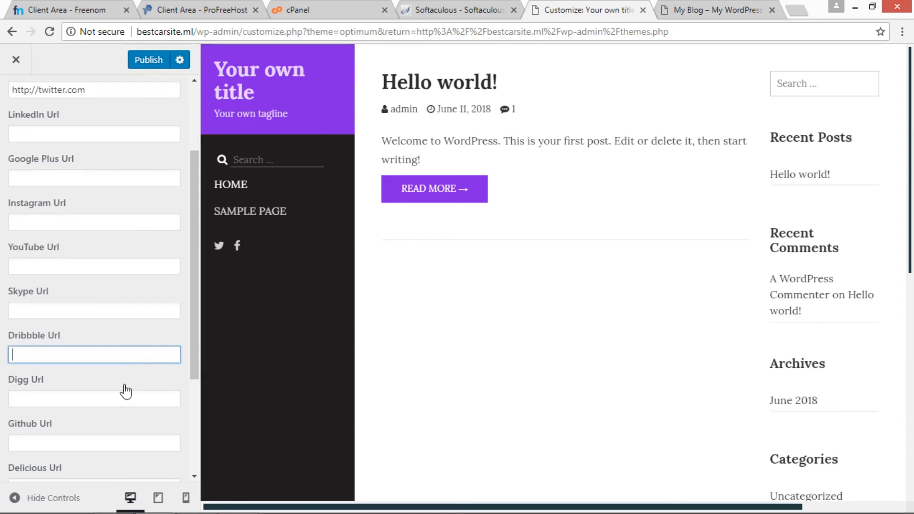
{"action": "left_click", "coordinate": [93, 398]}
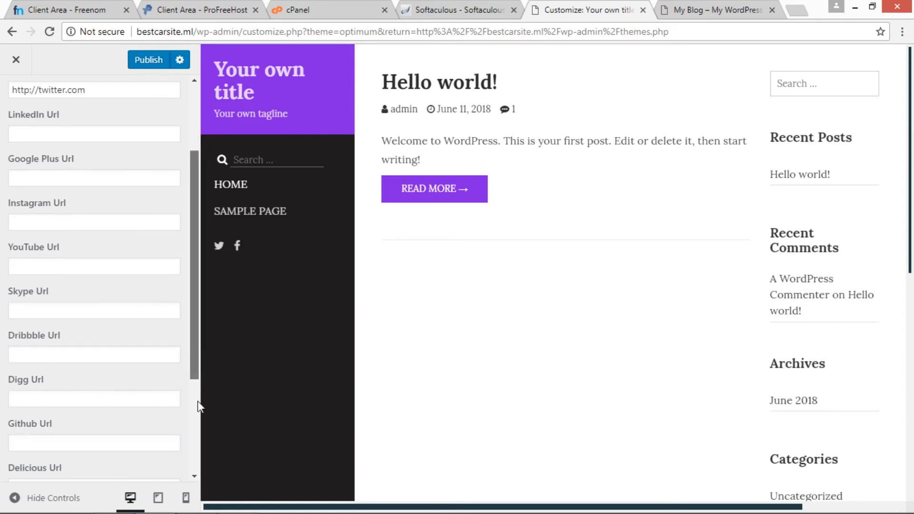
{"action": "scroll", "scroll_direction": "down", "scroll_amount": 3}
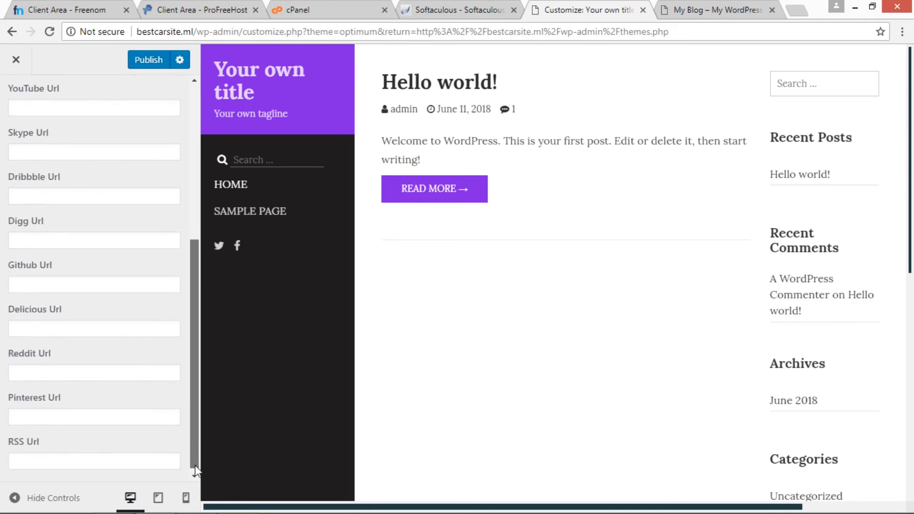
{"action": "scroll", "scroll_direction": "up", "scroll_amount": 3}
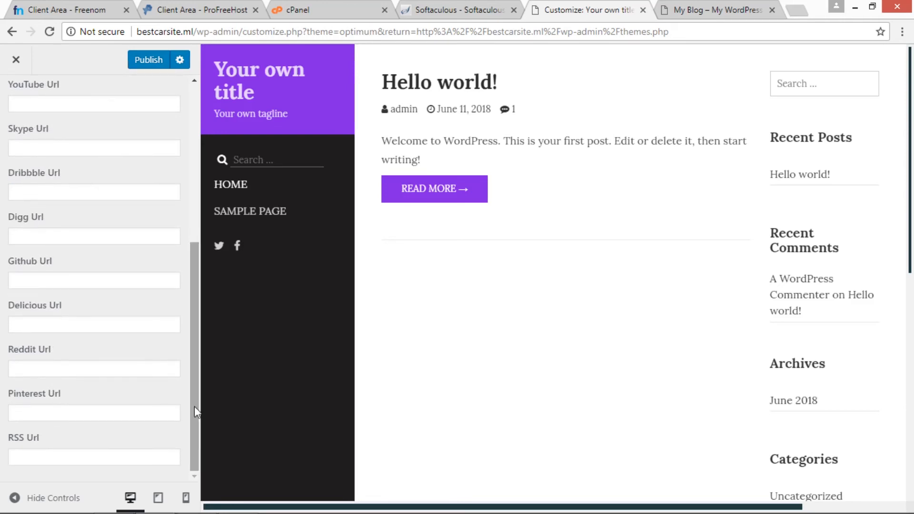
{"action": "scroll", "scroll_direction": "up", "scroll_amount": 3}
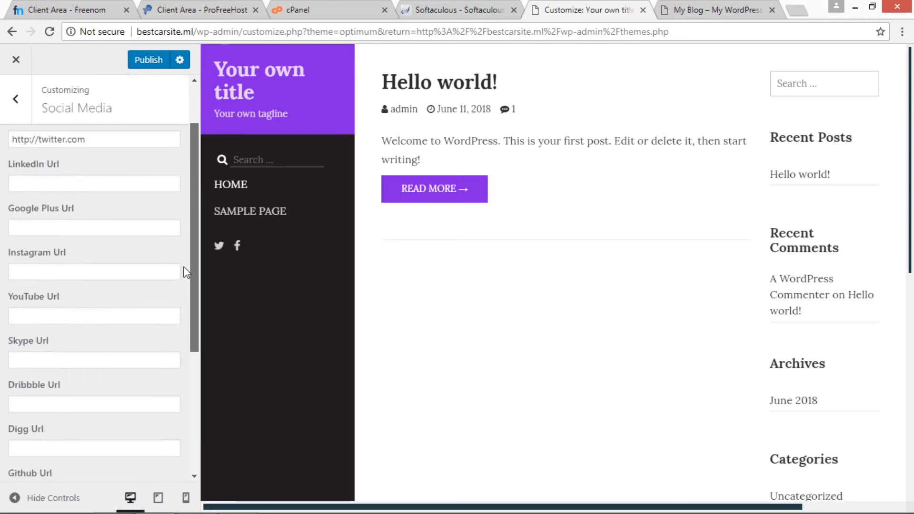
{"action": "left_click", "coordinate": [15, 98]}
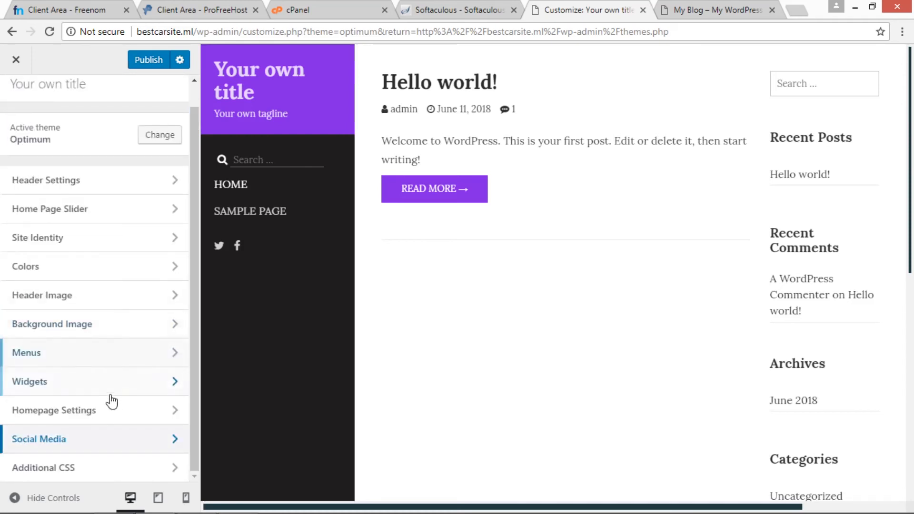
{"action": "mouse_move", "coordinate": [111, 387]}
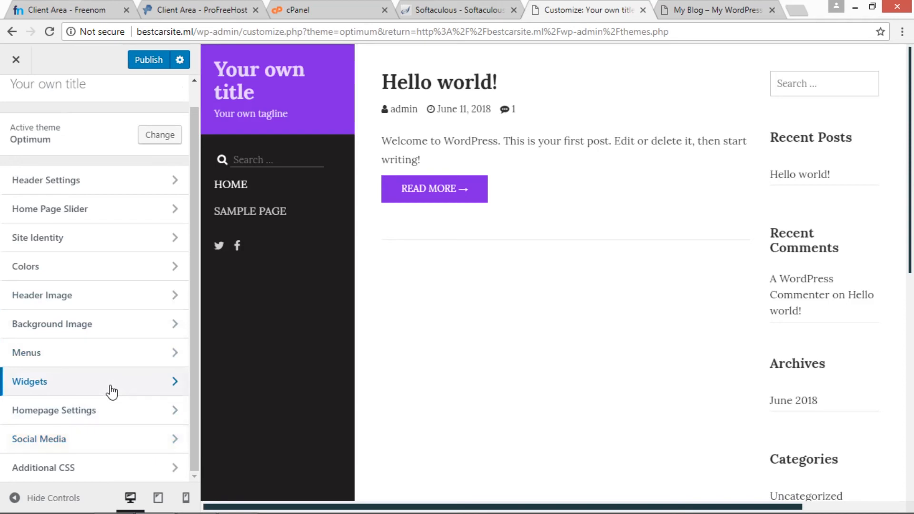
Remove the Meta widget from the Sidebar widget area and go back to the widget areas
{"action": "left_click", "coordinate": [29, 382]}
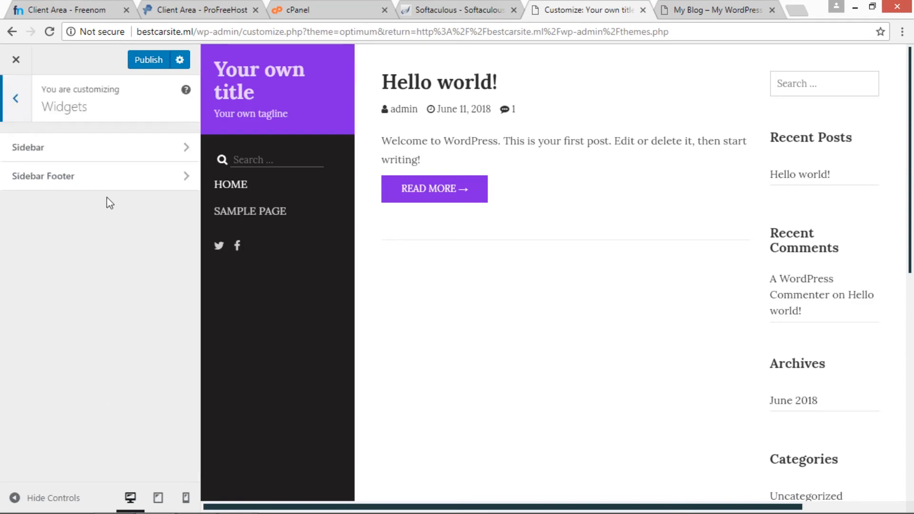
{"action": "mouse_move", "coordinate": [99, 147]}
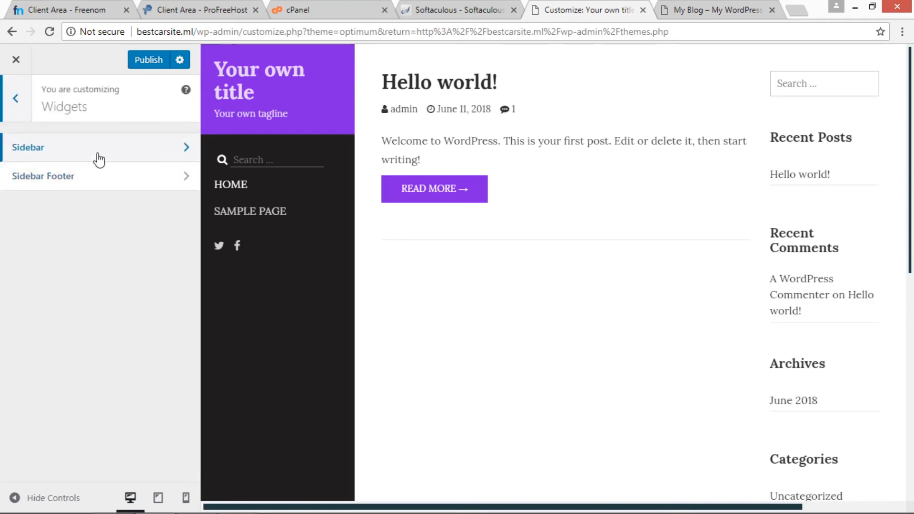
{"action": "left_click", "coordinate": [99, 147]}
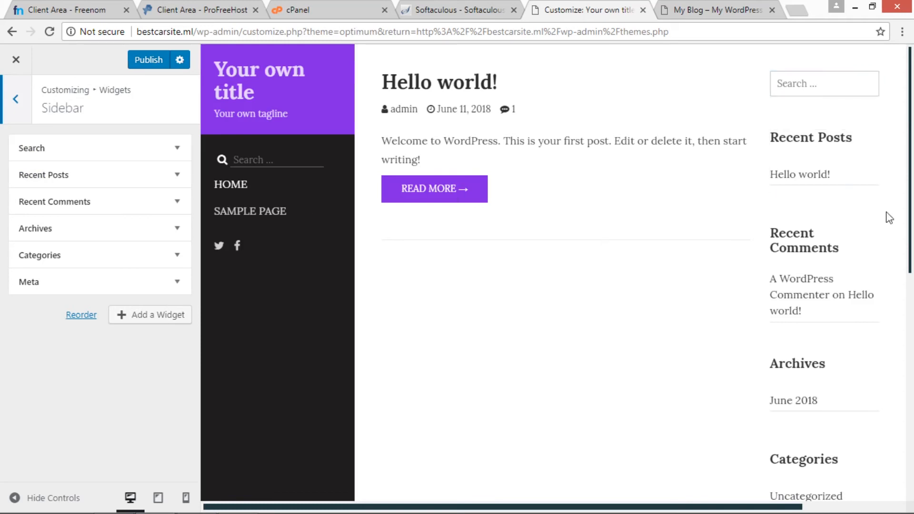
{"action": "mouse_move", "coordinate": [912, 229]}
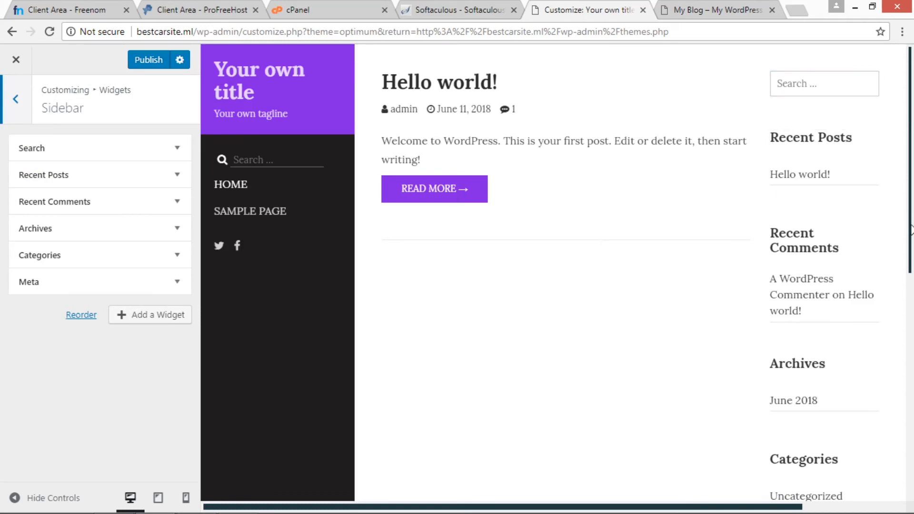
{"action": "scroll", "scroll_direction": "down", "scroll_amount": 3}
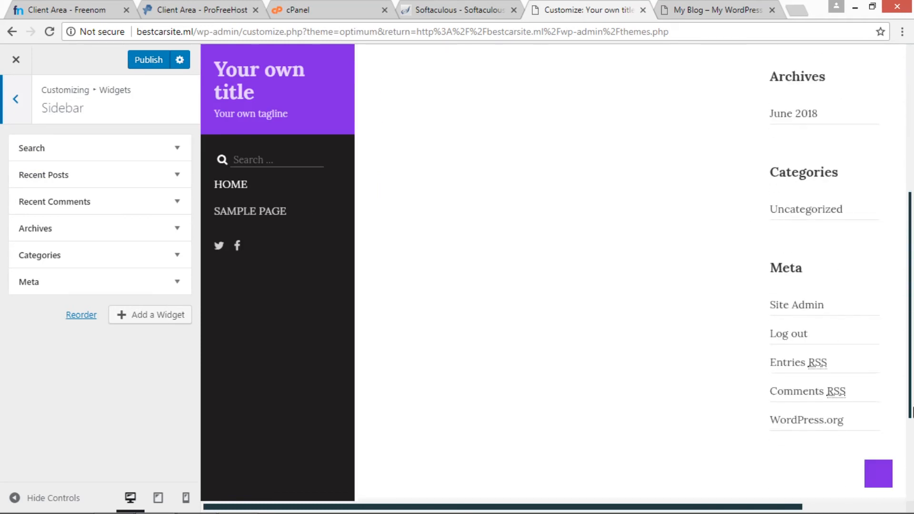
{"action": "scroll", "scroll_direction": "down", "scroll_amount": 3}
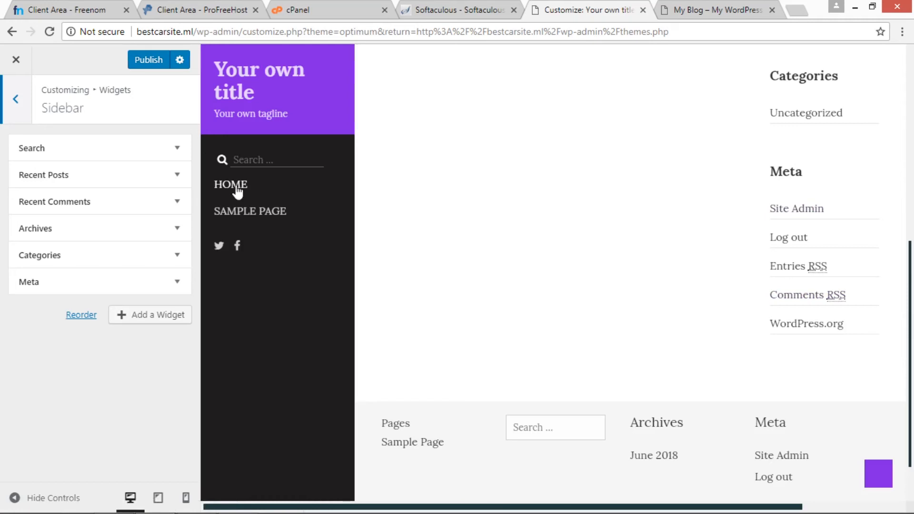
{"action": "mouse_move", "coordinate": [178, 286]}
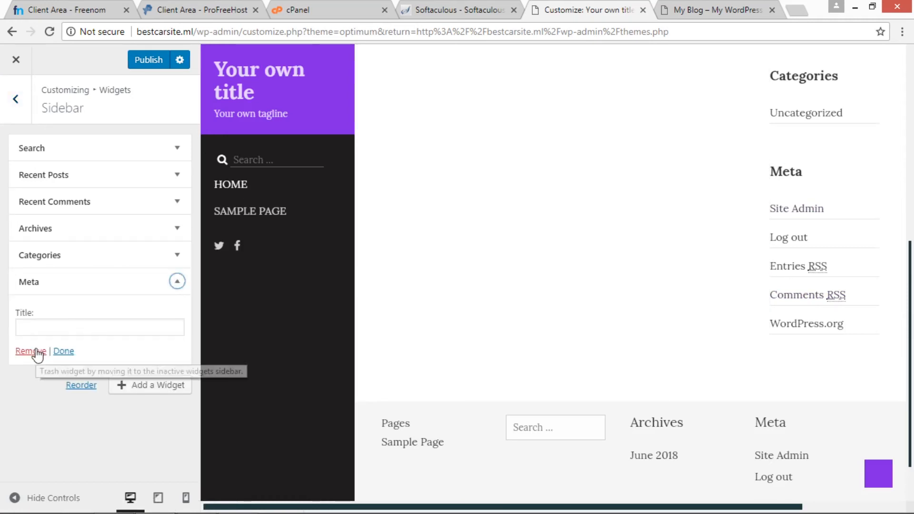
{"action": "left_click", "coordinate": [29, 351]}
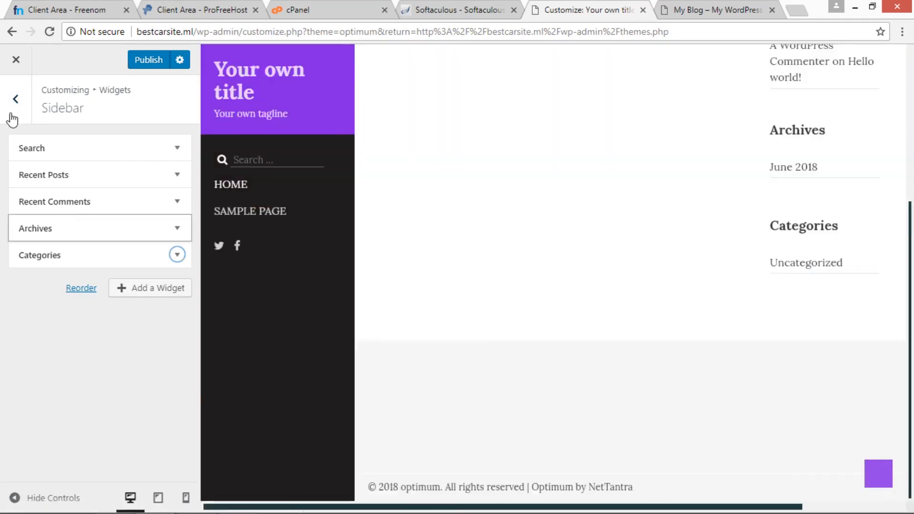
{"action": "left_click", "coordinate": [176, 254]}
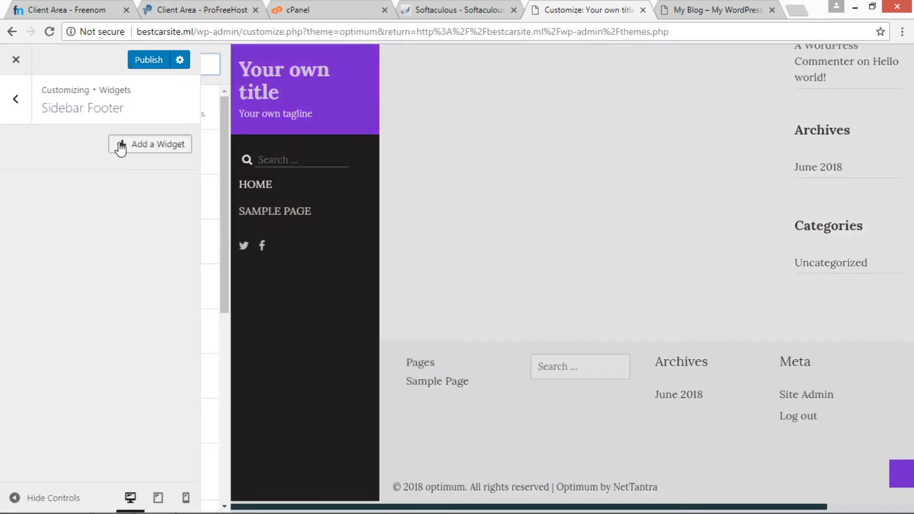
Add an Archives widget to the Sidebar Footer and return to the main Customizer menu
{"action": "left_click", "coordinate": [151, 144]}
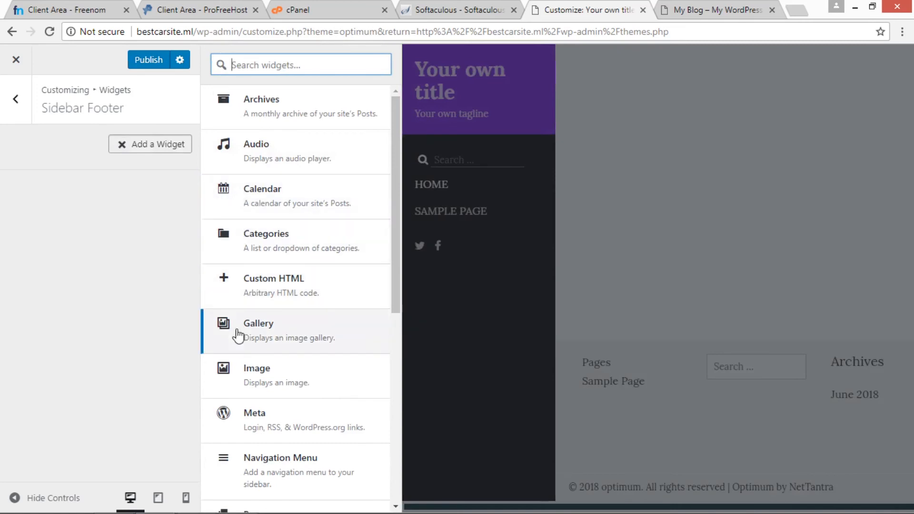
{"action": "mouse_move", "coordinate": [245, 109]}
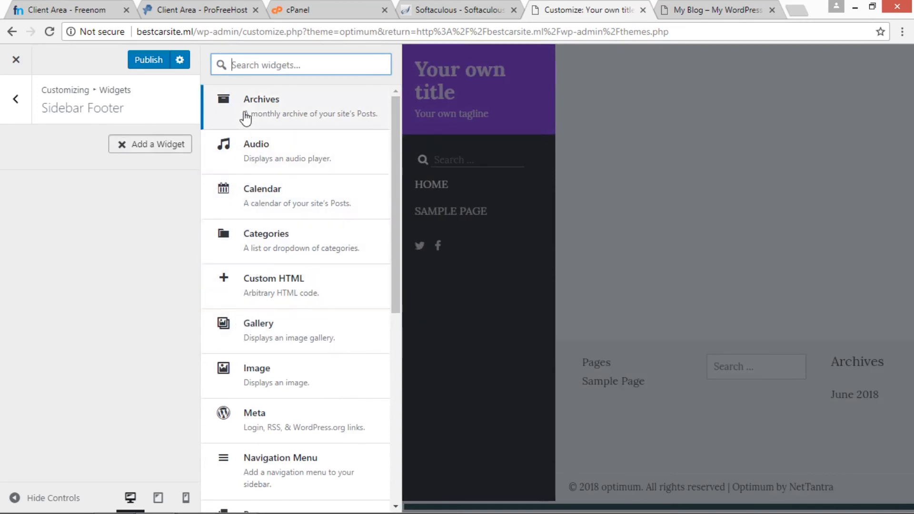
{"action": "left_click", "coordinate": [261, 99]}
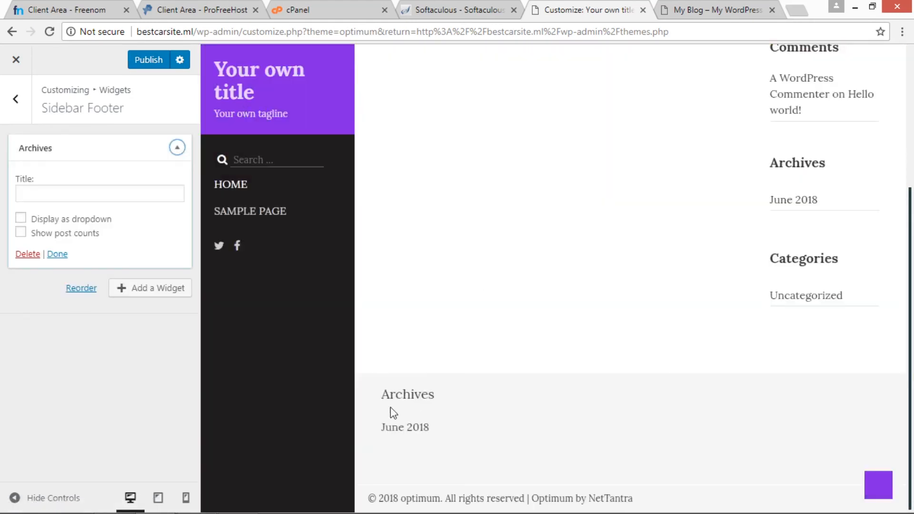
{"action": "mouse_move", "coordinate": [253, 174]}
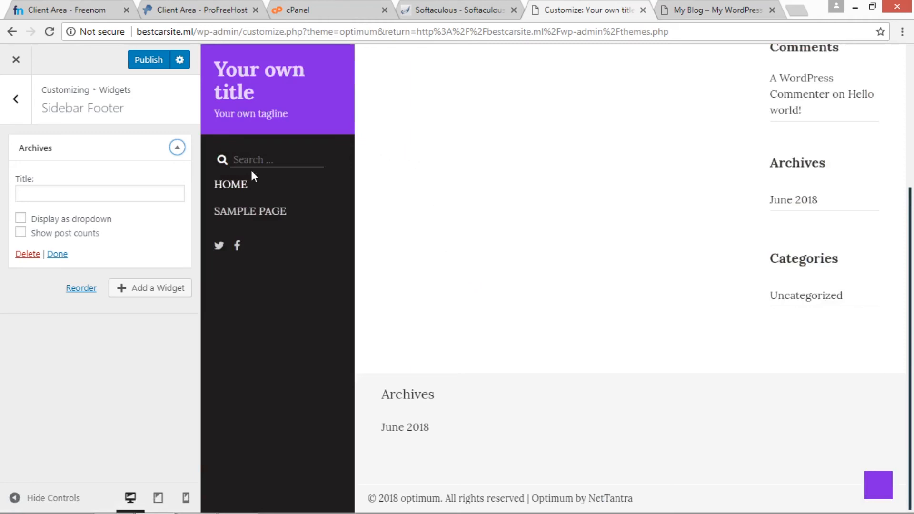
{"action": "mouse_move", "coordinate": [29, 110]}
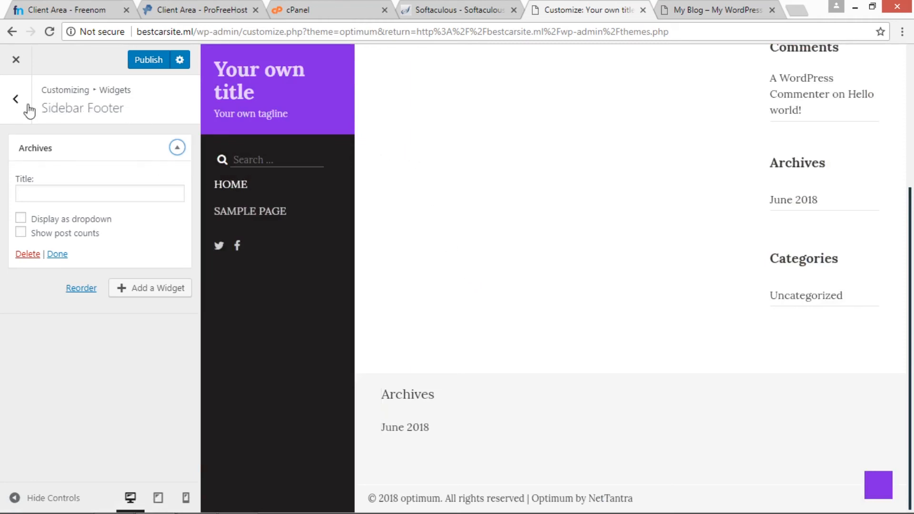
{"action": "left_click", "coordinate": [15, 99]}
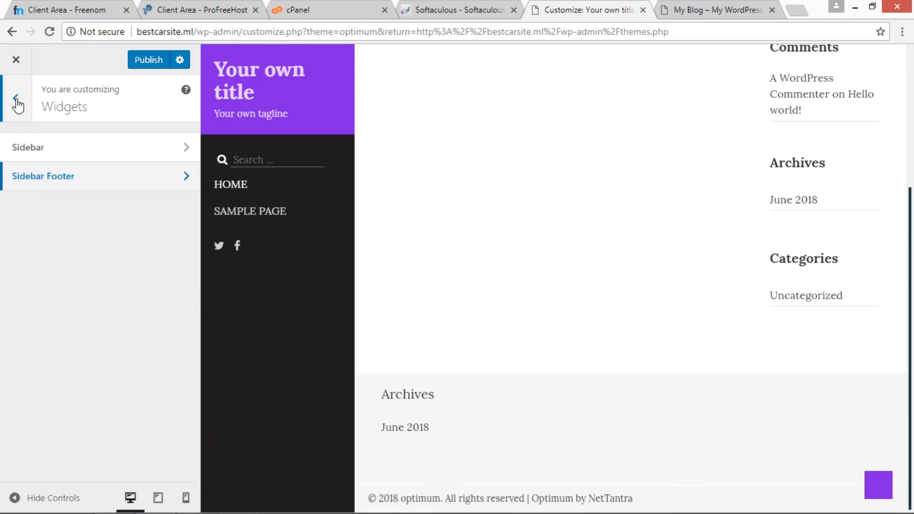
{"action": "left_click", "coordinate": [16, 101]}
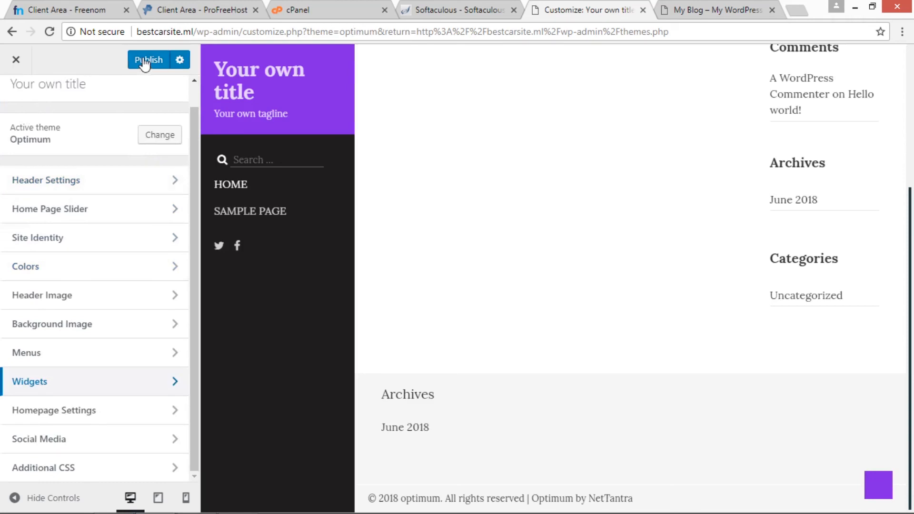
Publish the changes, review the live bestcarsite.ml site, then close the Customizer tab
{"action": "left_click", "coordinate": [149, 59]}
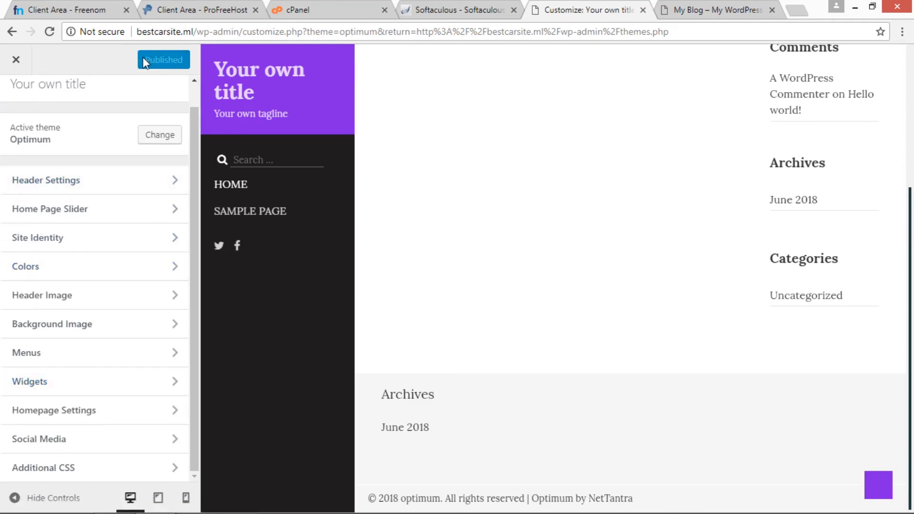
{"action": "mouse_move", "coordinate": [520, 13]}
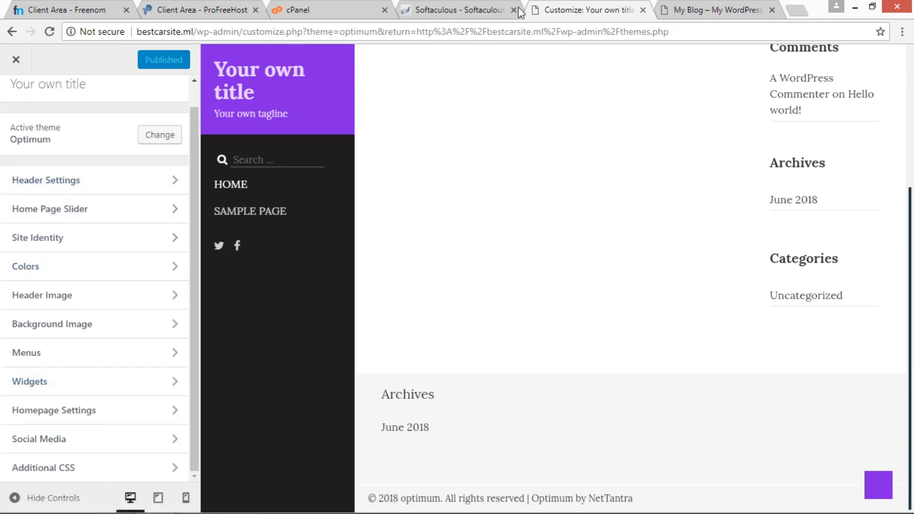
{"action": "left_click", "coordinate": [717, 10]}
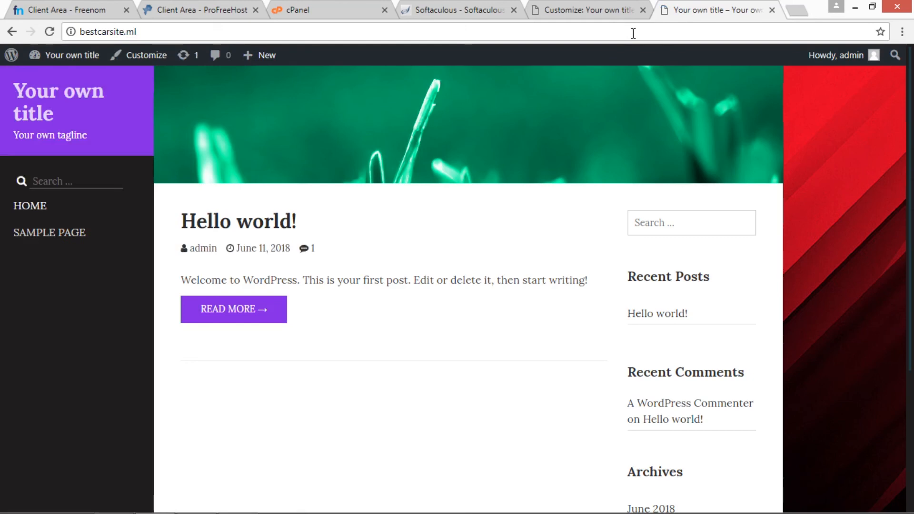
{"action": "mouse_move", "coordinate": [676, 161]}
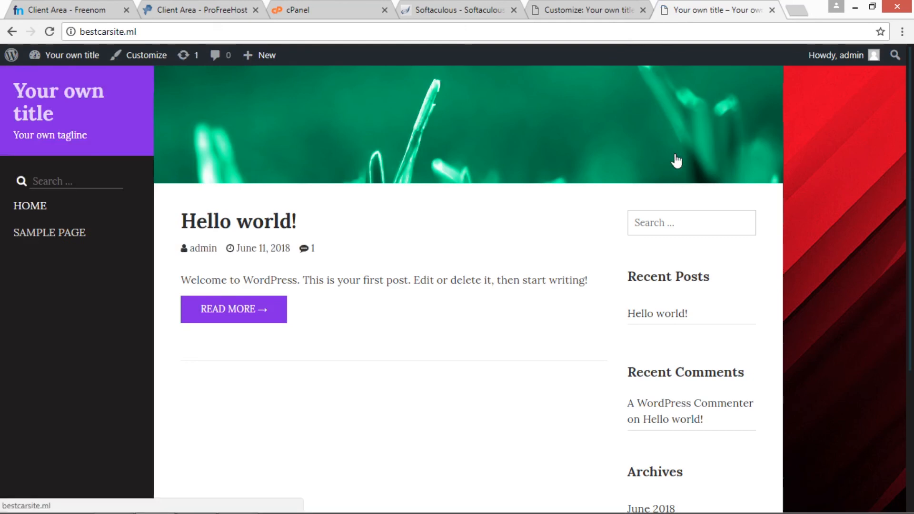
{"action": "scroll", "scroll_direction": "down", "scroll_amount": 3}
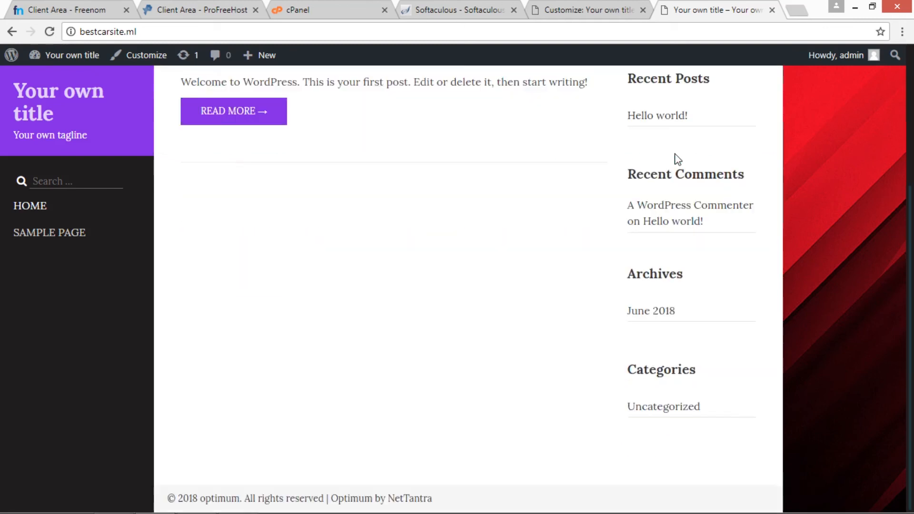
{"action": "scroll", "scroll_direction": "up", "scroll_amount": 3}
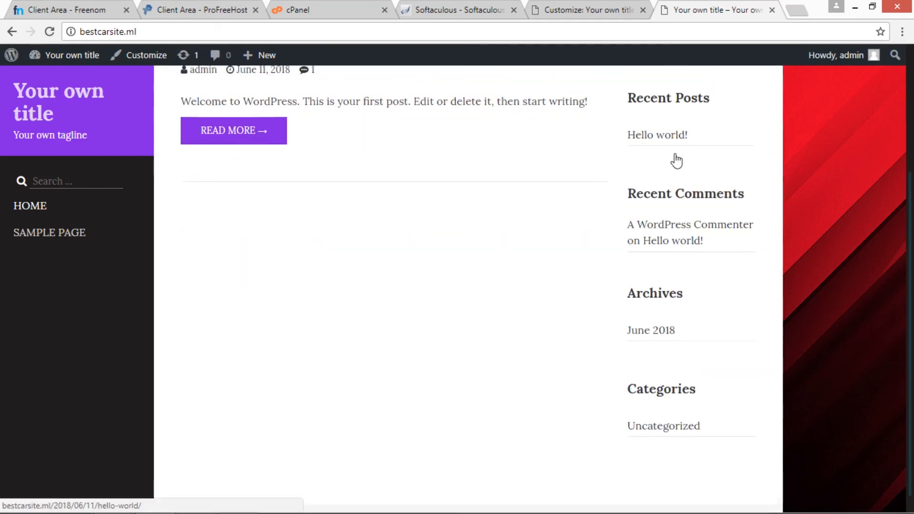
{"action": "scroll", "scroll_direction": "down", "scroll_amount": 3}
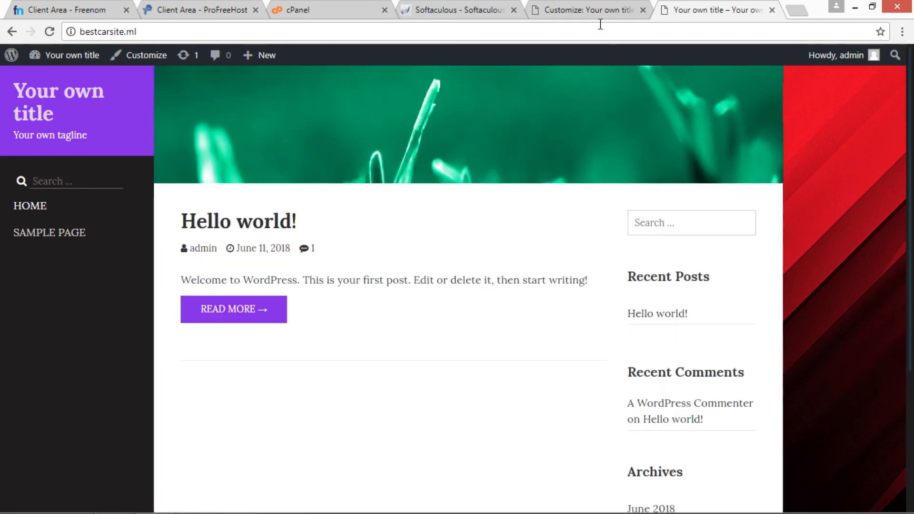
{"action": "mouse_move", "coordinate": [586, 10]}
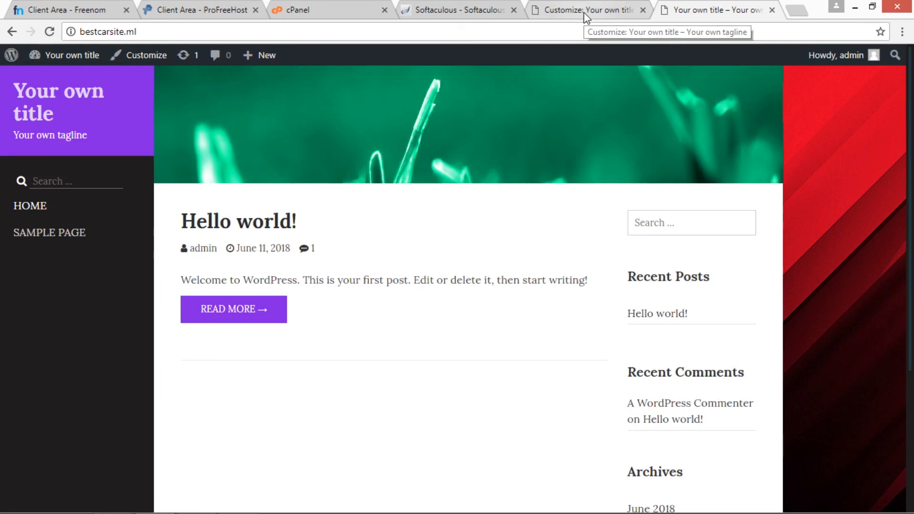
{"action": "left_click", "coordinate": [146, 54]}
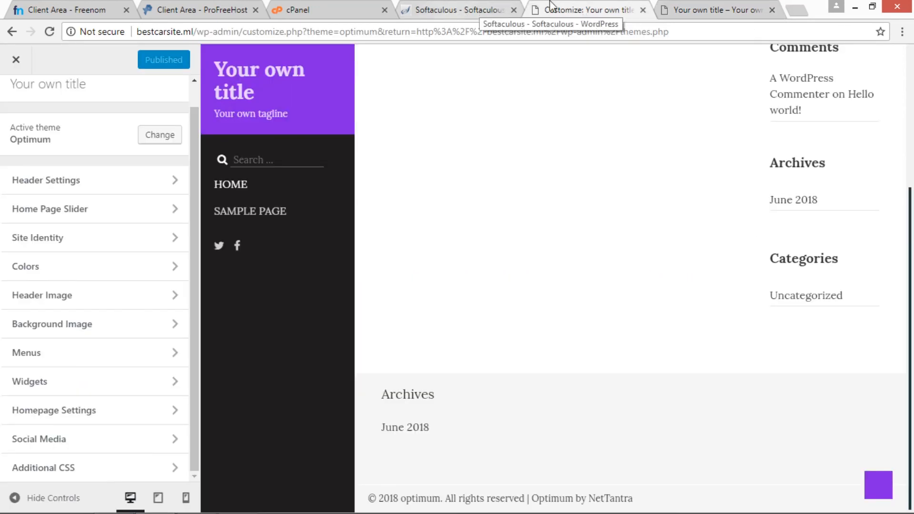
{"action": "left_click", "coordinate": [613, 10]}
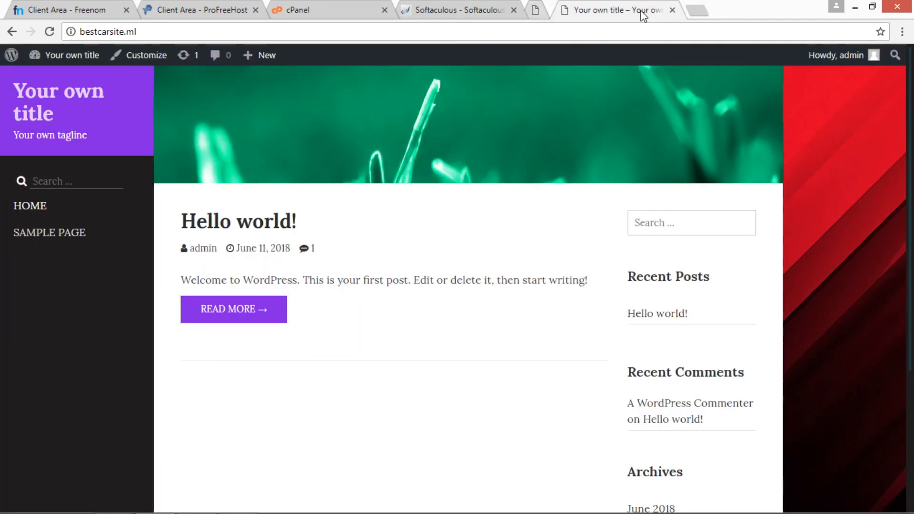
Return to the Softaculous WordPress overview and start removing the bestcarsite.ml installation
{"action": "left_click", "coordinate": [458, 10]}
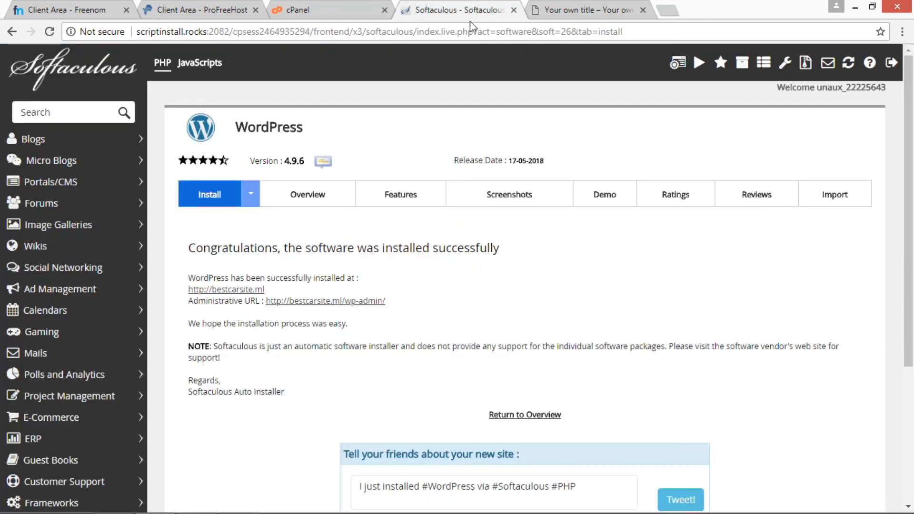
{"action": "mouse_move", "coordinate": [908, 231]}
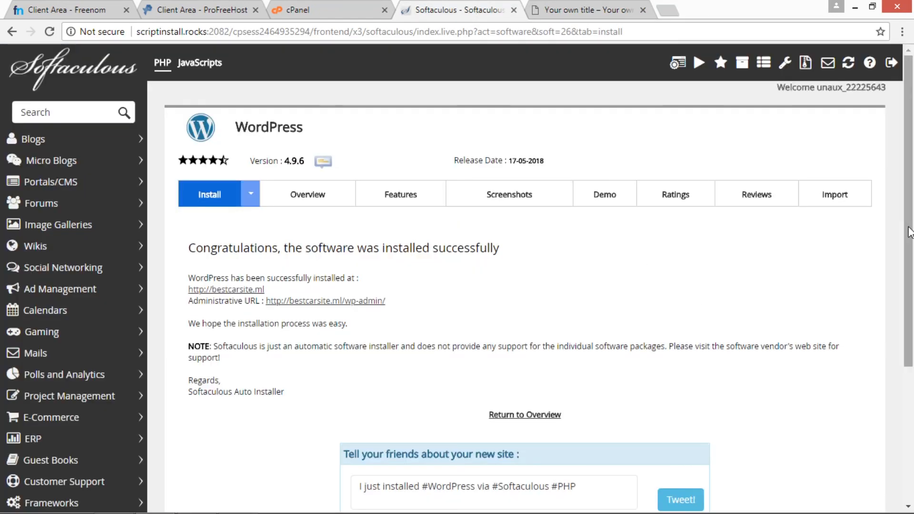
{"action": "scroll", "scroll_direction": "down", "scroll_amount": 3}
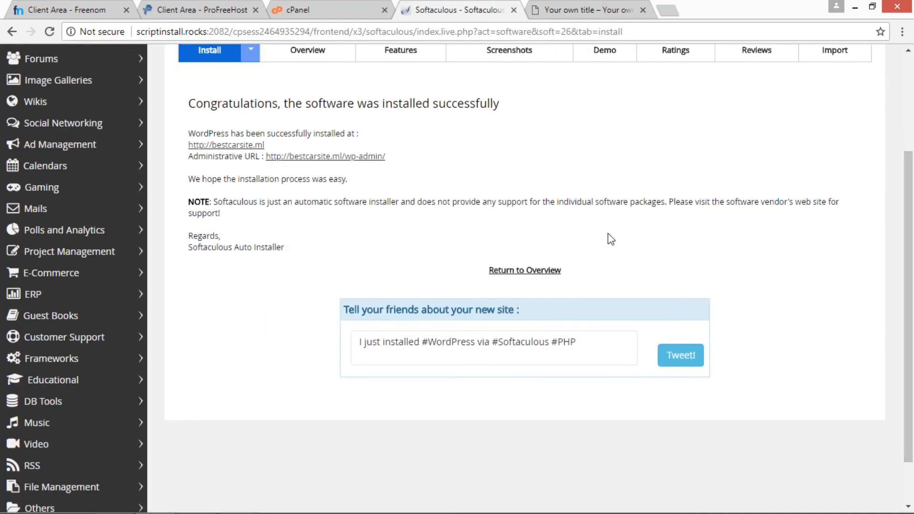
{"action": "left_click", "coordinate": [524, 270]}
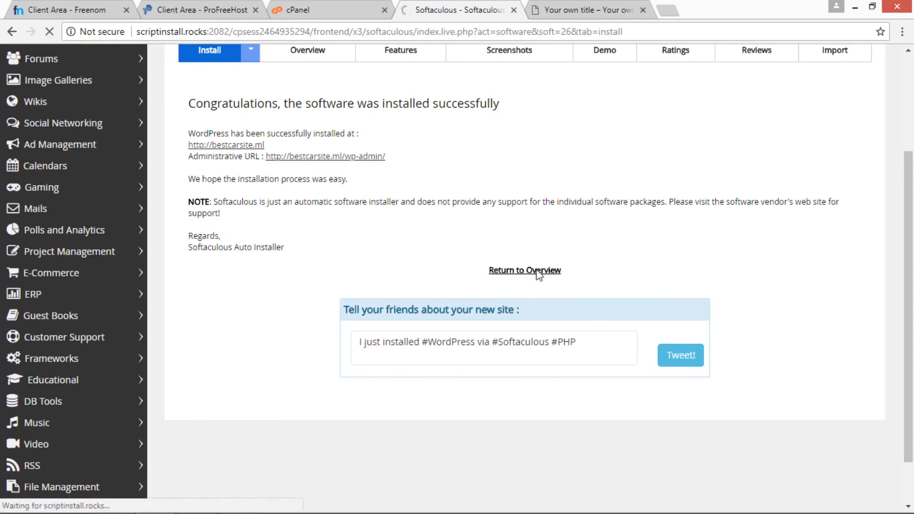
{"action": "left_click", "coordinate": [524, 271]}
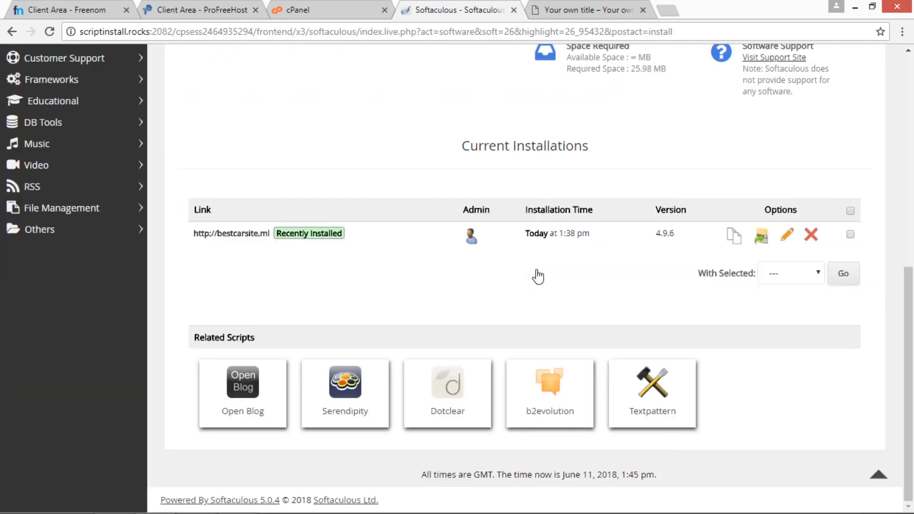
{"action": "mouse_move", "coordinate": [620, 271]}
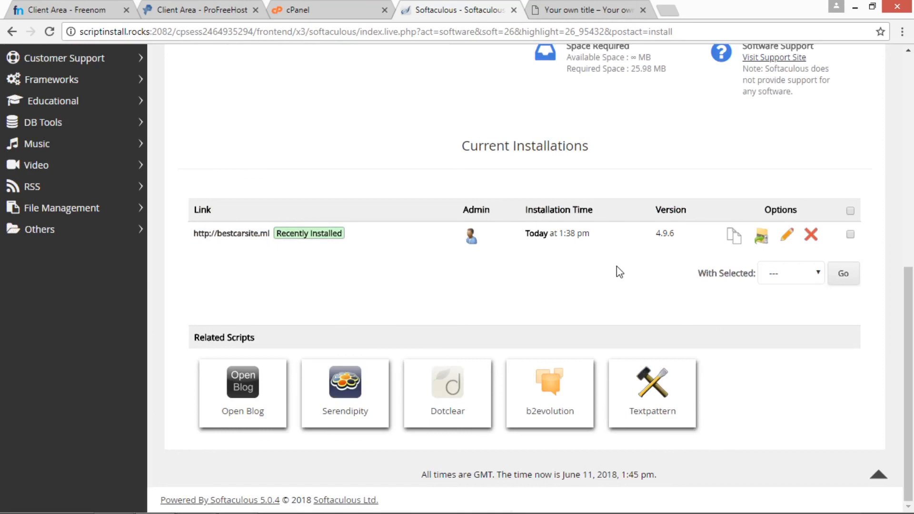
{"action": "mouse_move", "coordinate": [810, 235]}
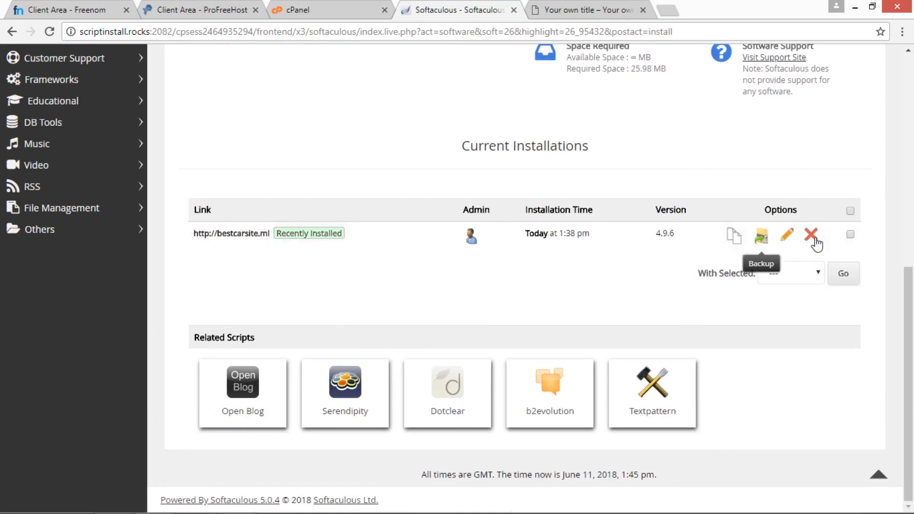
{"action": "left_click", "coordinate": [810, 234]}
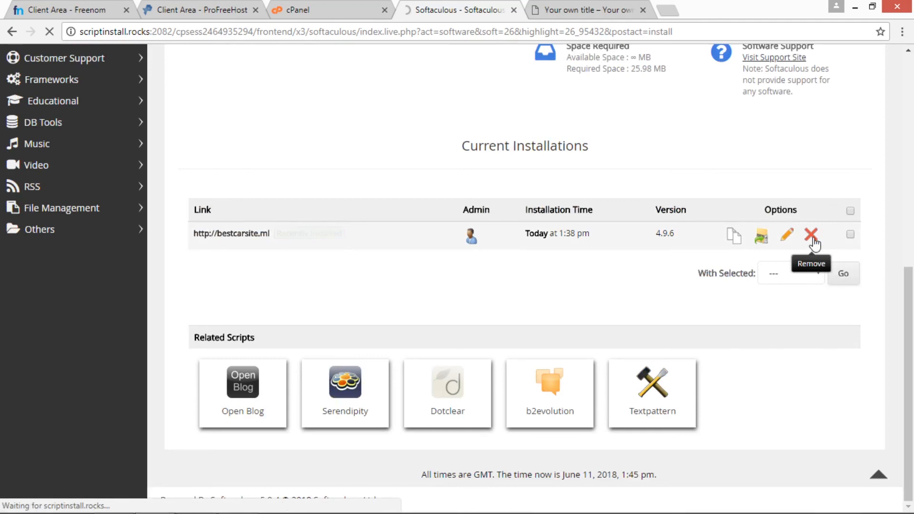
{"action": "left_click", "coordinate": [812, 235]}
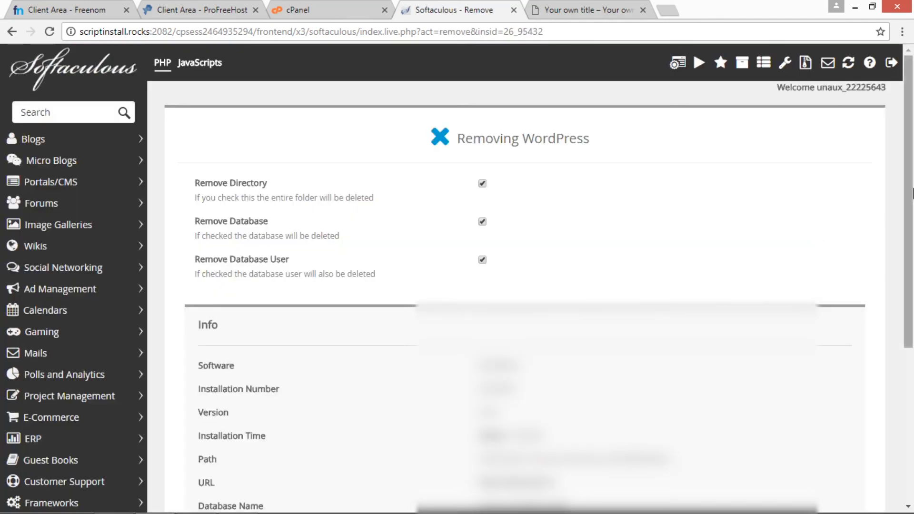
Remove the bestcarsite.ml installation and confirm the irreversible deletion
{"action": "scroll", "scroll_direction": "down", "scroll_amount": 3}
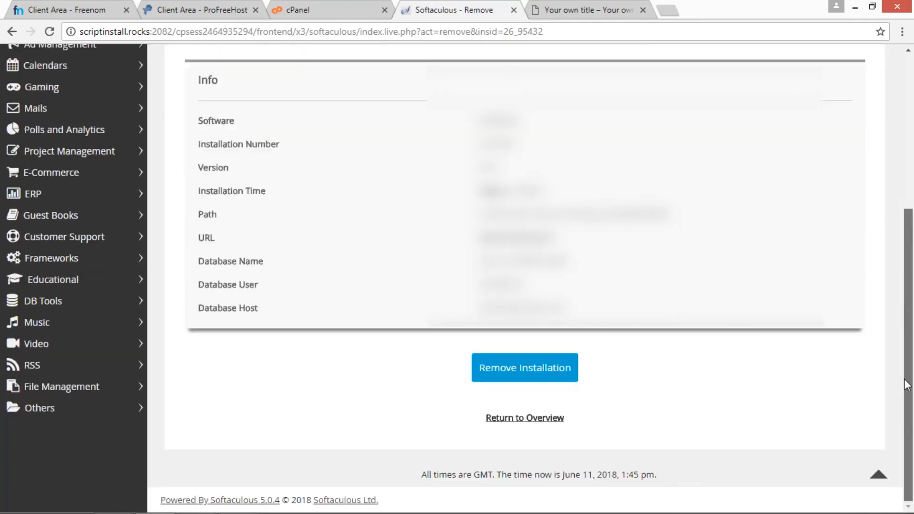
{"action": "left_click", "coordinate": [524, 367]}
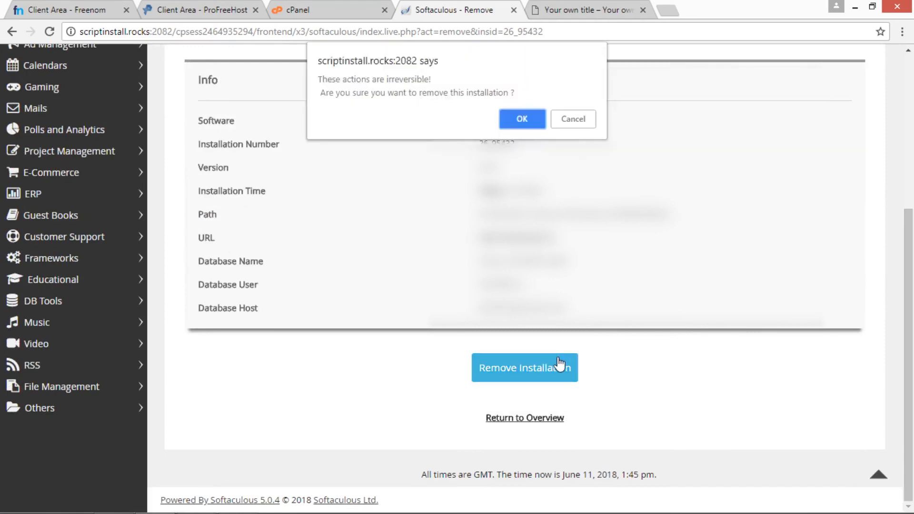
{"action": "mouse_move", "coordinate": [522, 119]}
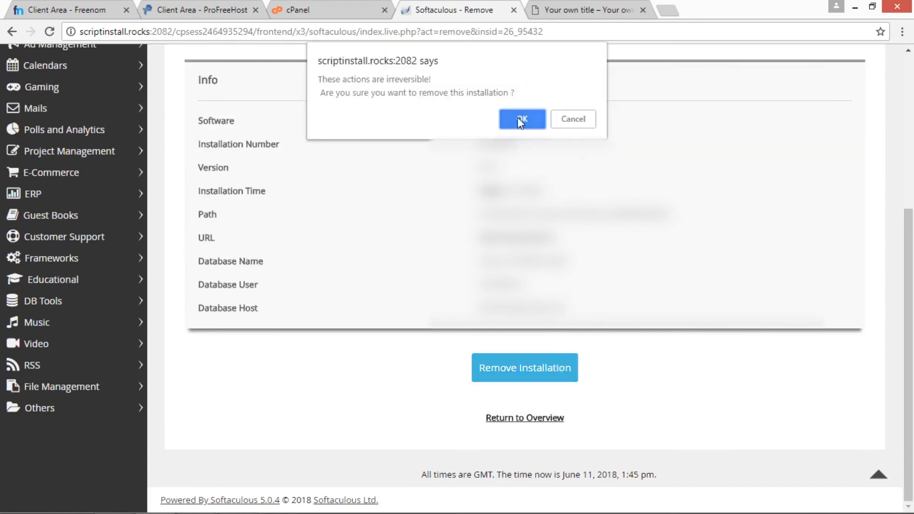
{"action": "left_click", "coordinate": [520, 119]}
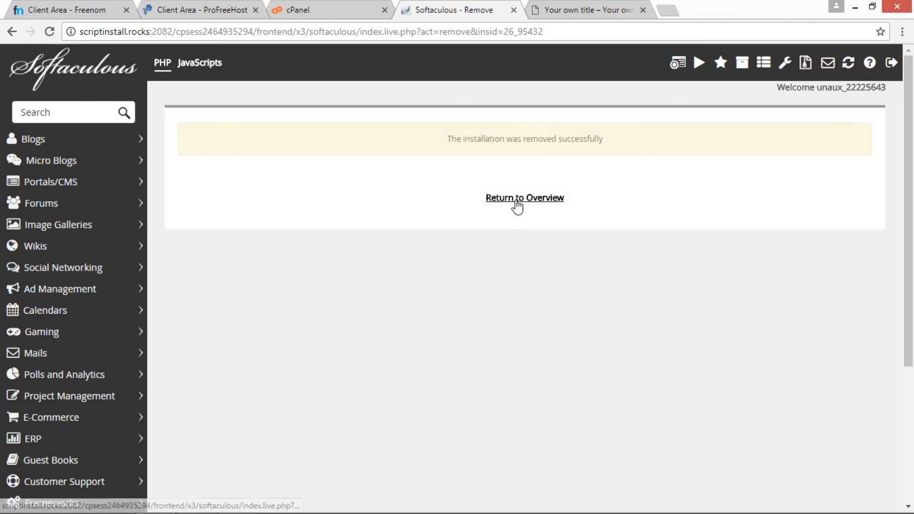
Go back to the Softaculous WordPress 4.9.6 overview page
{"action": "left_click", "coordinate": [524, 198]}
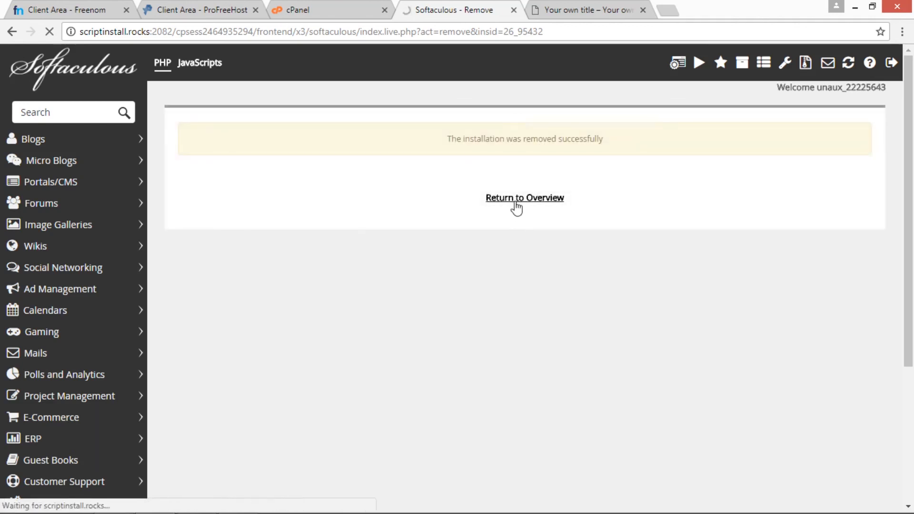
{"action": "left_click", "coordinate": [525, 198]}
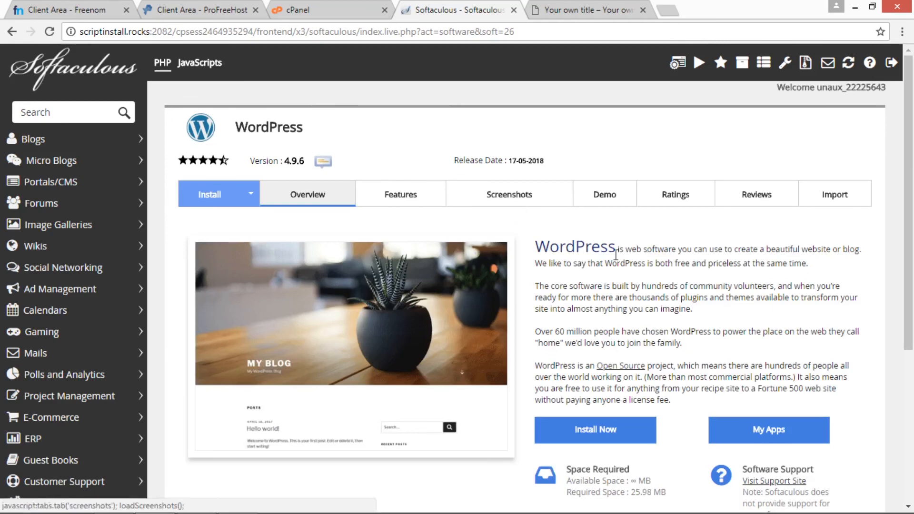